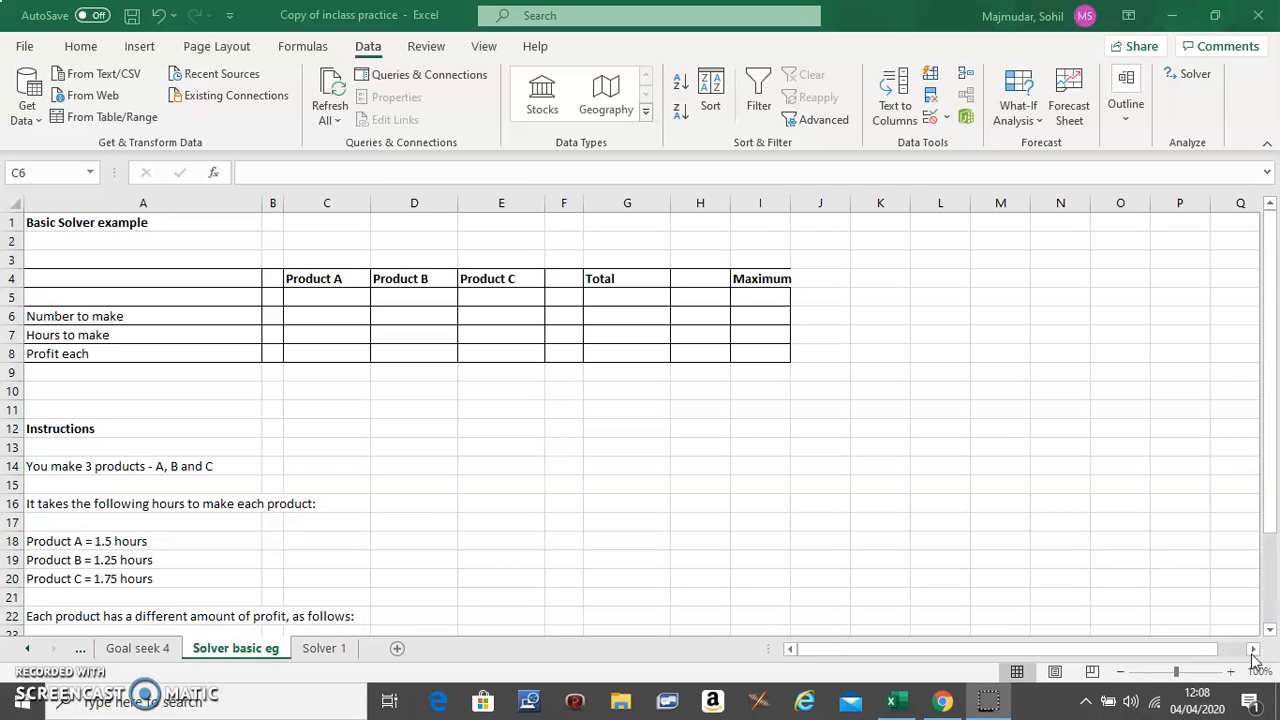
# Step: Enter hours per product 1.50, 1.25 and 1.75 in cells C7, D7 and E7
pyautogui.scroll(-3)
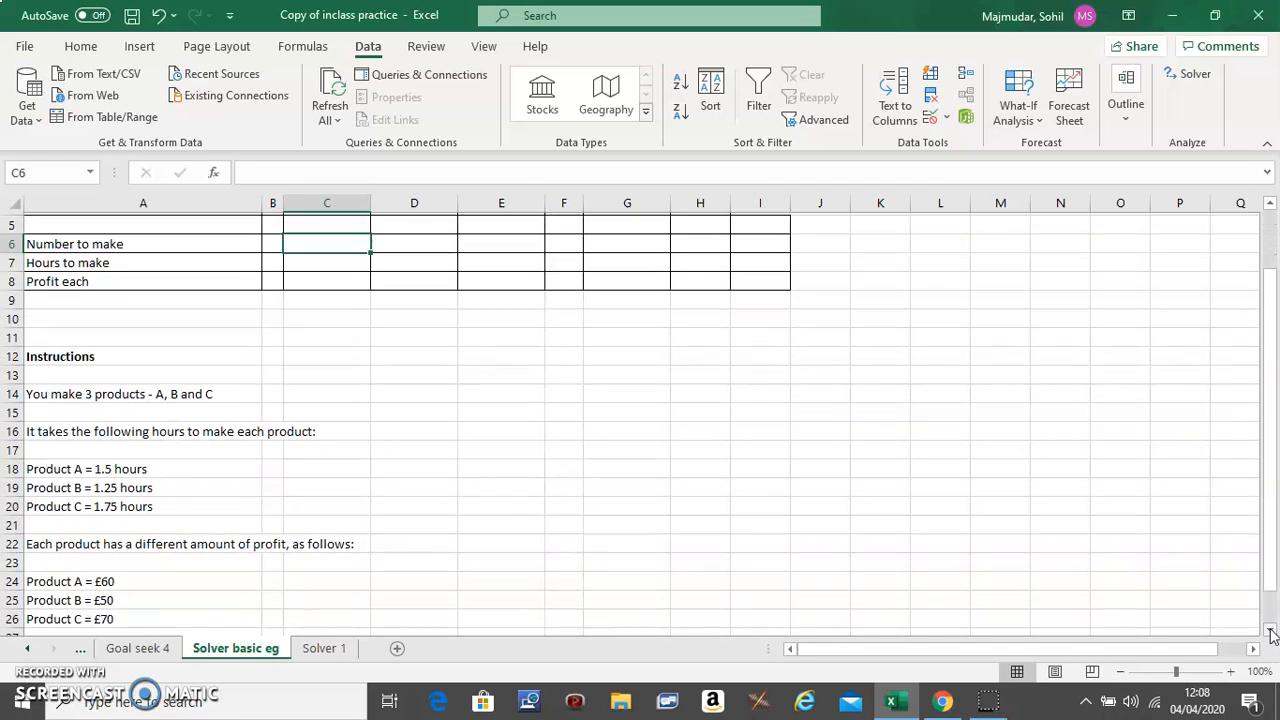
pyautogui.scroll(-3)
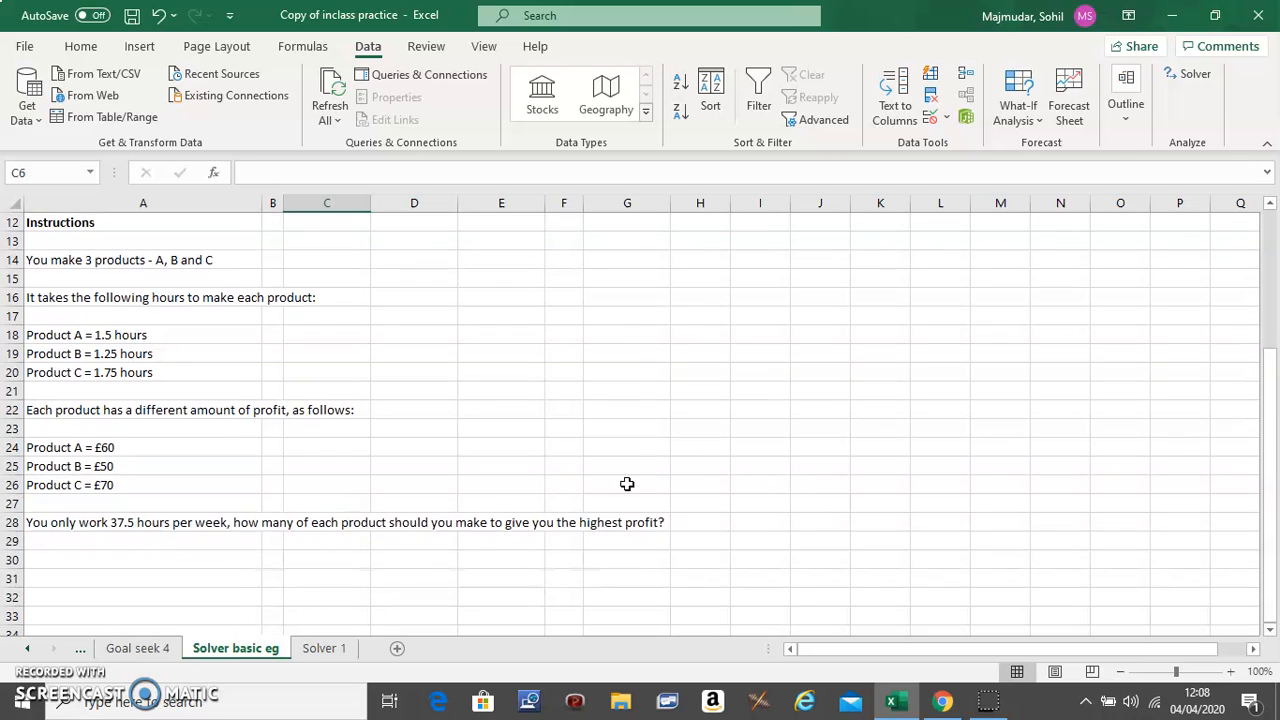
pyautogui.moveTo(585, 469)
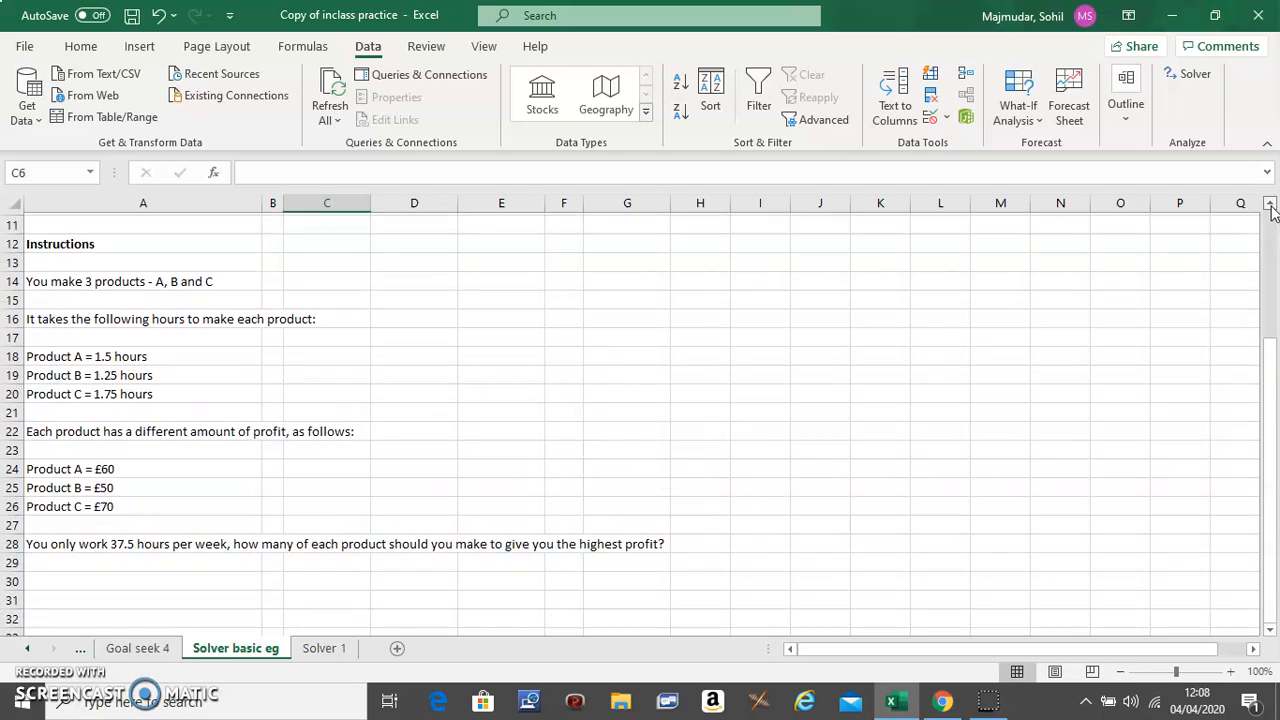
pyautogui.scroll(3)
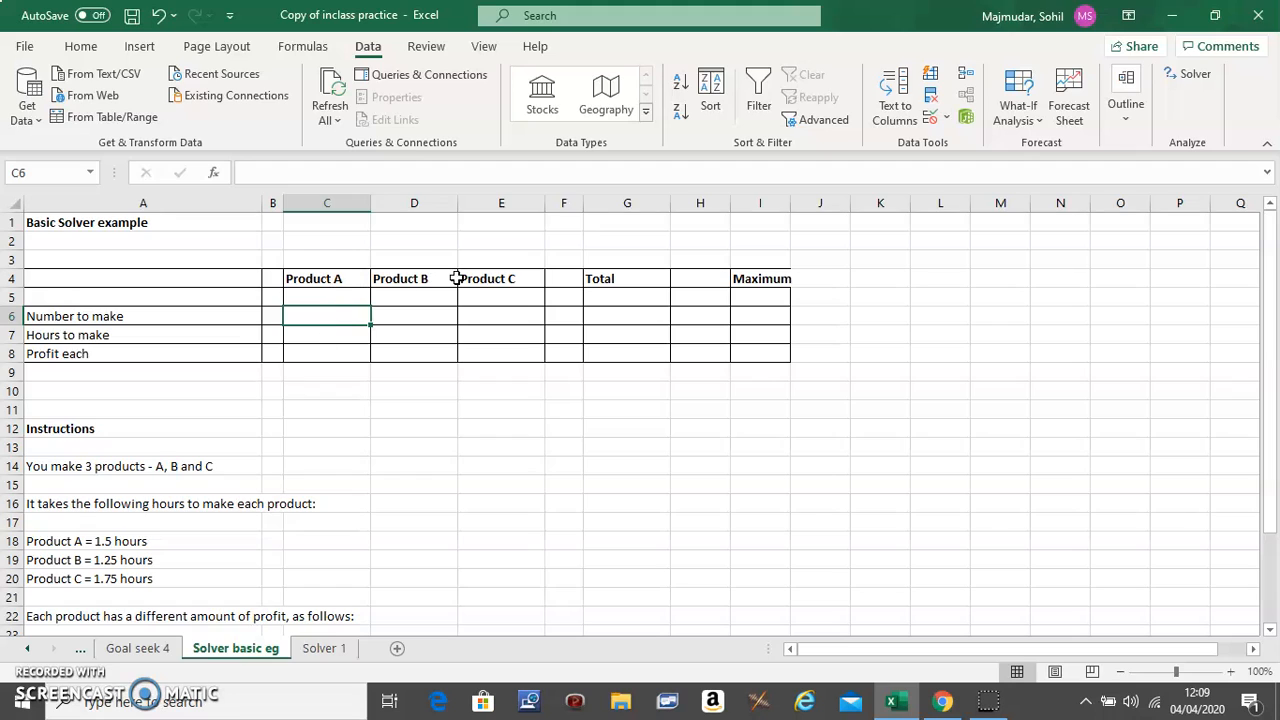
pyautogui.moveTo(600, 279)
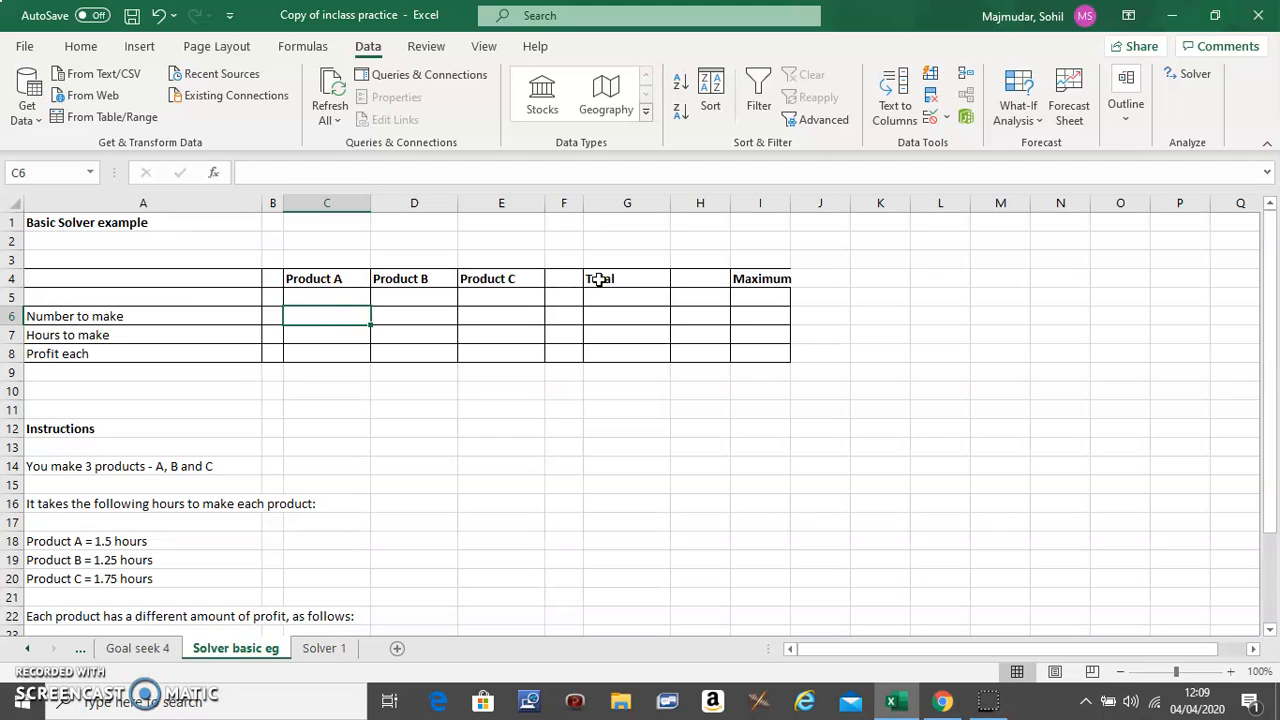
pyautogui.moveTo(757, 288)
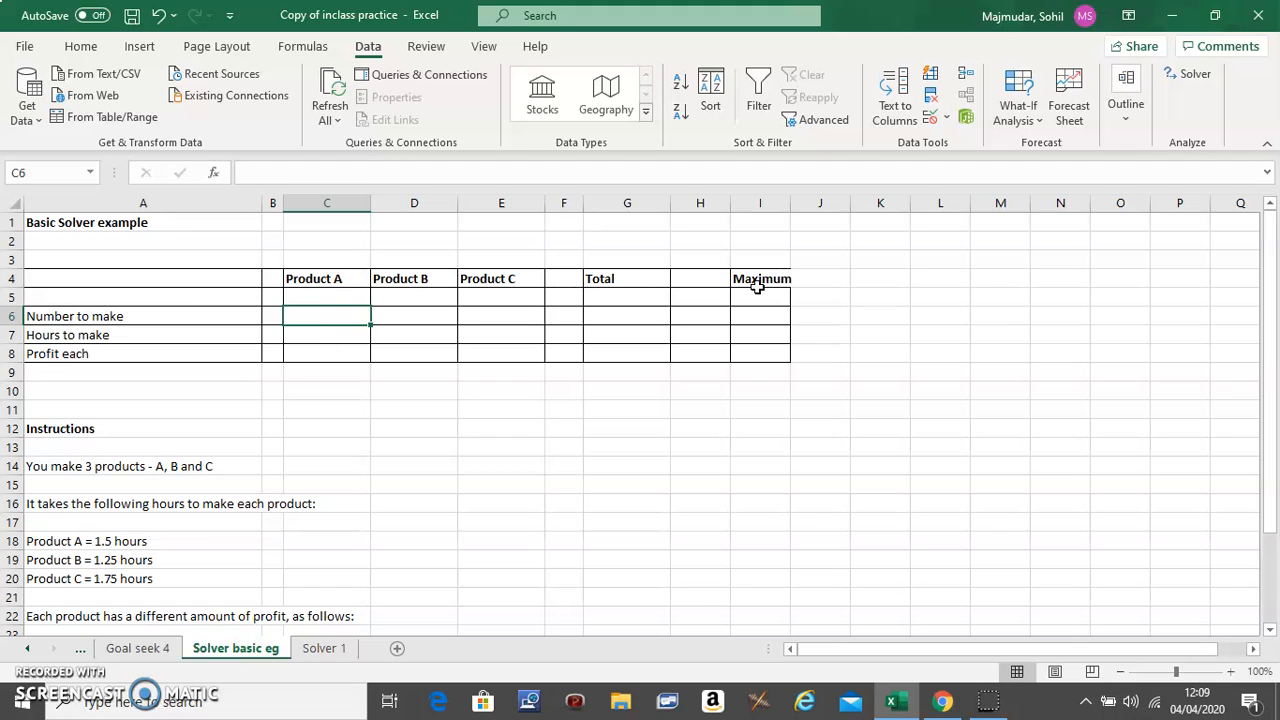
pyautogui.moveTo(398, 320)
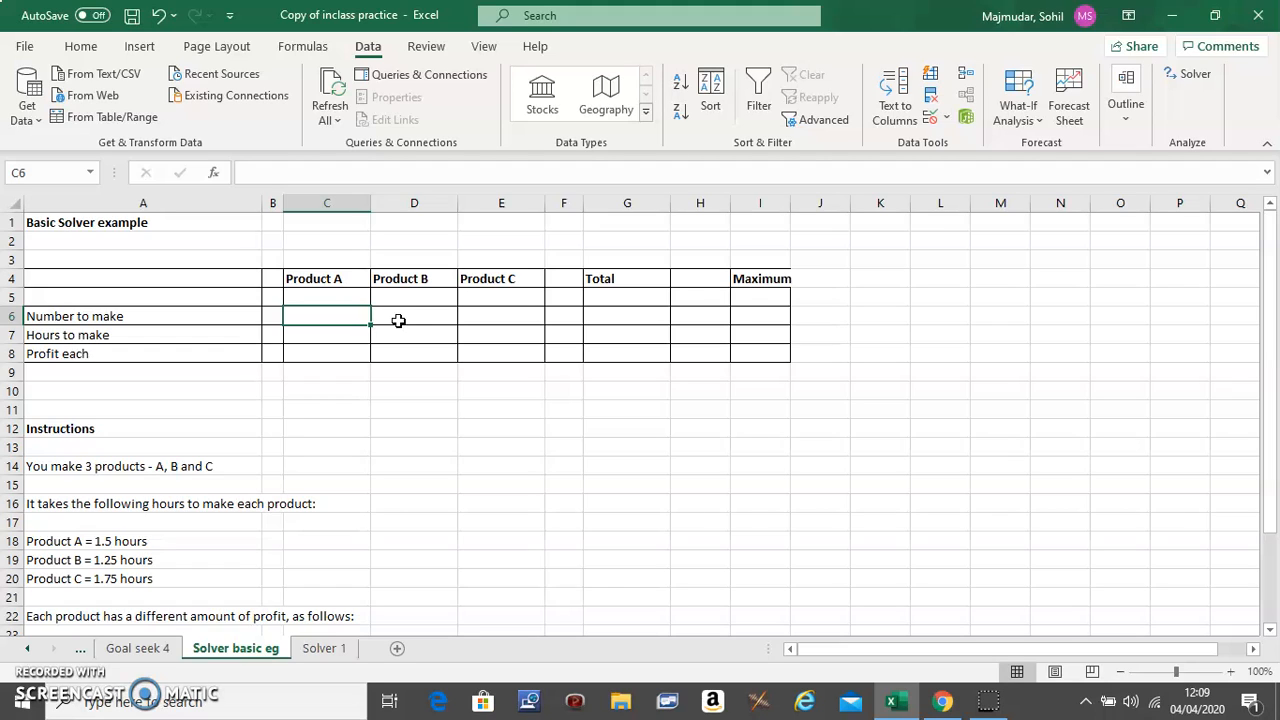
pyautogui.moveTo(288, 433)
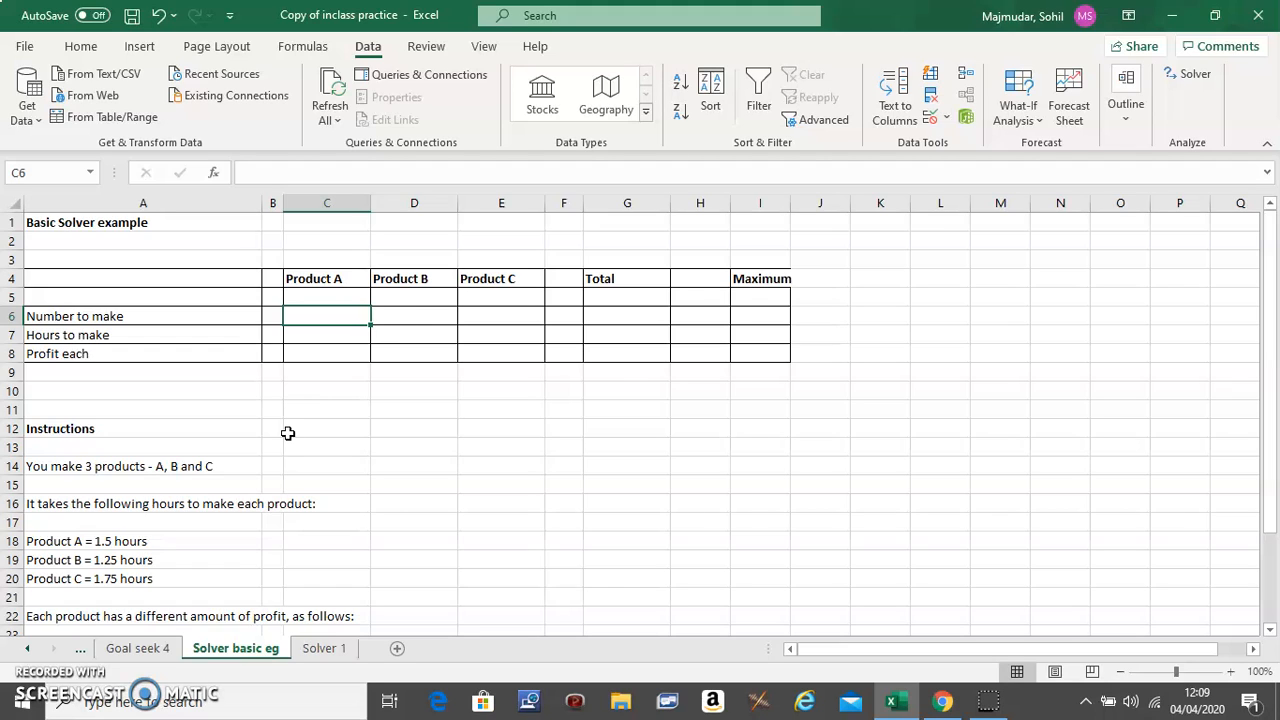
pyautogui.moveTo(101, 477)
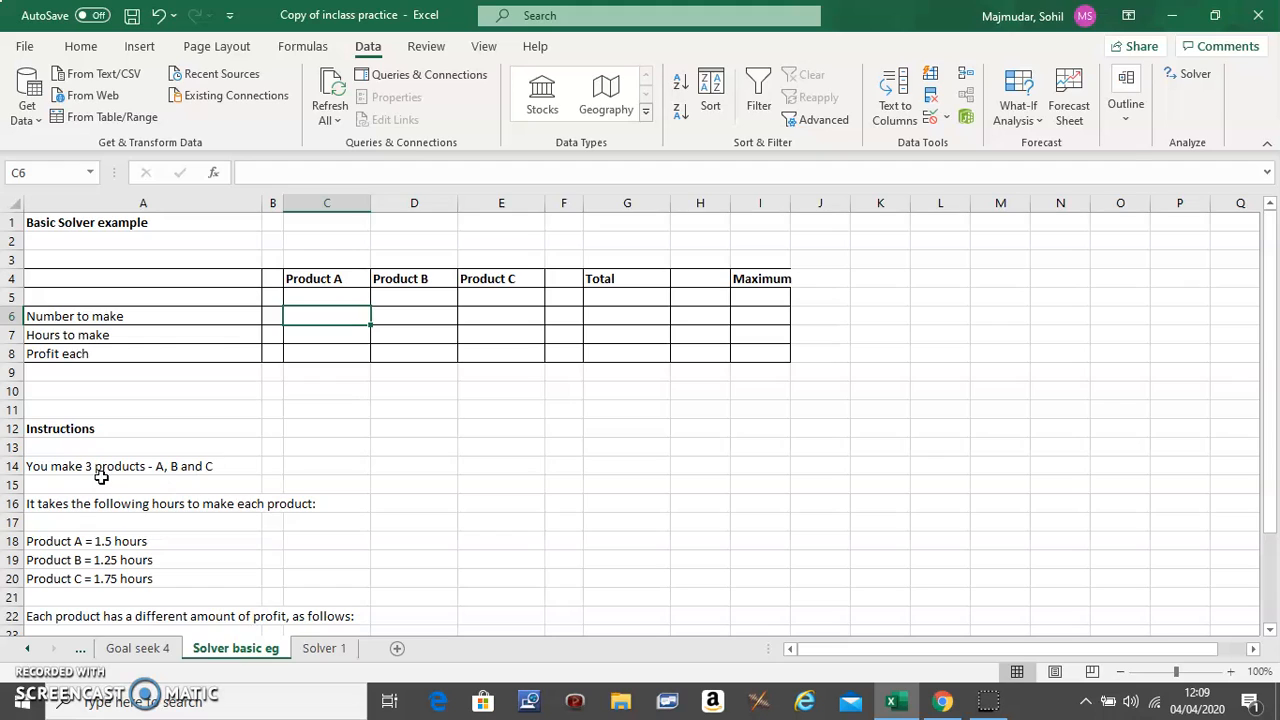
pyautogui.moveTo(320, 345)
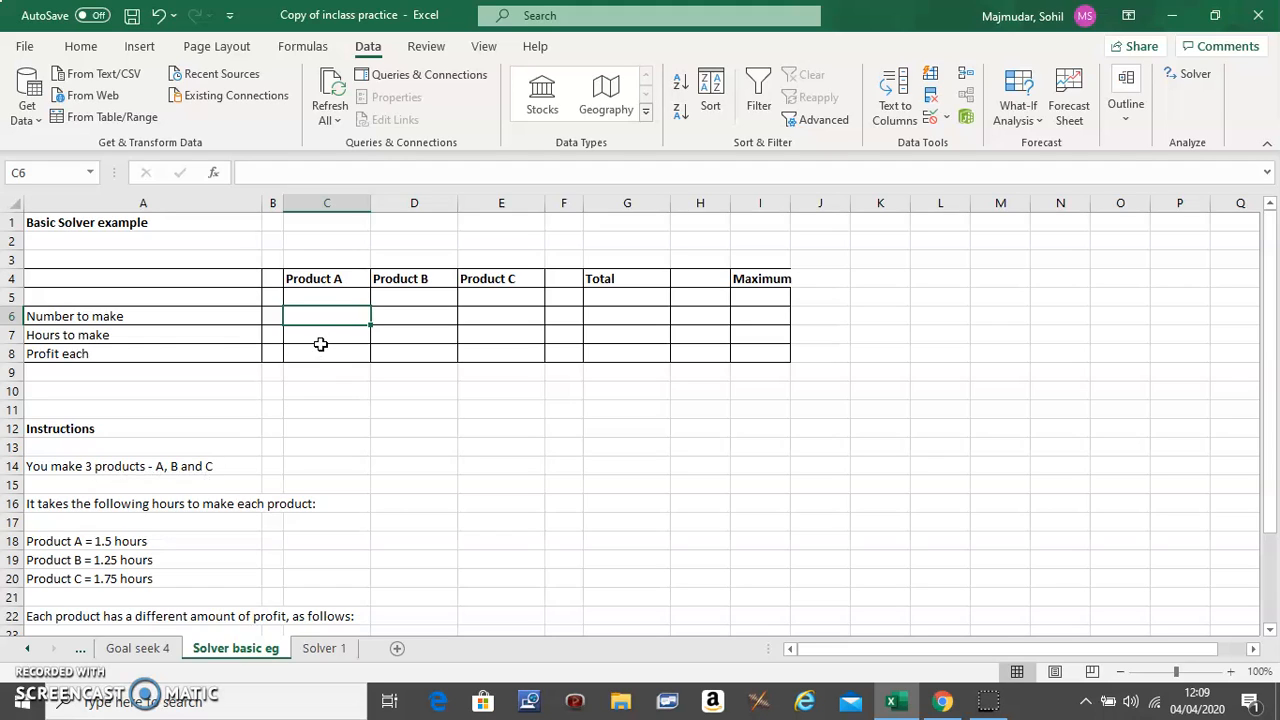
pyautogui.moveTo(115, 335)
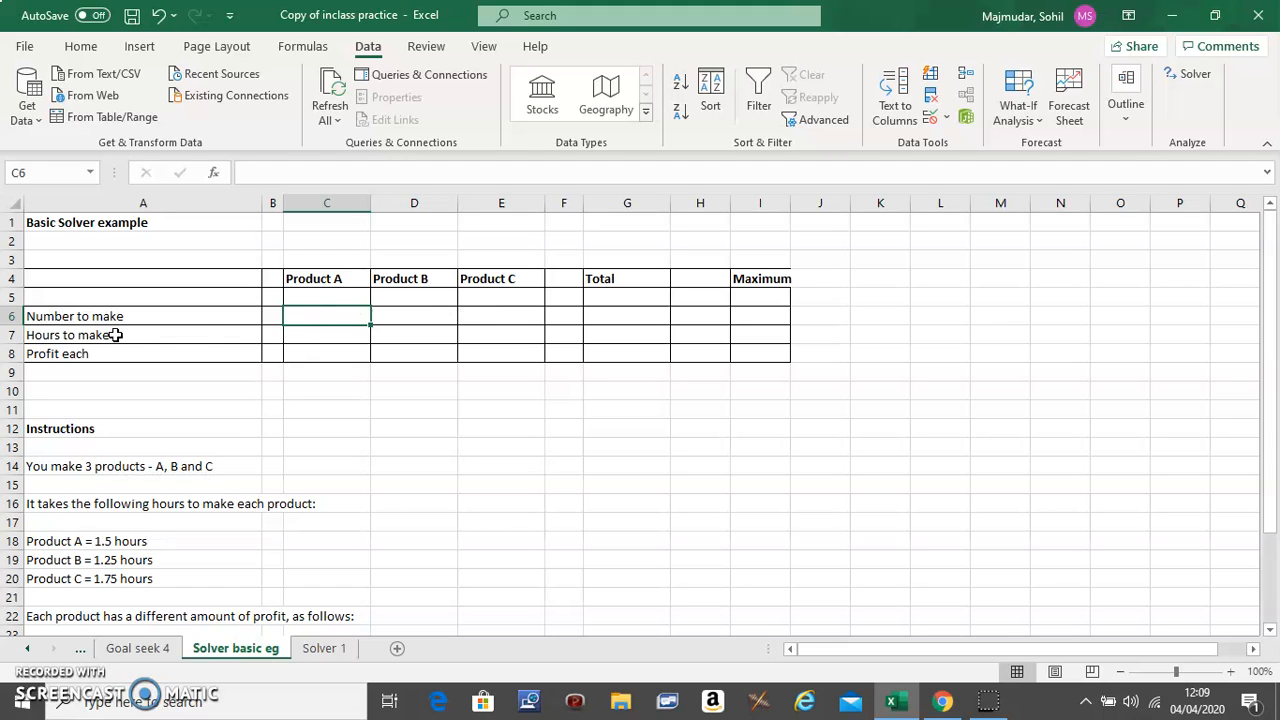
pyautogui.moveTo(203, 517)
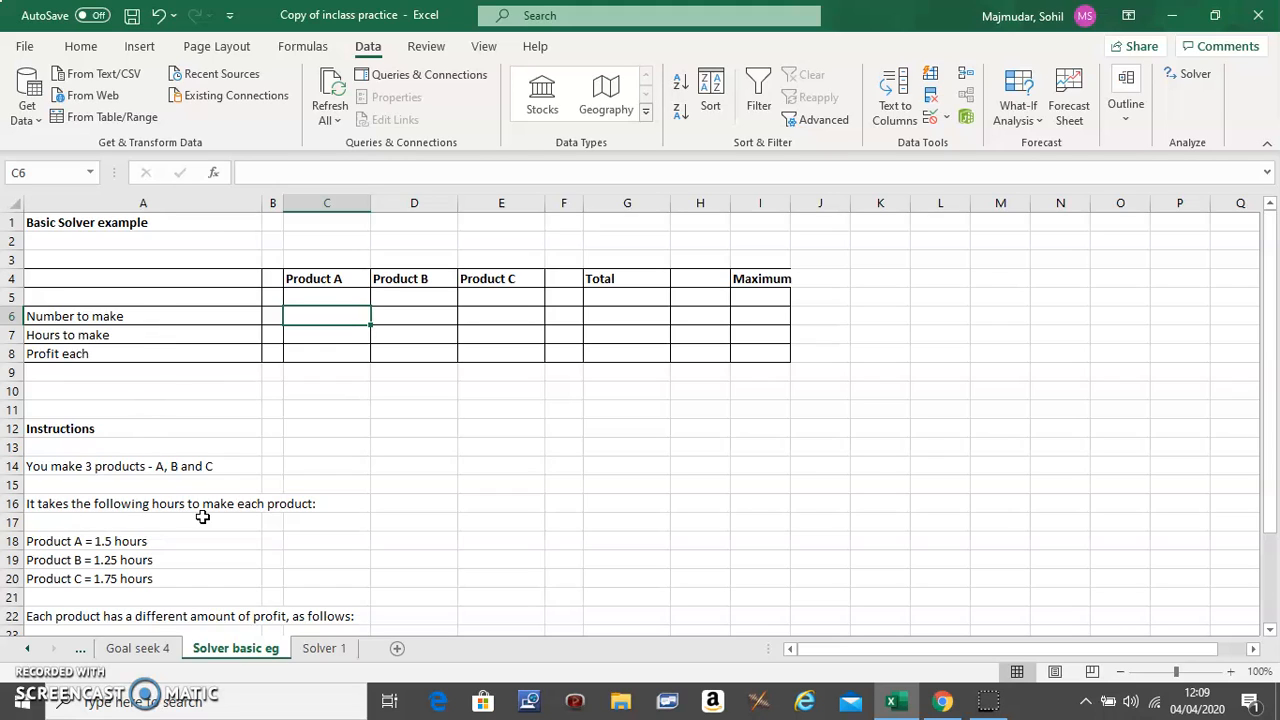
pyautogui.moveTo(137, 521)
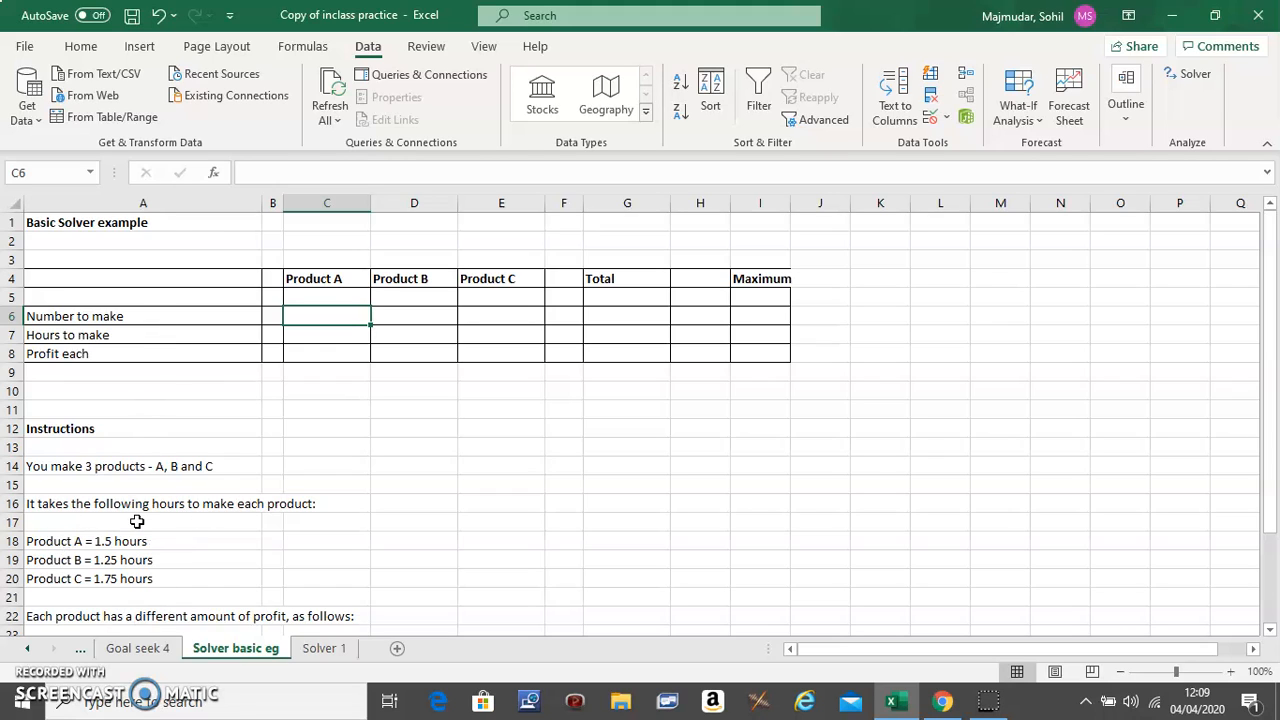
pyautogui.click(326, 335)
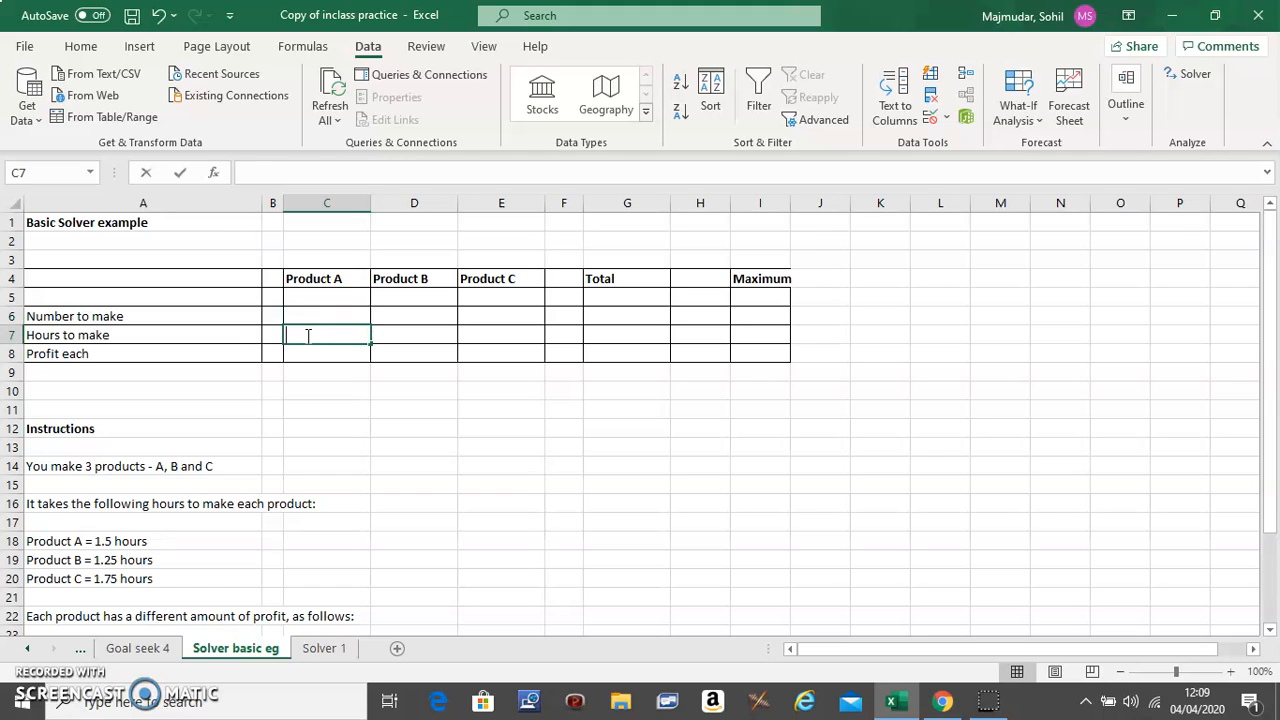
pyautogui.write('1.50')
pyautogui.click(414, 335)
pyautogui.write('1.25')
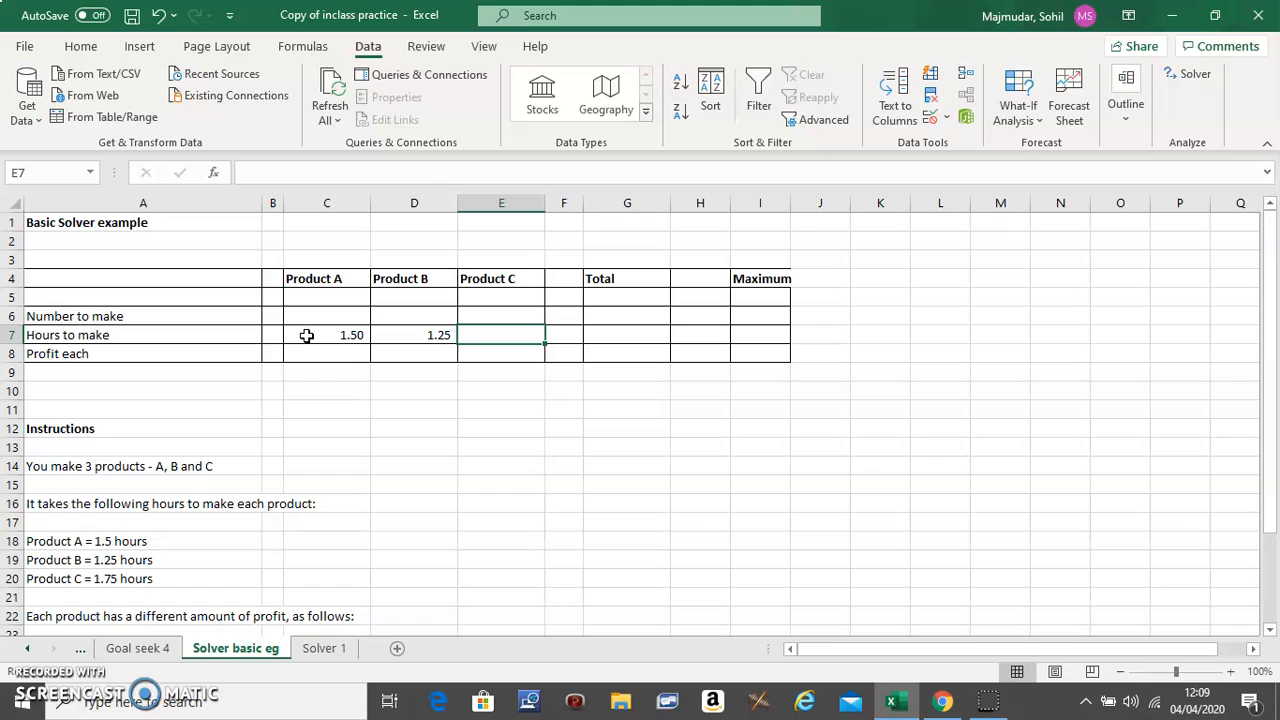
pyautogui.write('1.7')
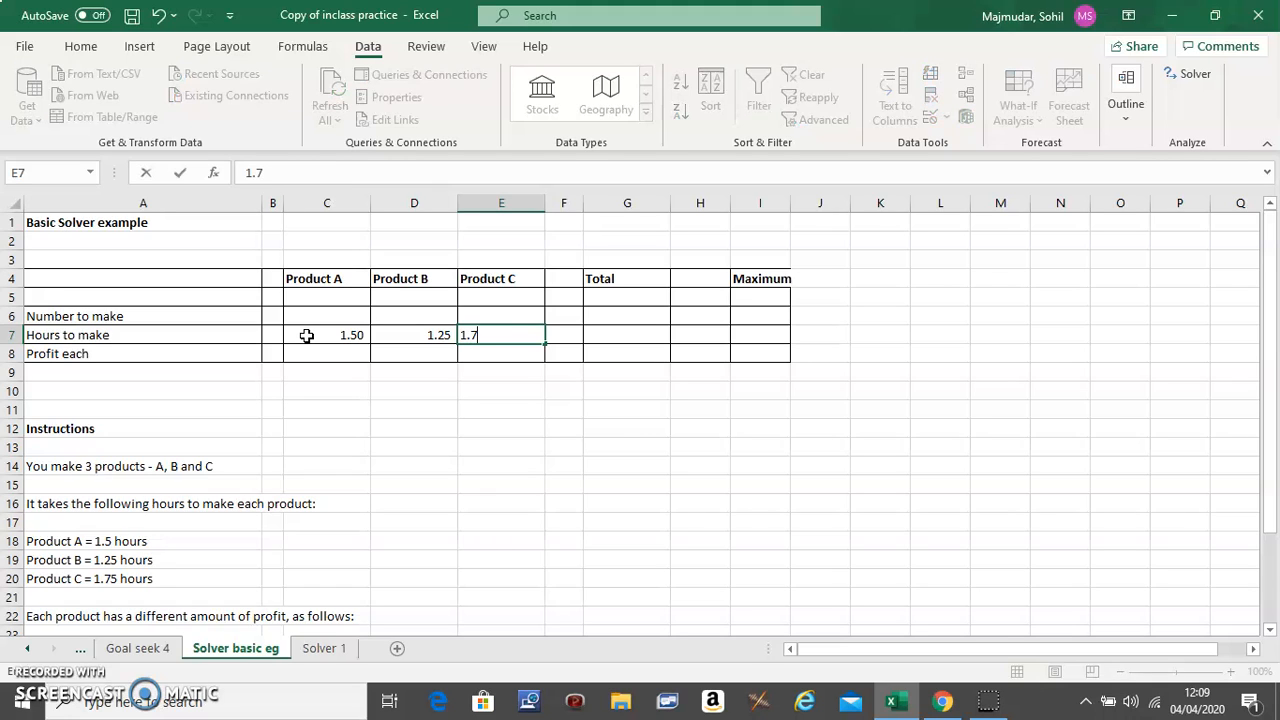
pyautogui.write('5')
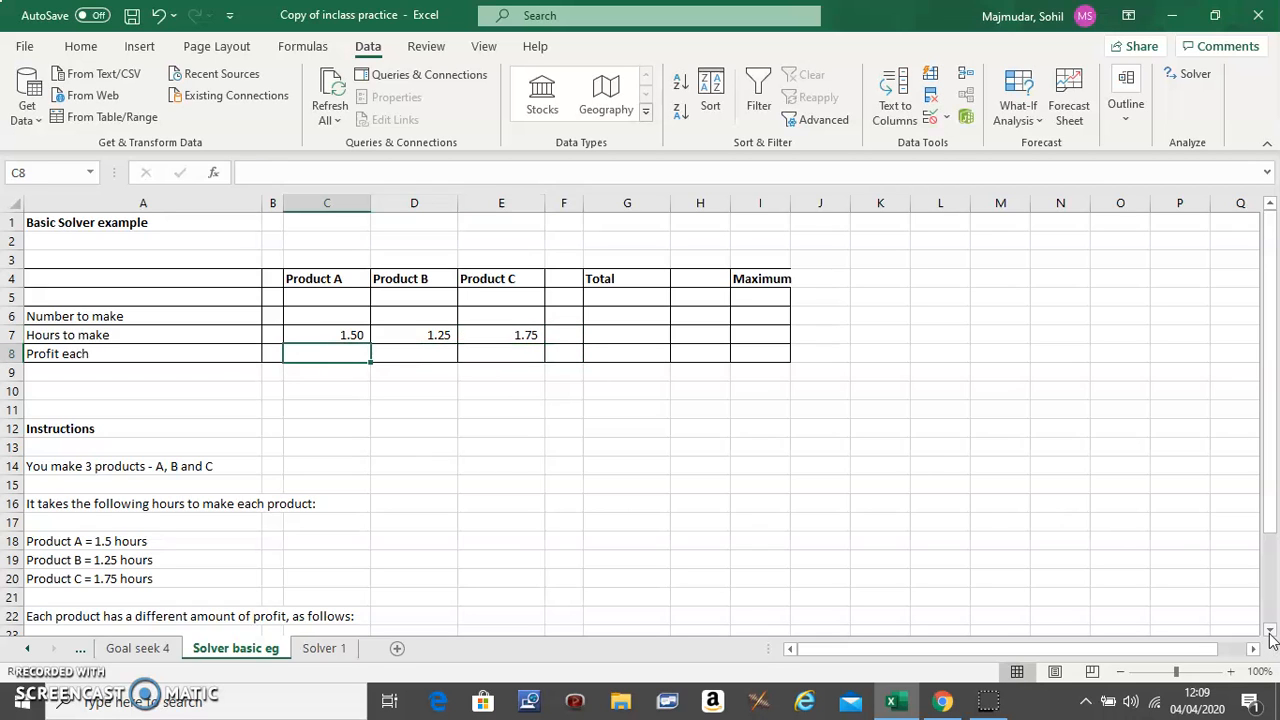
# Step: Enter profits of 60, 50 and 70 in cells C8, D8 and E8
pyautogui.scroll(-3)
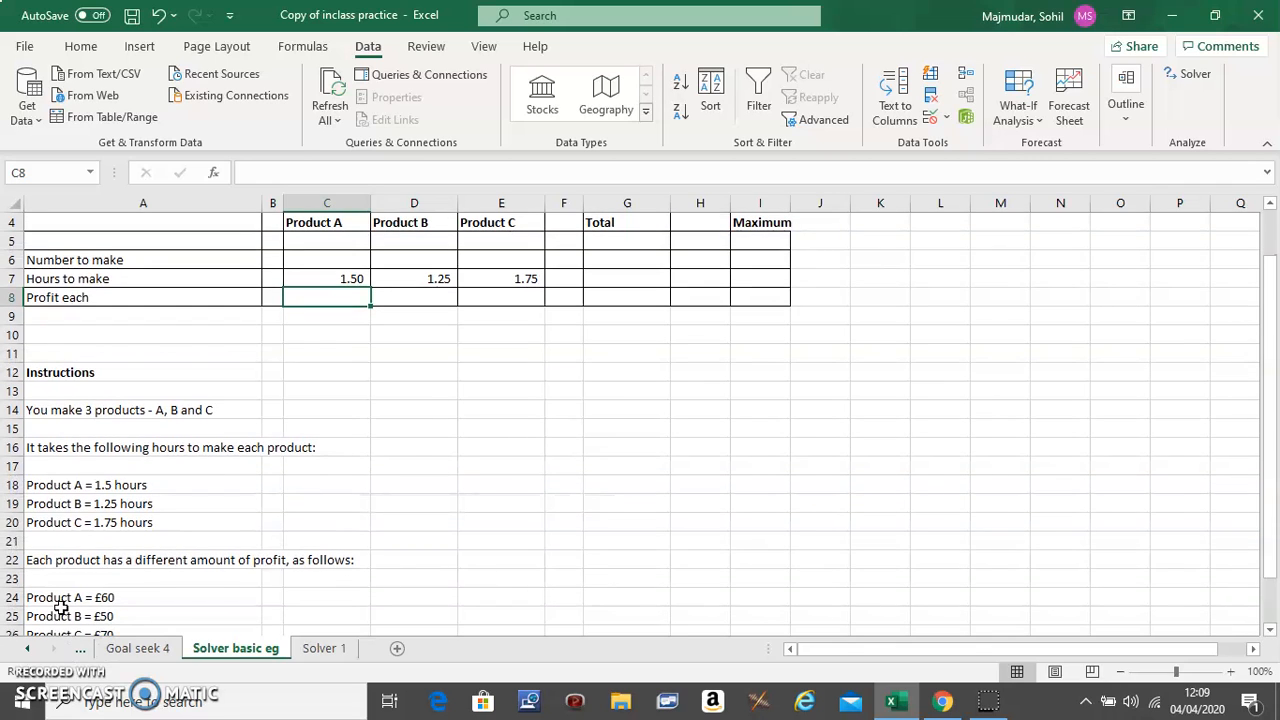
pyautogui.moveTo(445, 353)
pyautogui.write('60')
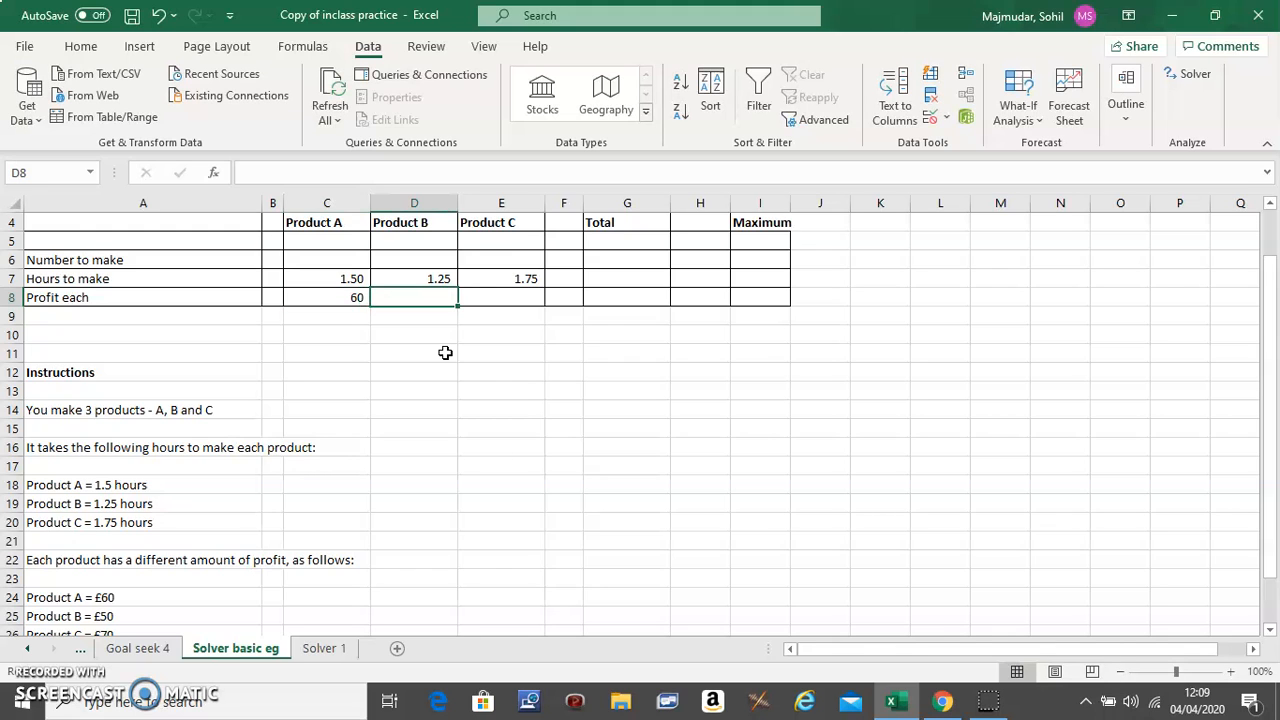
pyautogui.write('50')
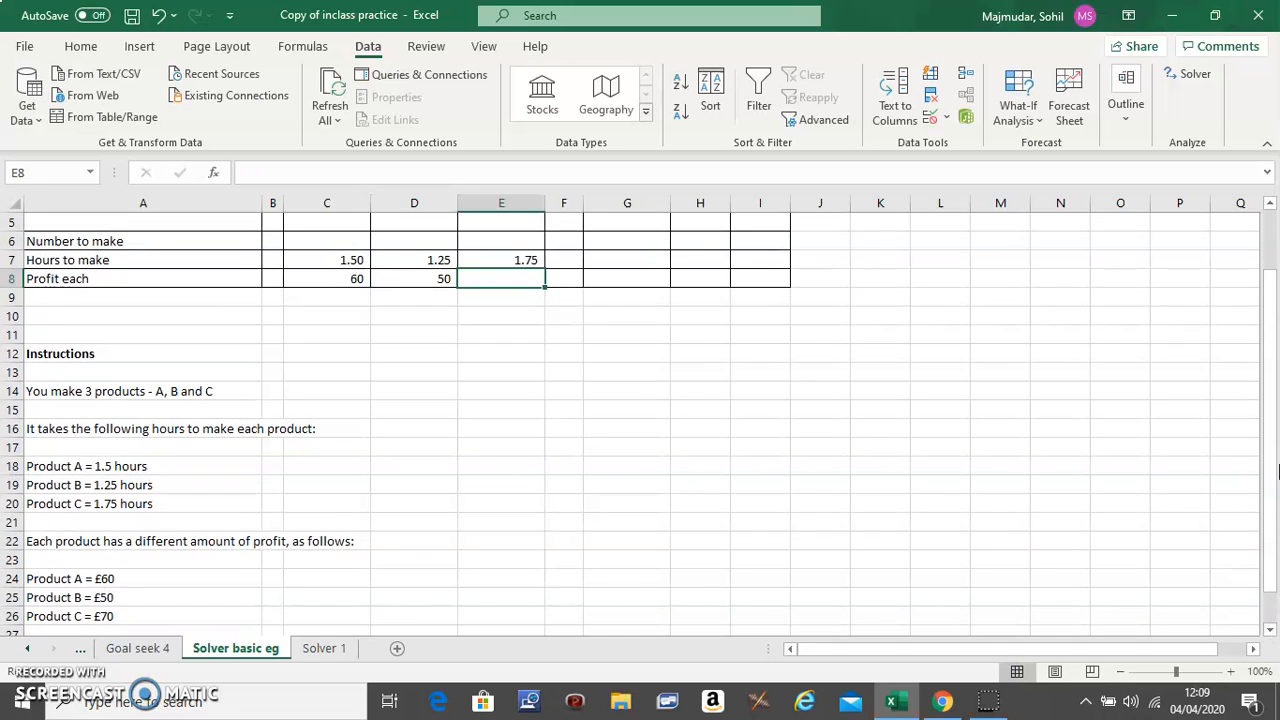
pyautogui.scroll(3)
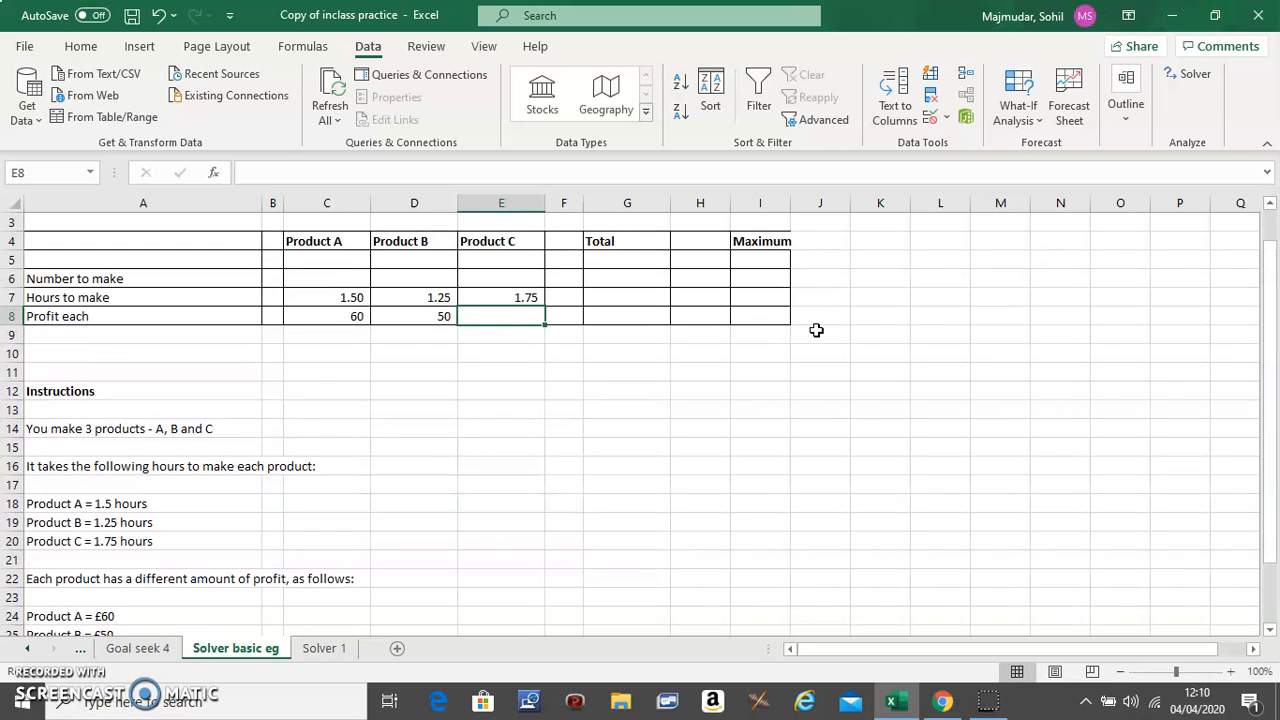
pyautogui.write('70')
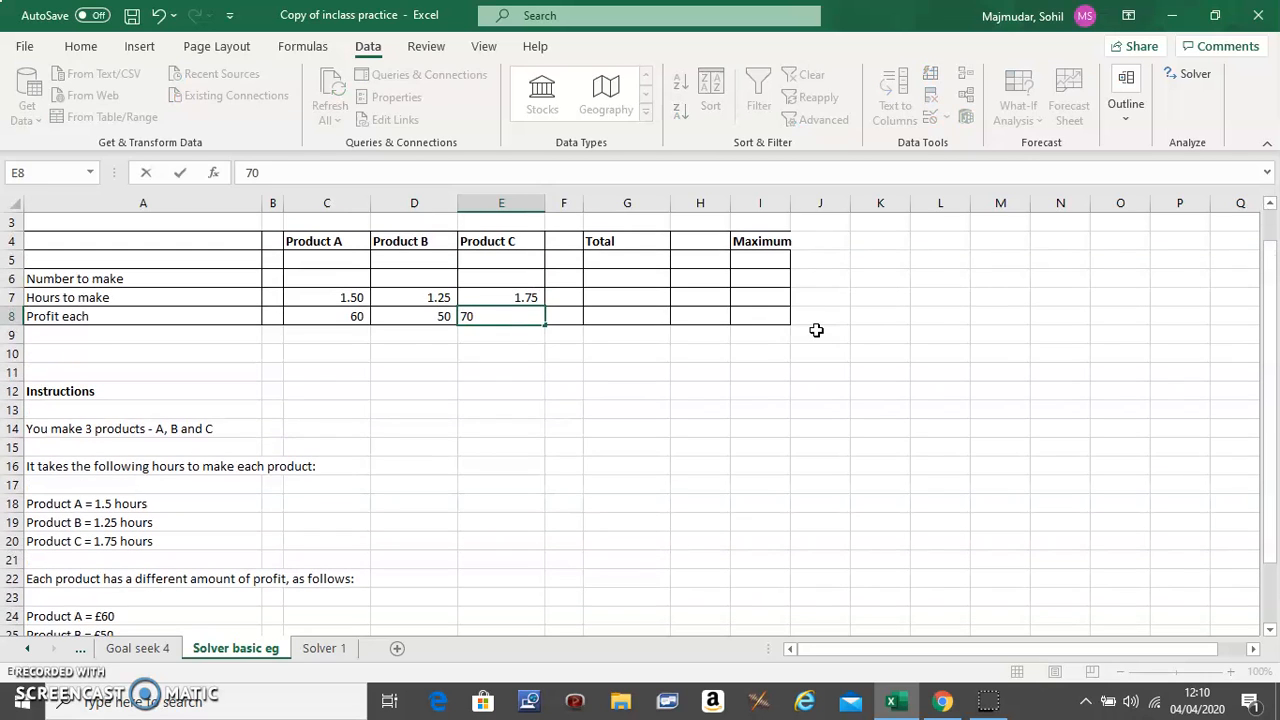
pyautogui.click(880, 409)
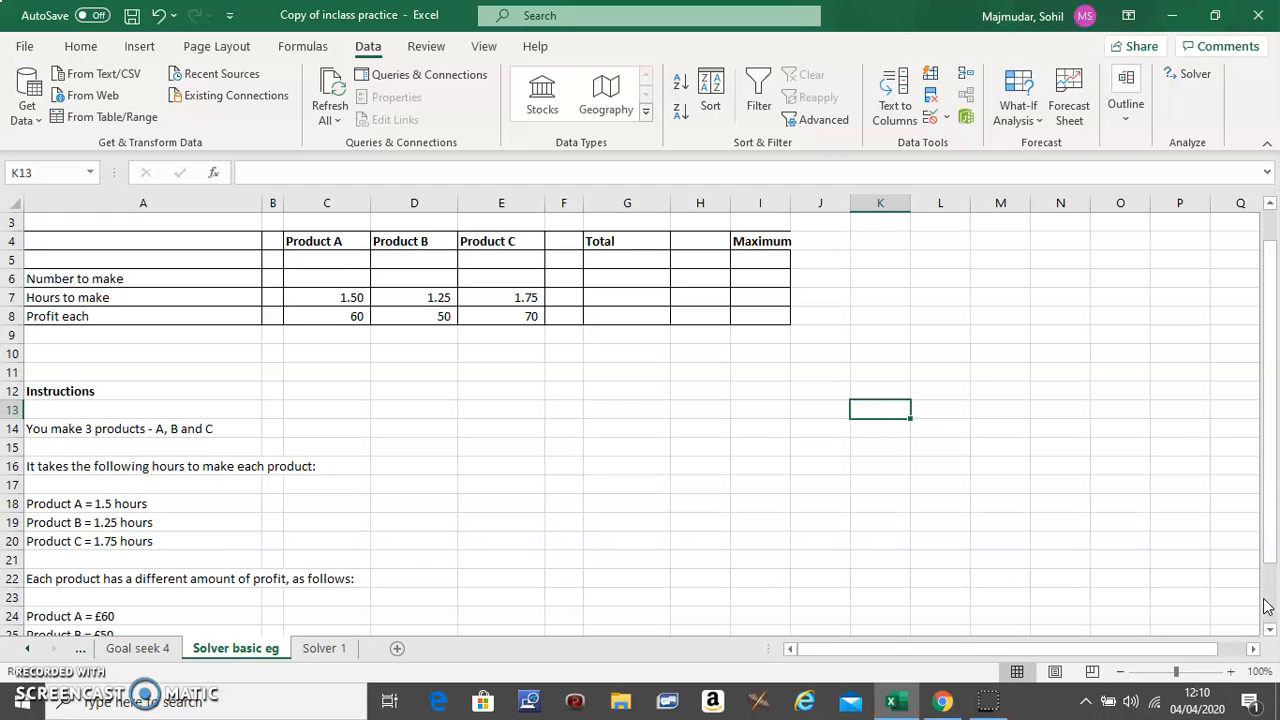
pyautogui.scroll(-3)
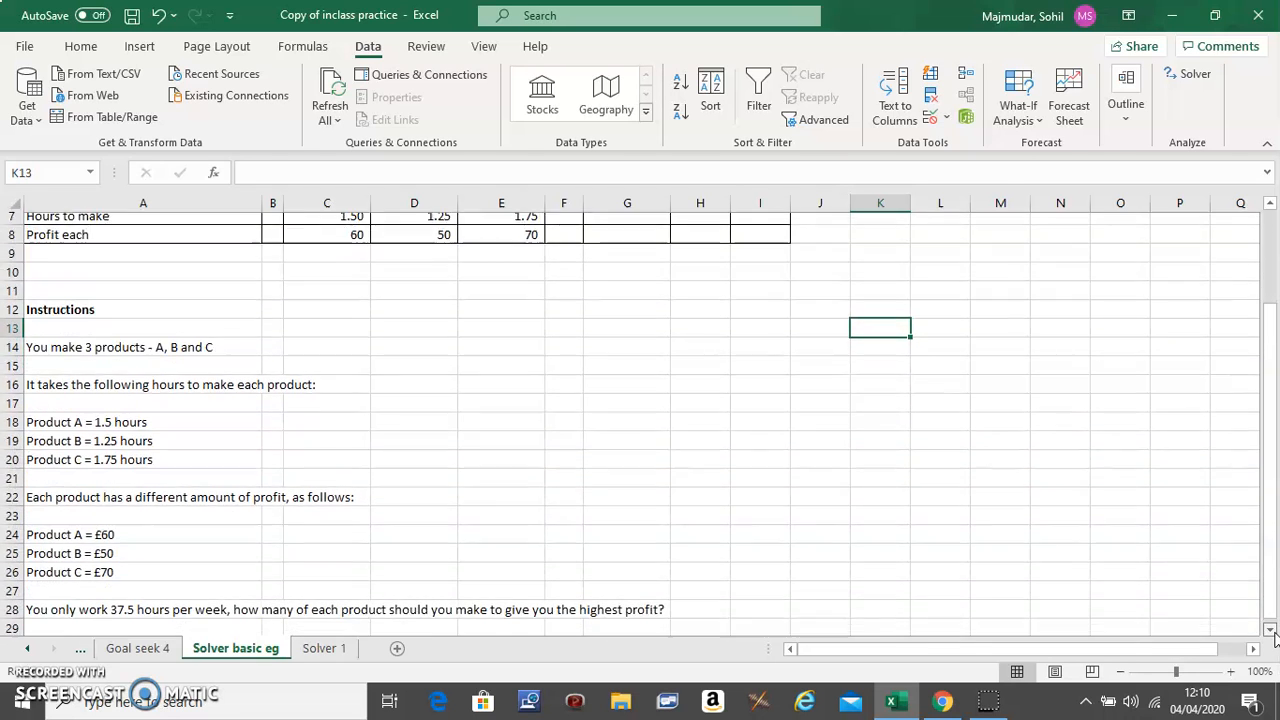
pyautogui.scroll(-3)
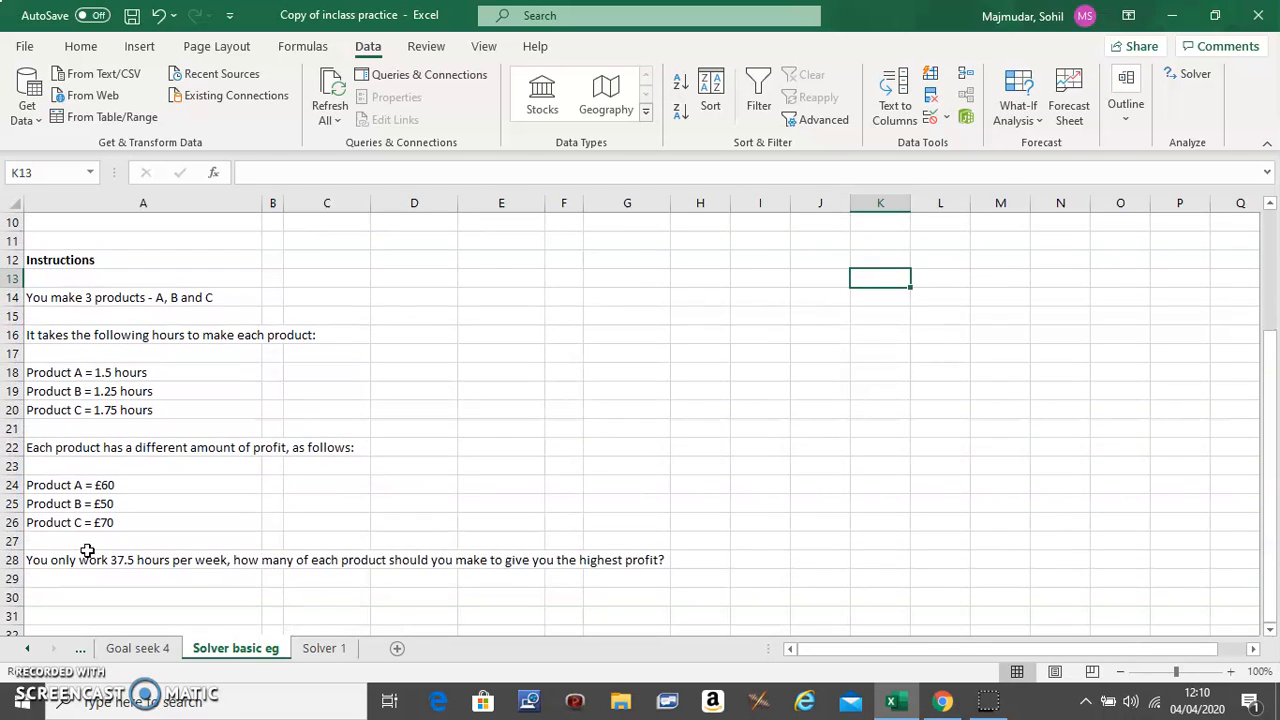
pyautogui.moveTo(128, 587)
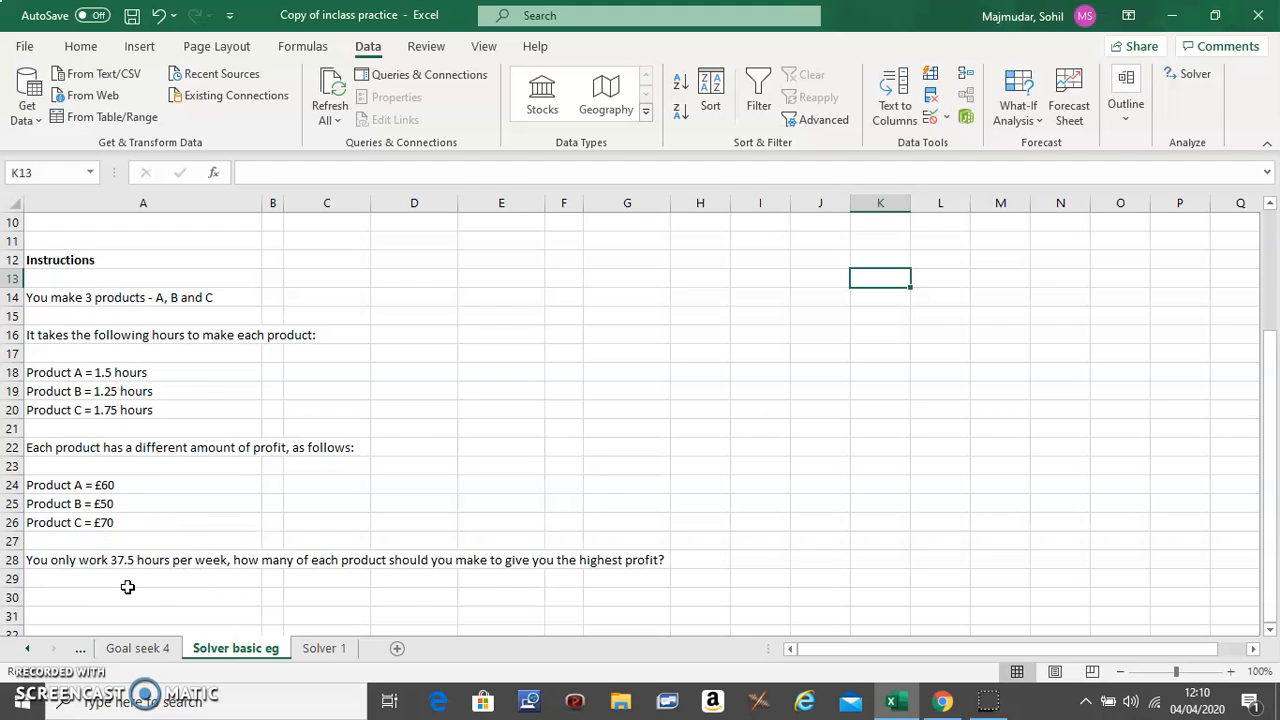
pyautogui.moveTo(163, 589)
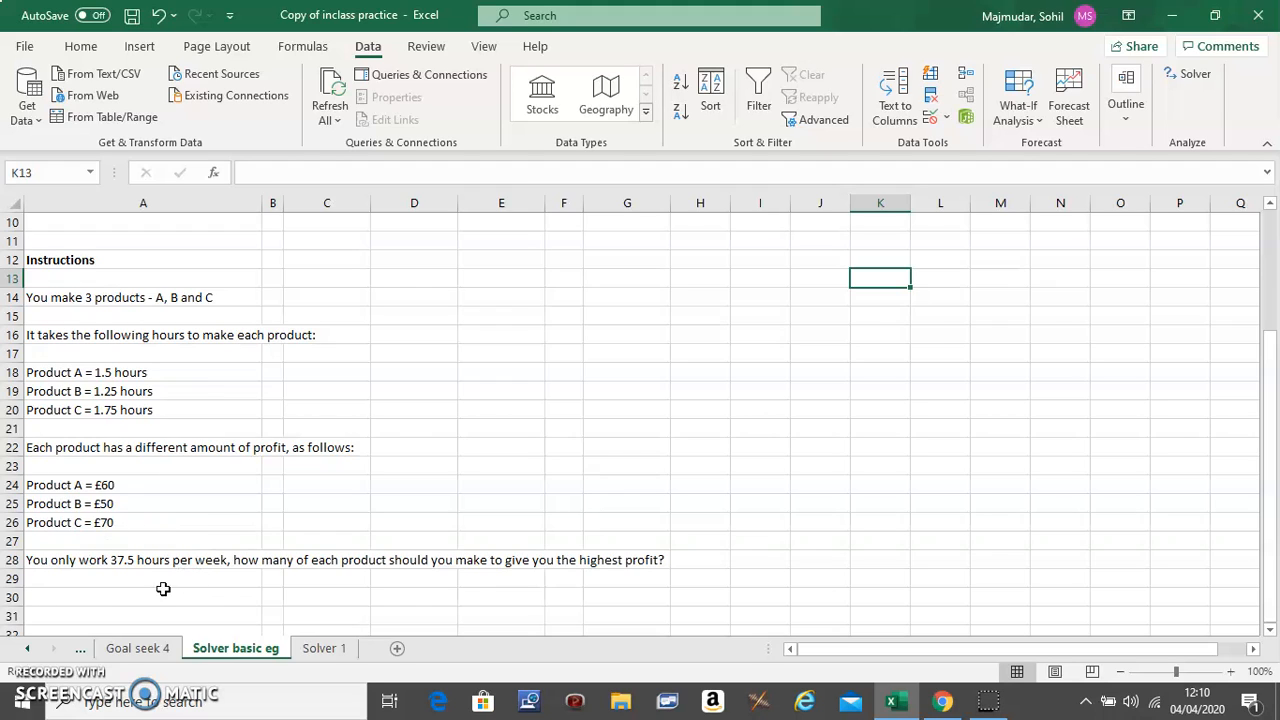
pyautogui.moveTo(433, 525)
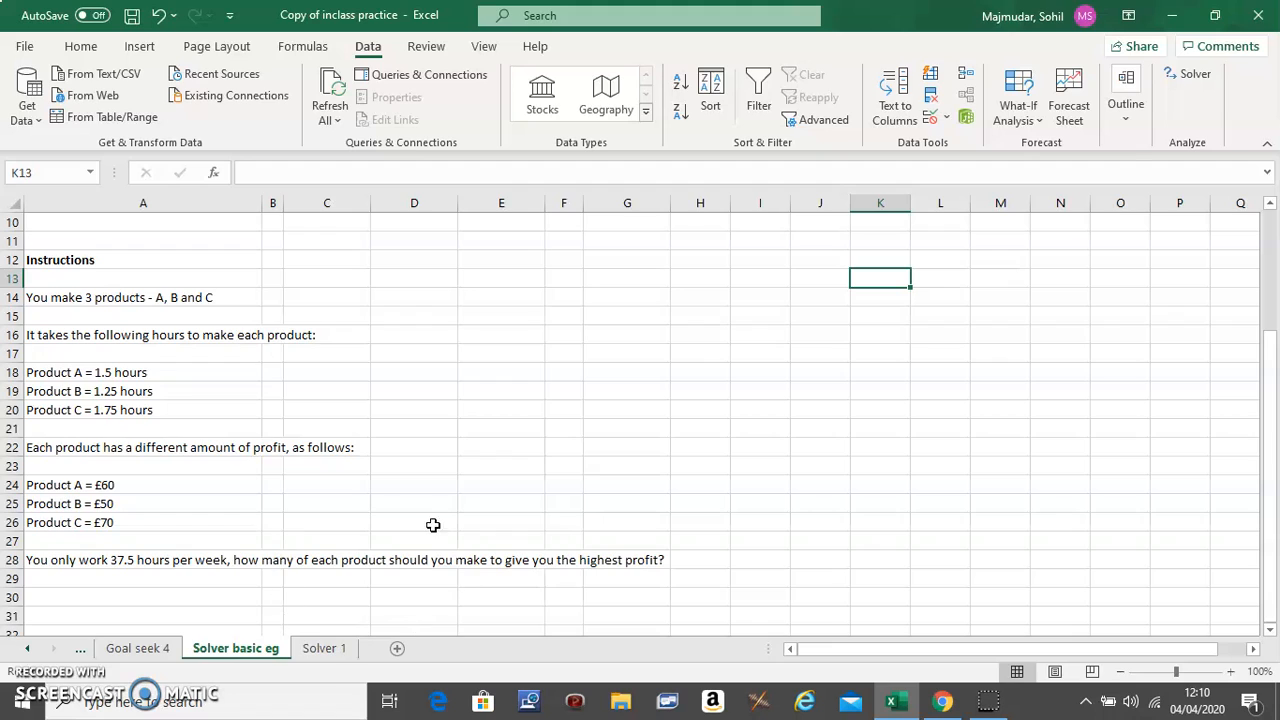
pyautogui.moveTo(593, 611)
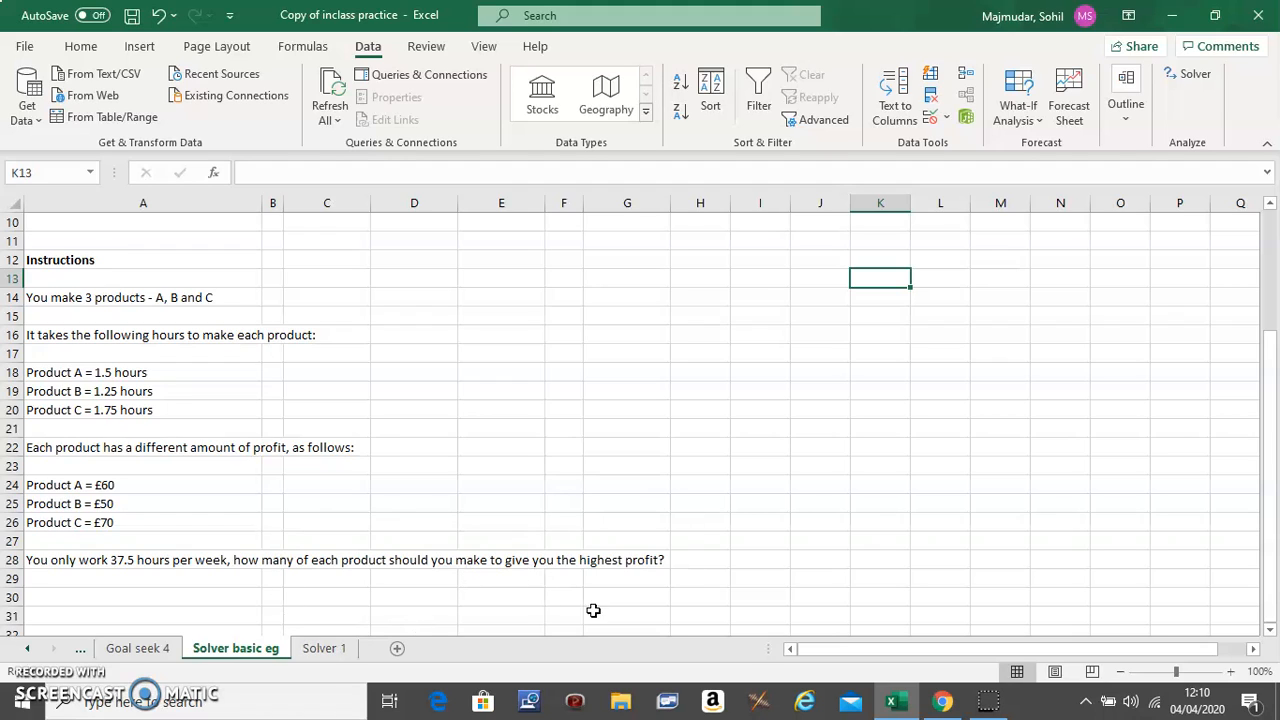
pyautogui.moveTo(1267, 204)
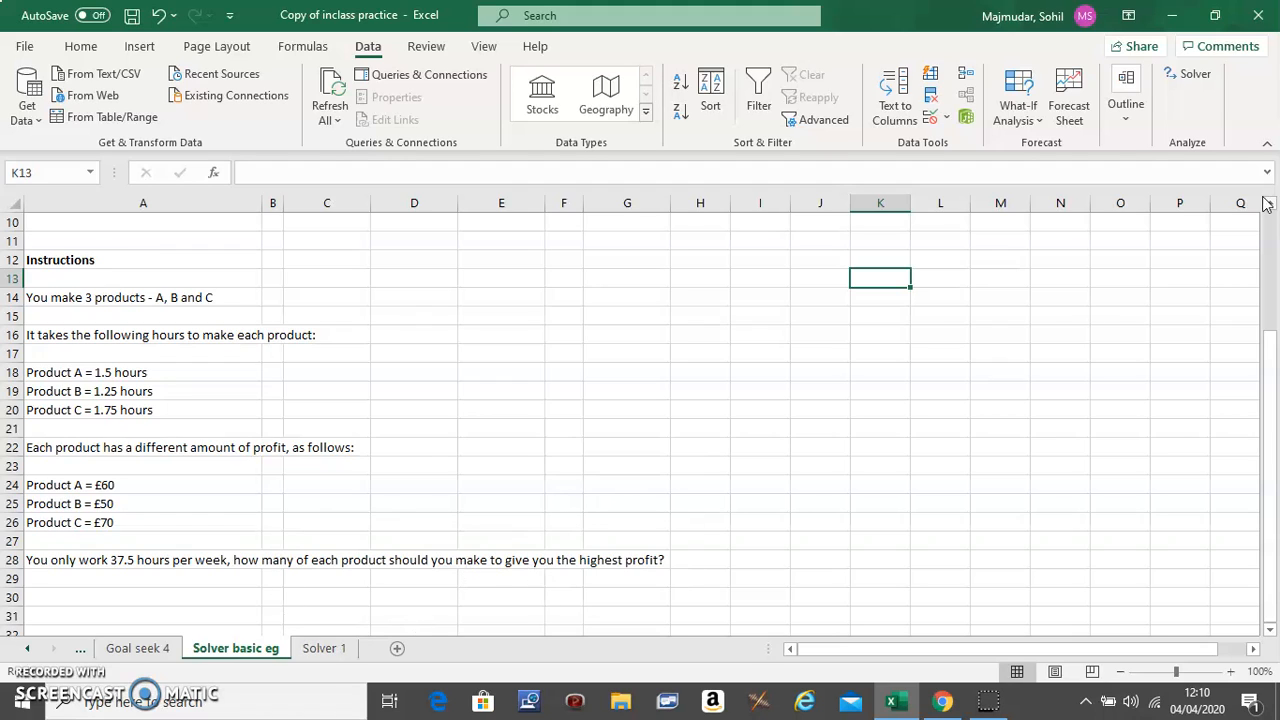
pyautogui.scroll(3)
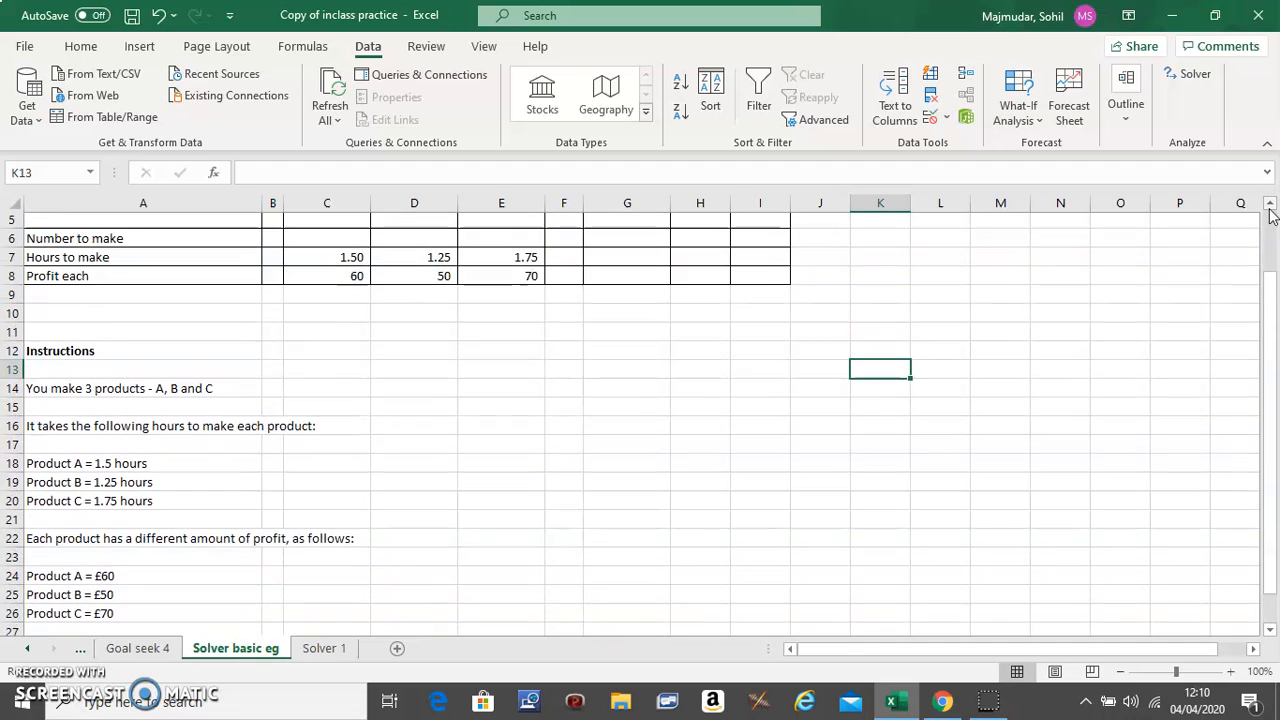
pyautogui.scroll(3)
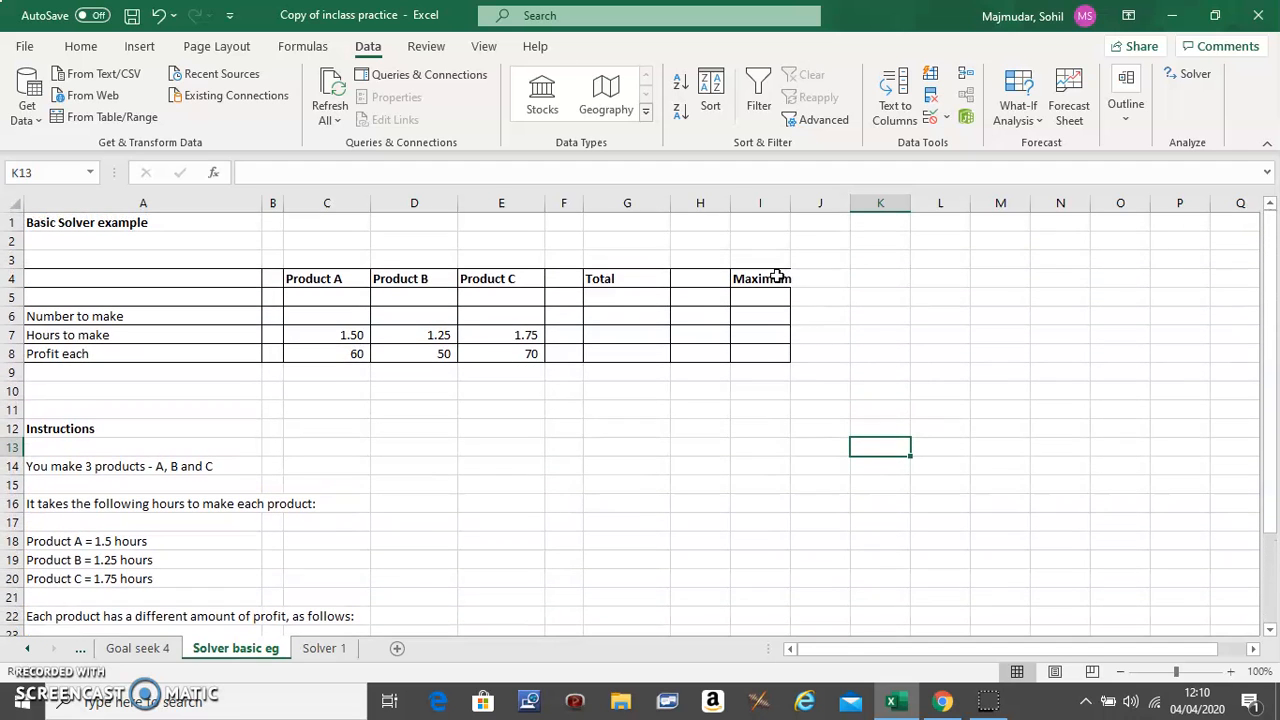
# Step: Enter 37.5 as the maximum hours in cell I7
pyautogui.click(760, 335)
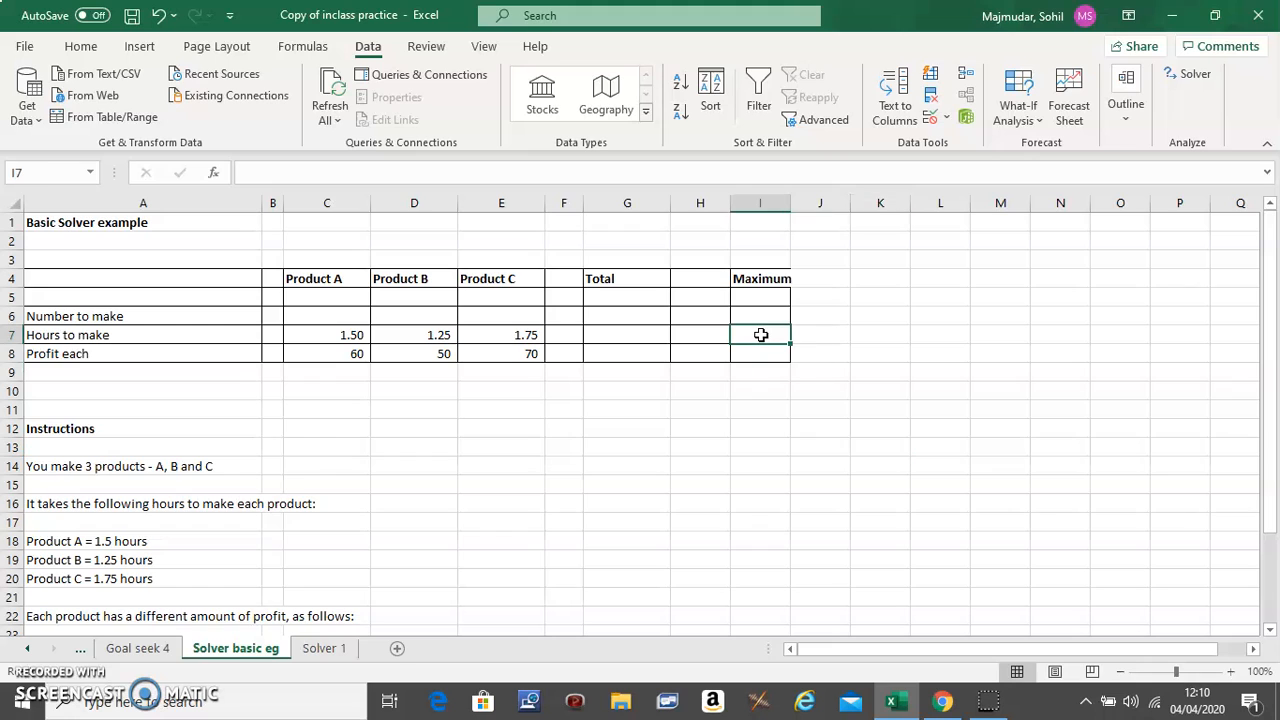
pyautogui.write('37.5')
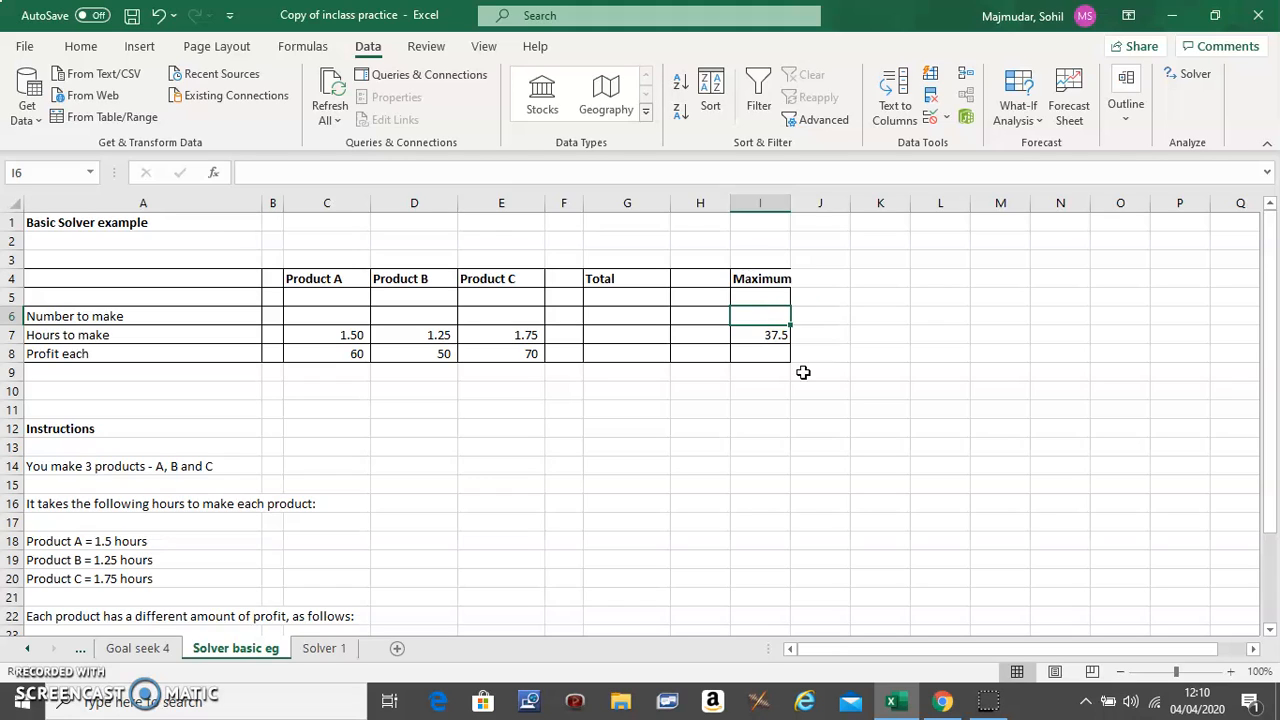
pyautogui.moveTo(711, 361)
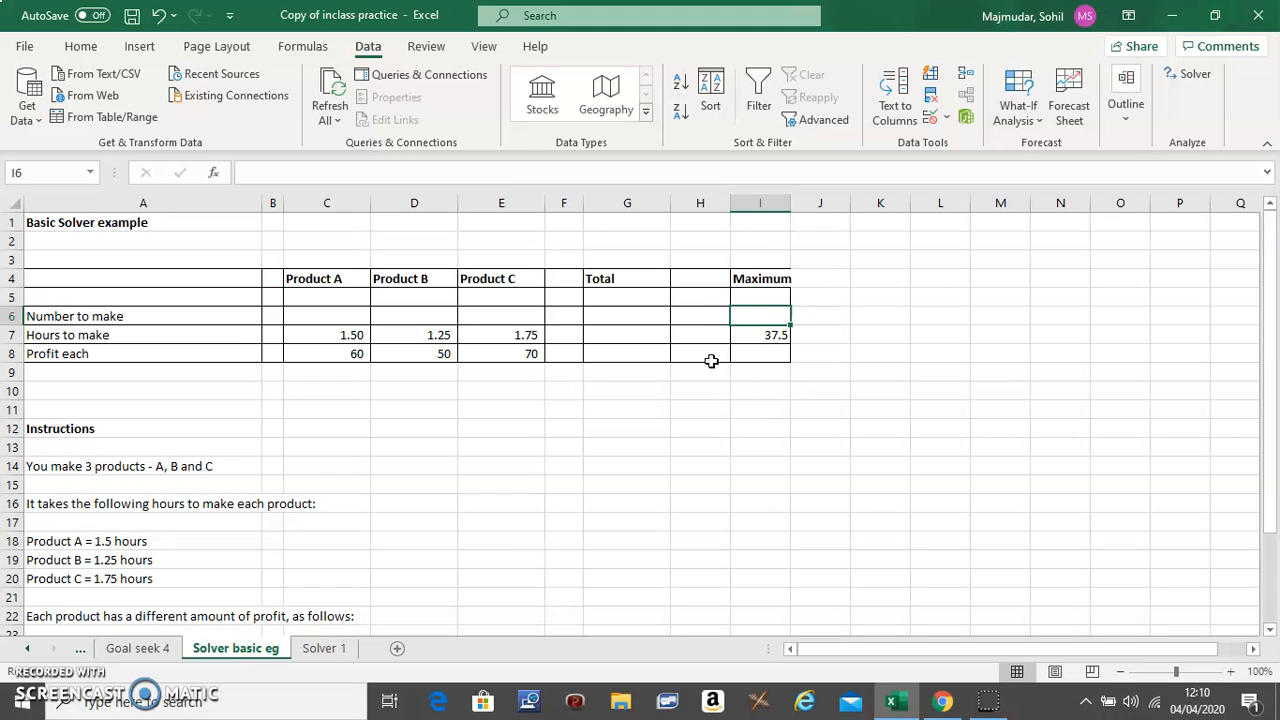
pyautogui.moveTo(759, 367)
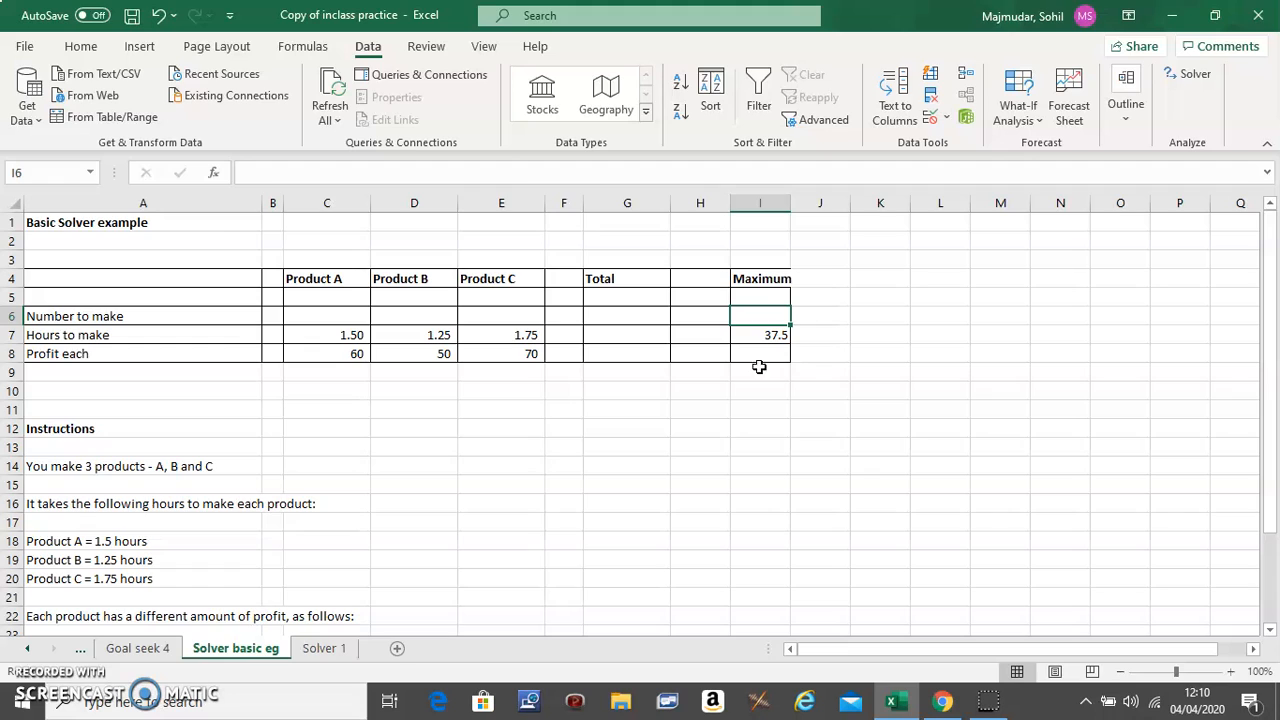
pyautogui.moveTo(636, 403)
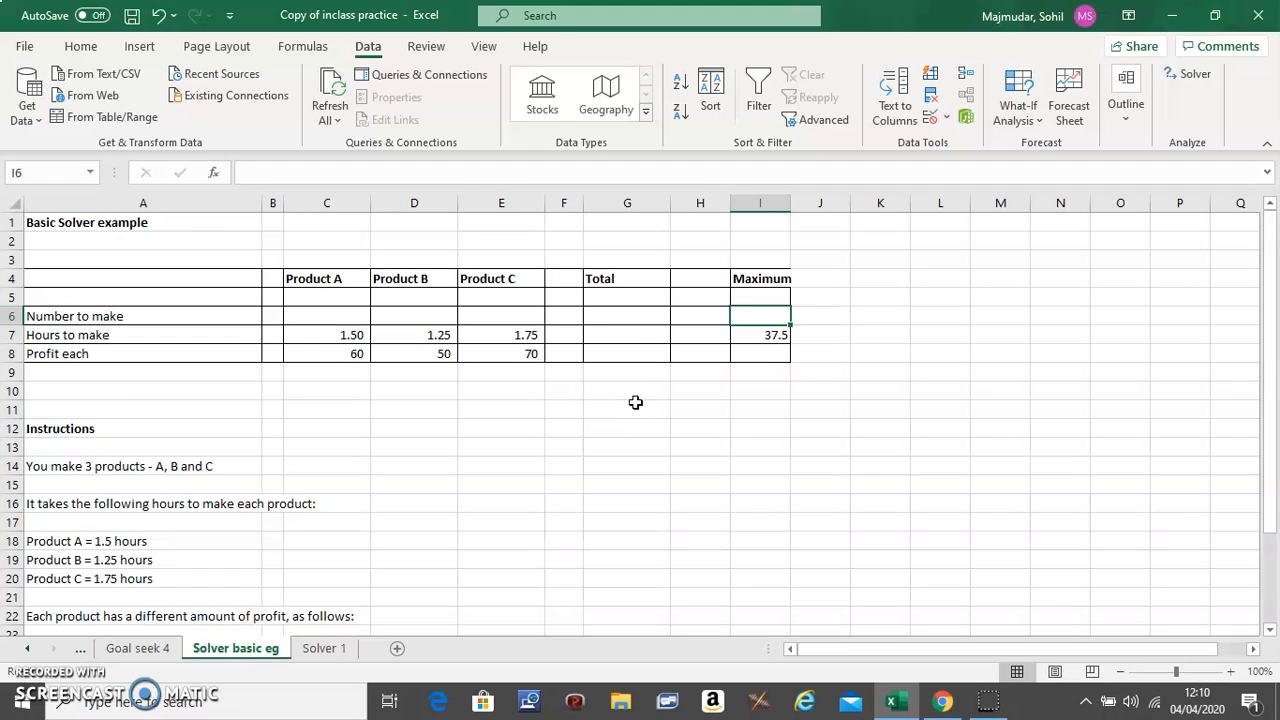
pyautogui.moveTo(491, 365)
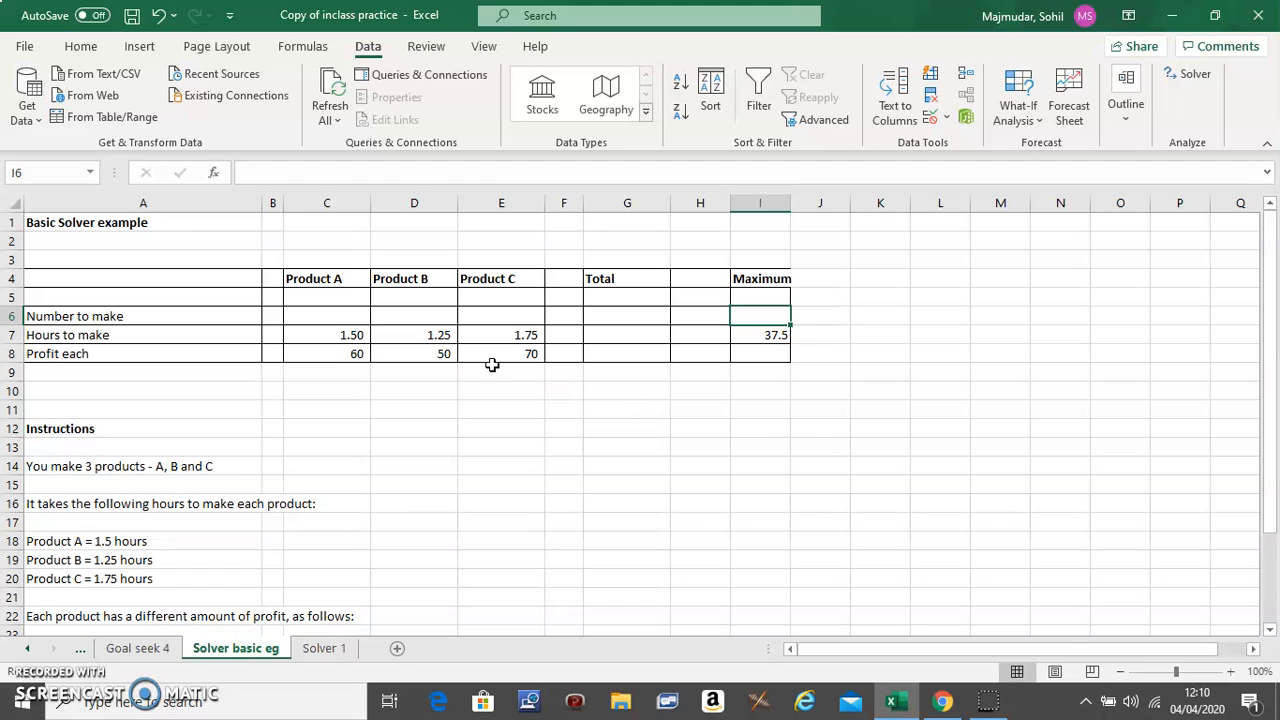
pyautogui.click(327, 316)
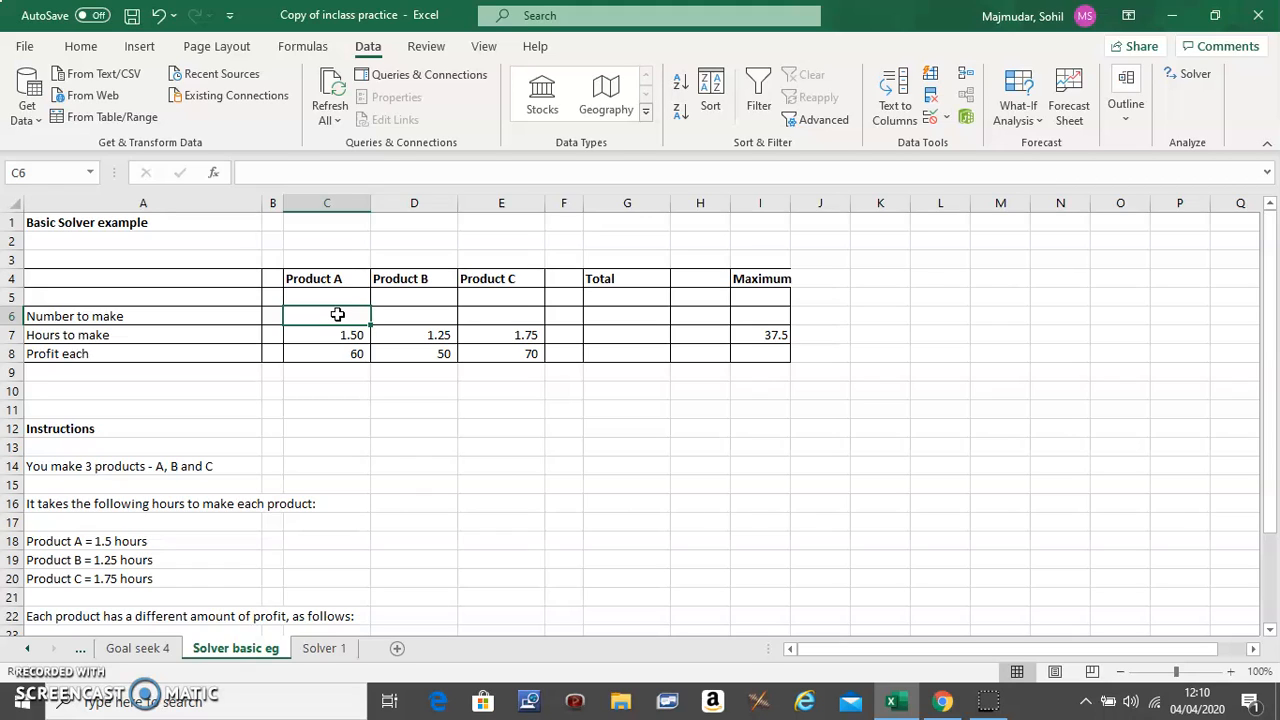
# Step: Shade the number-to-make cells C6:E6 yellow
pyautogui.moveTo(327, 315); pyautogui.dragTo(501, 315)
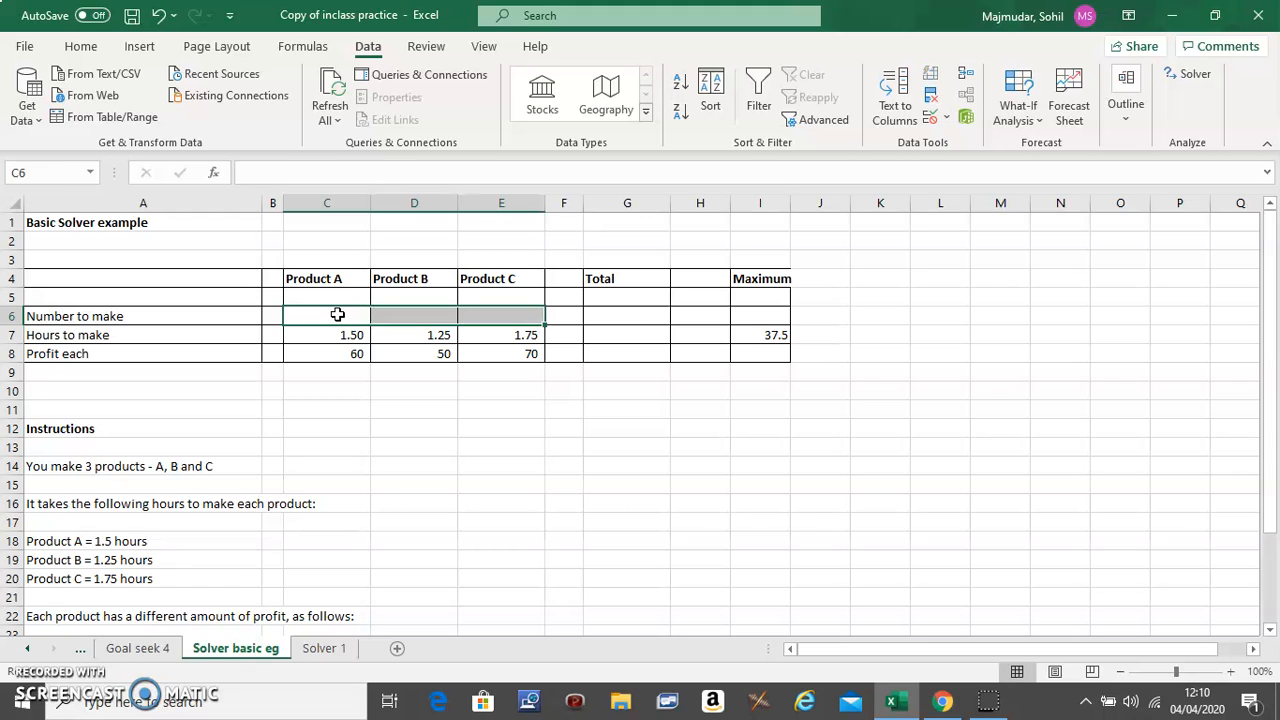
pyautogui.click(80, 46)
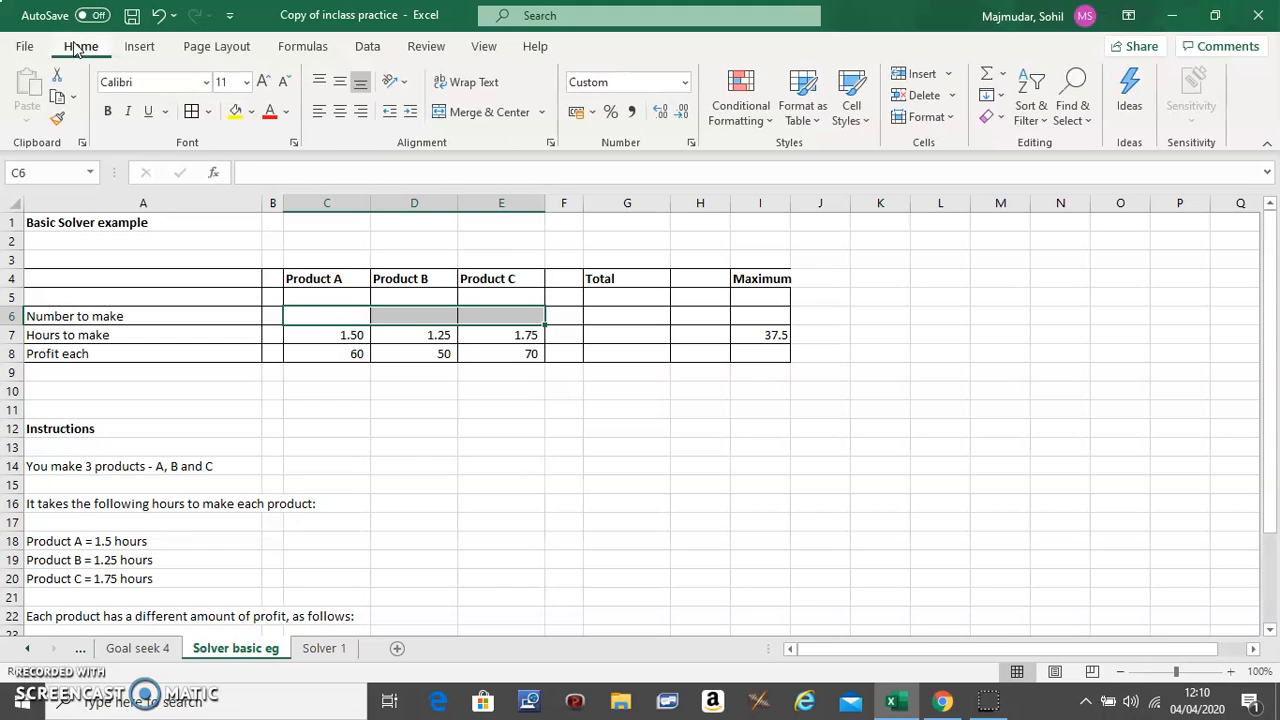
pyautogui.click(234, 111)
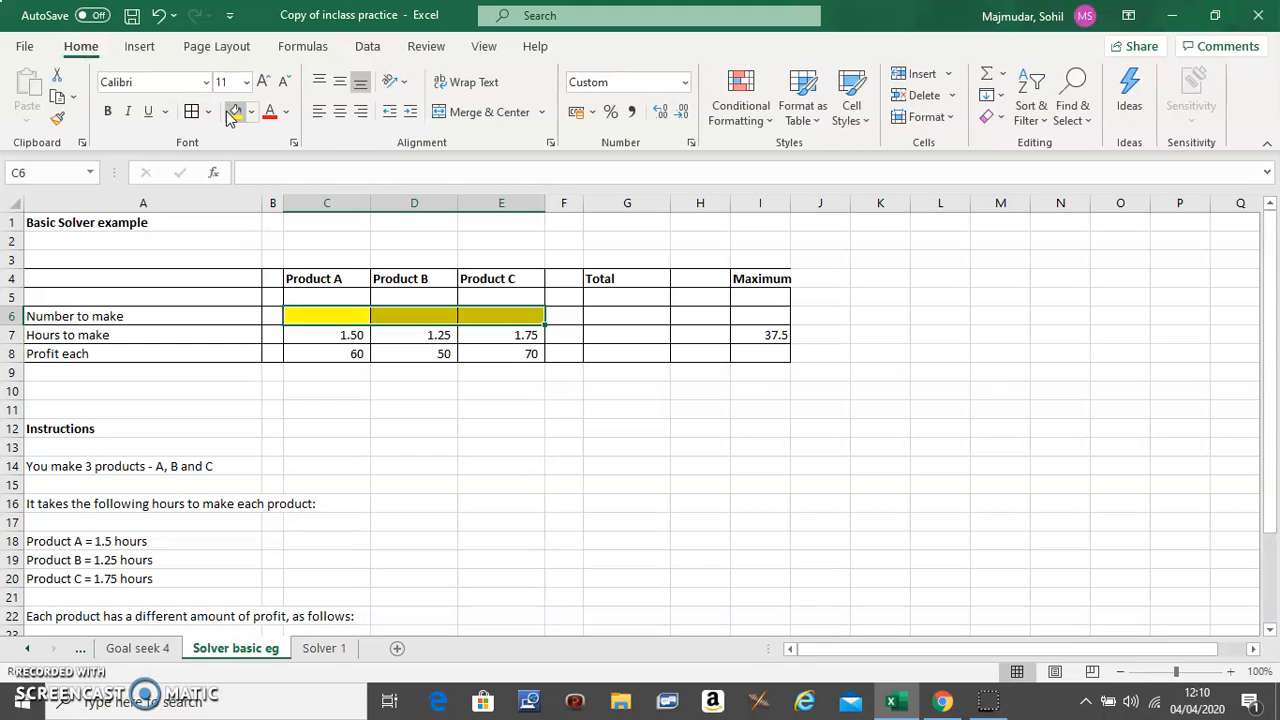
# Step: Fill key cell L5 yellow and select M5 for its FIND label
pyautogui.click(940, 297)
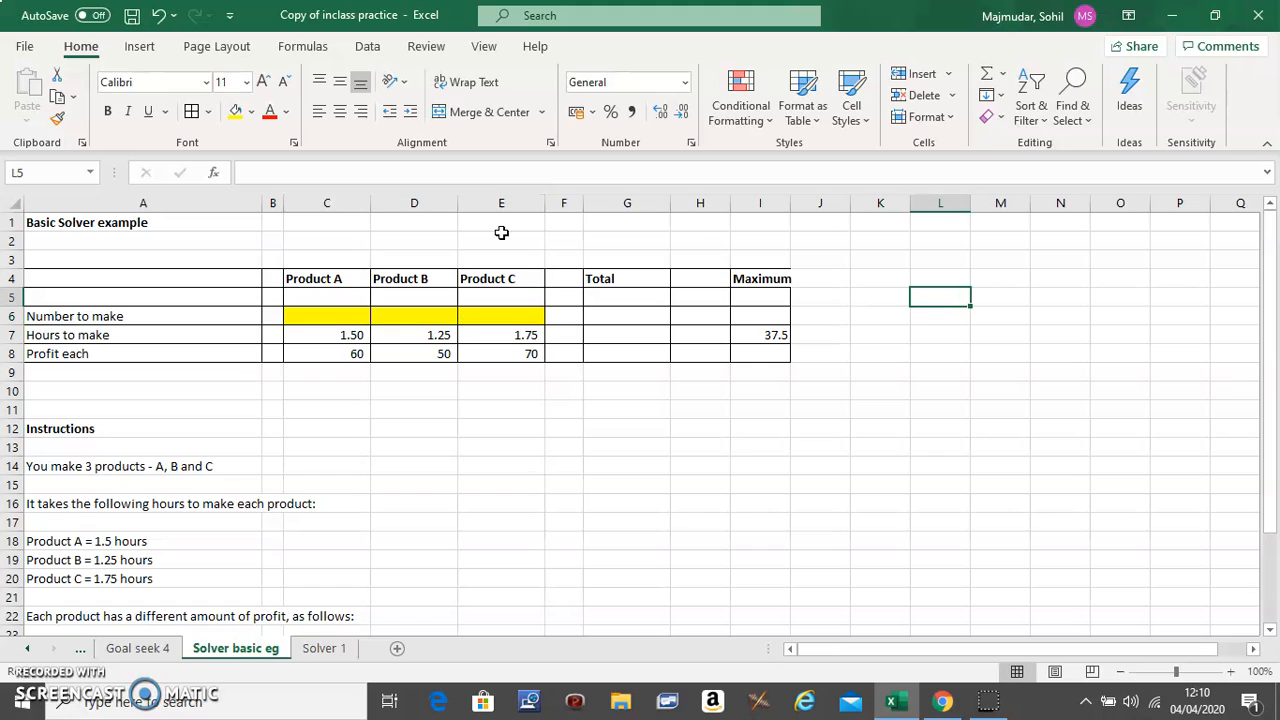
pyautogui.click(940, 297)
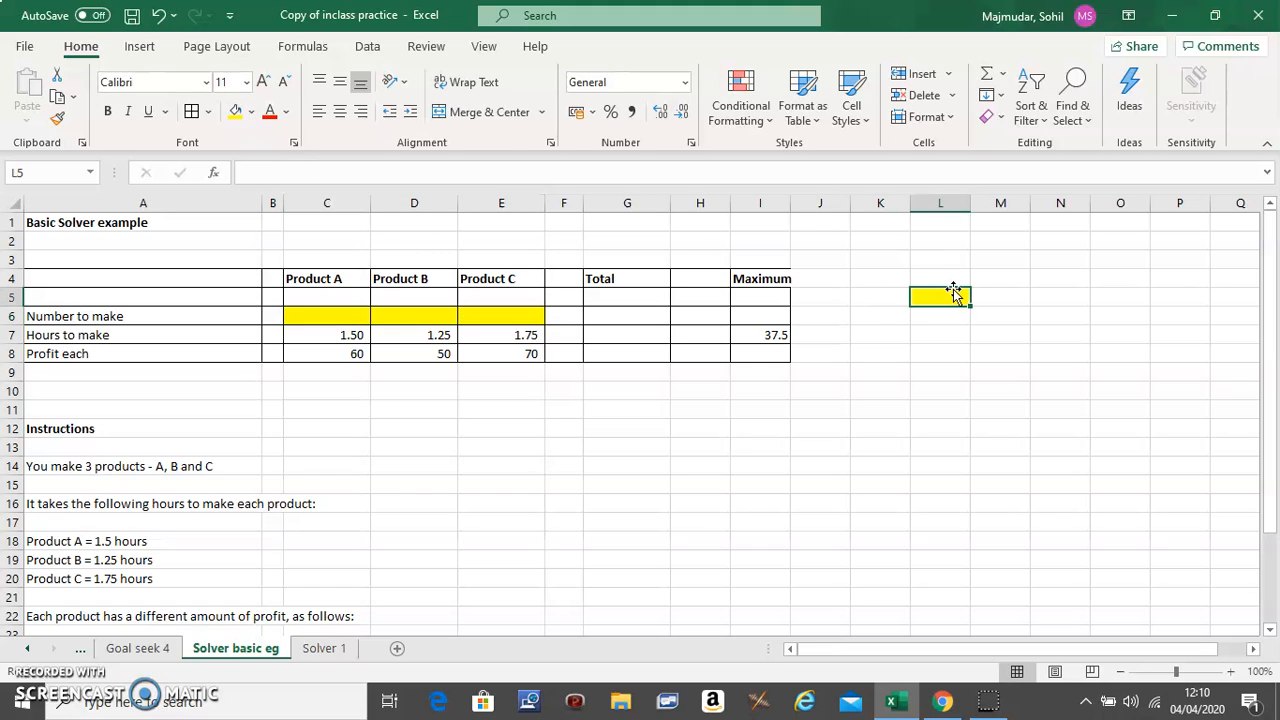
pyautogui.click(1000, 296)
pyautogui.write('FIND')
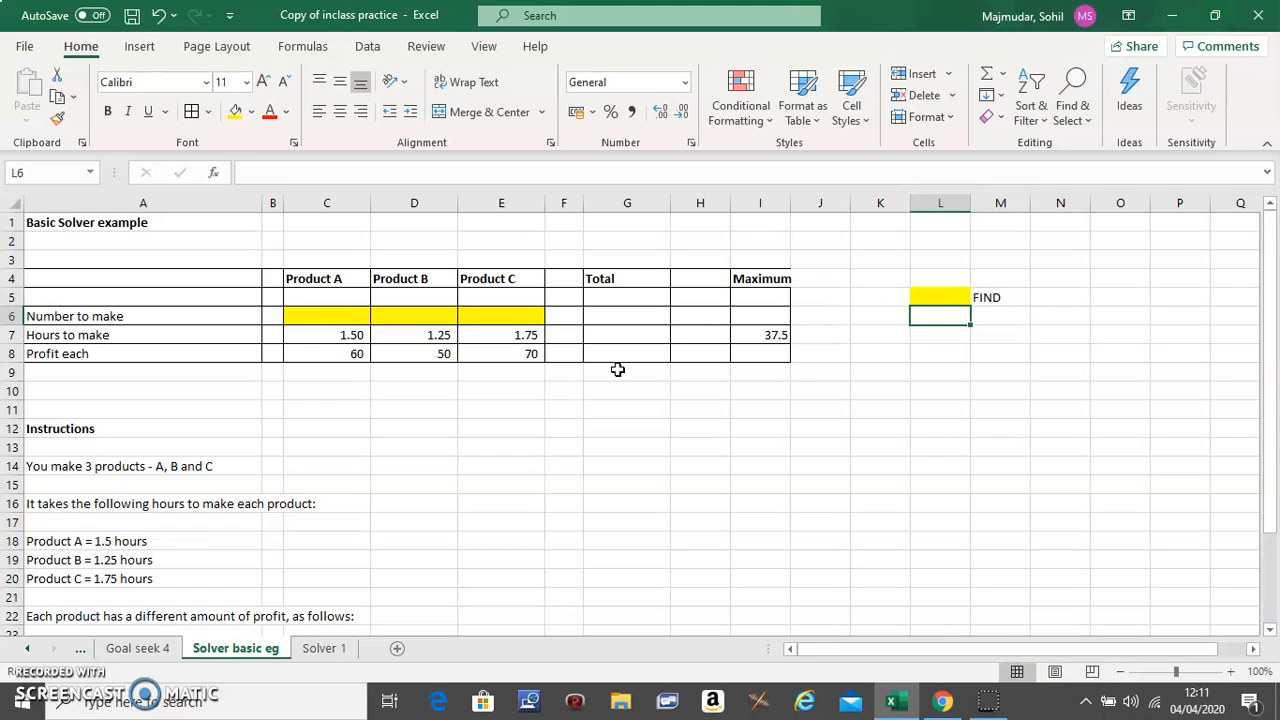
pyautogui.moveTo(617, 316)
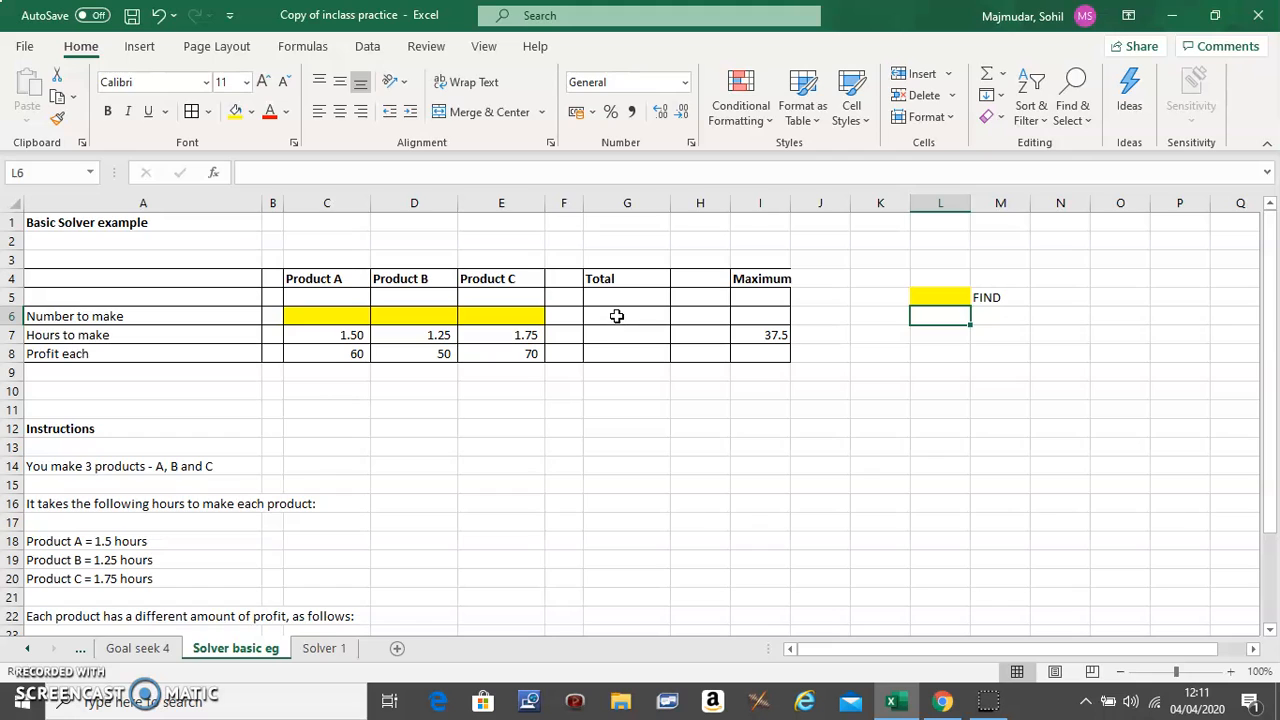
# Step: Put =SUM(C6:E6) in G6 to total the number-to-make quantities
pyautogui.click(627, 316)
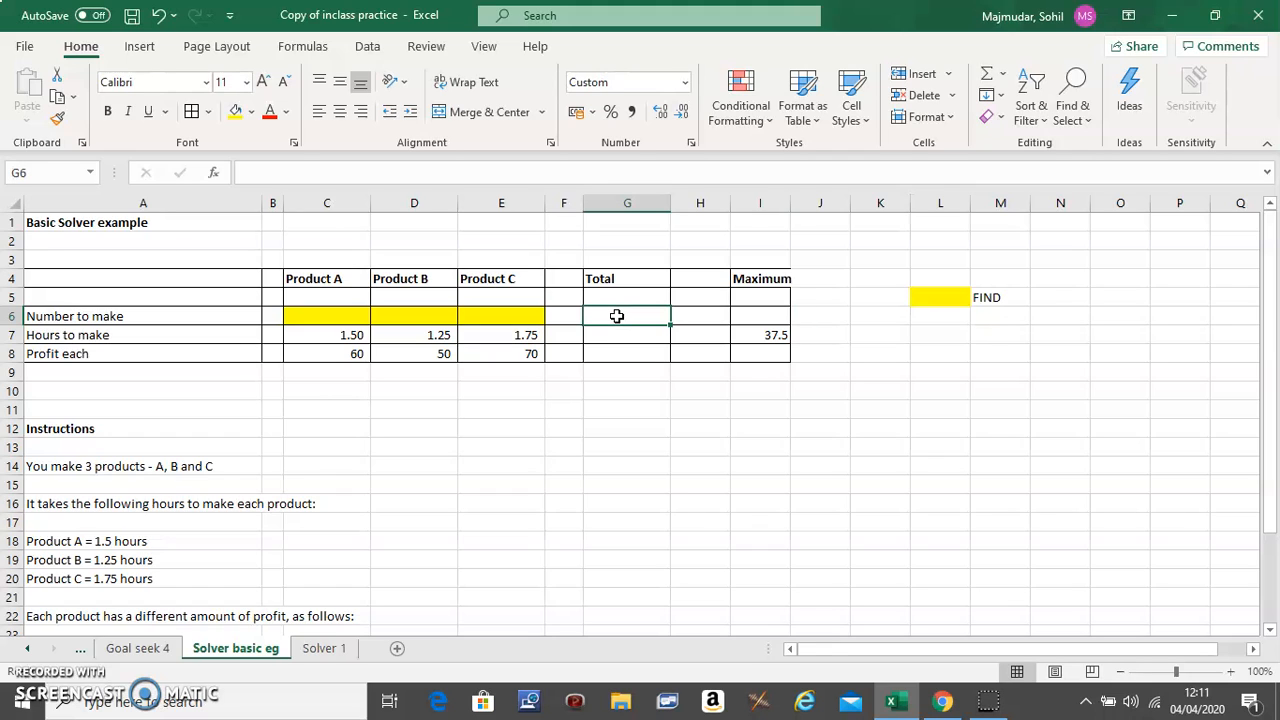
pyautogui.write('=SUM(')
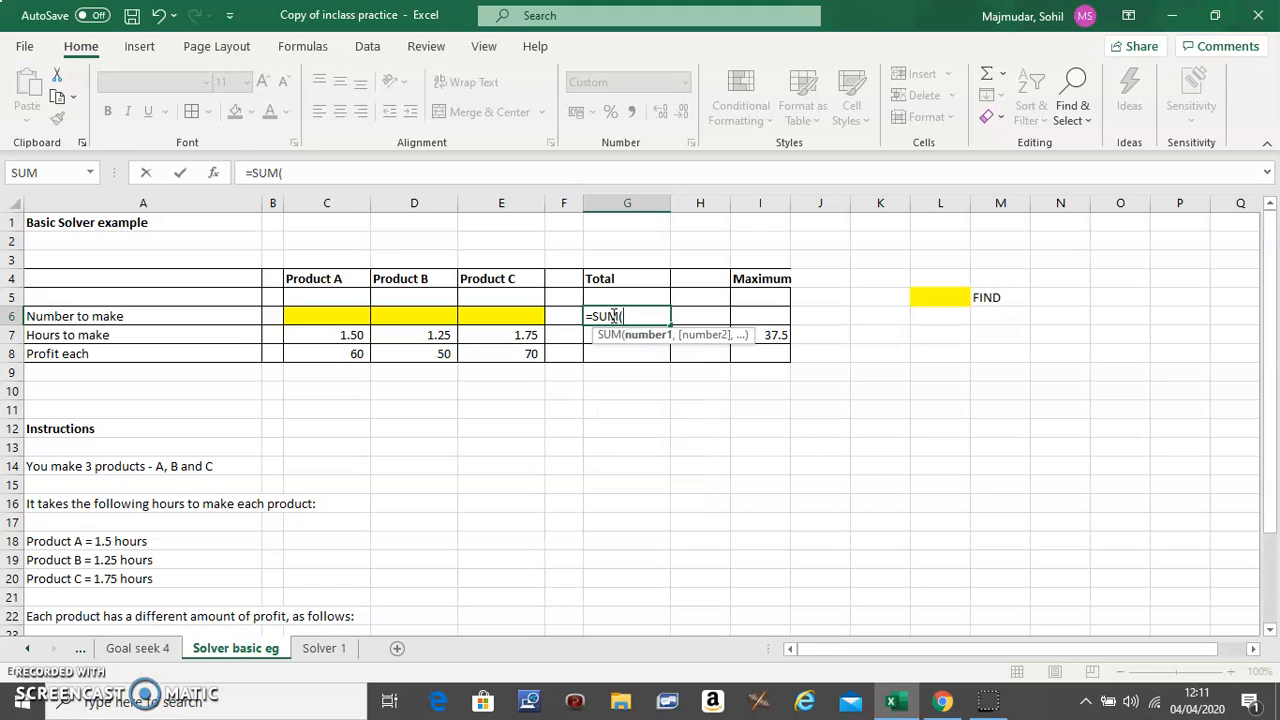
pyautogui.moveTo(326, 316); pyautogui.dragTo(414, 316)
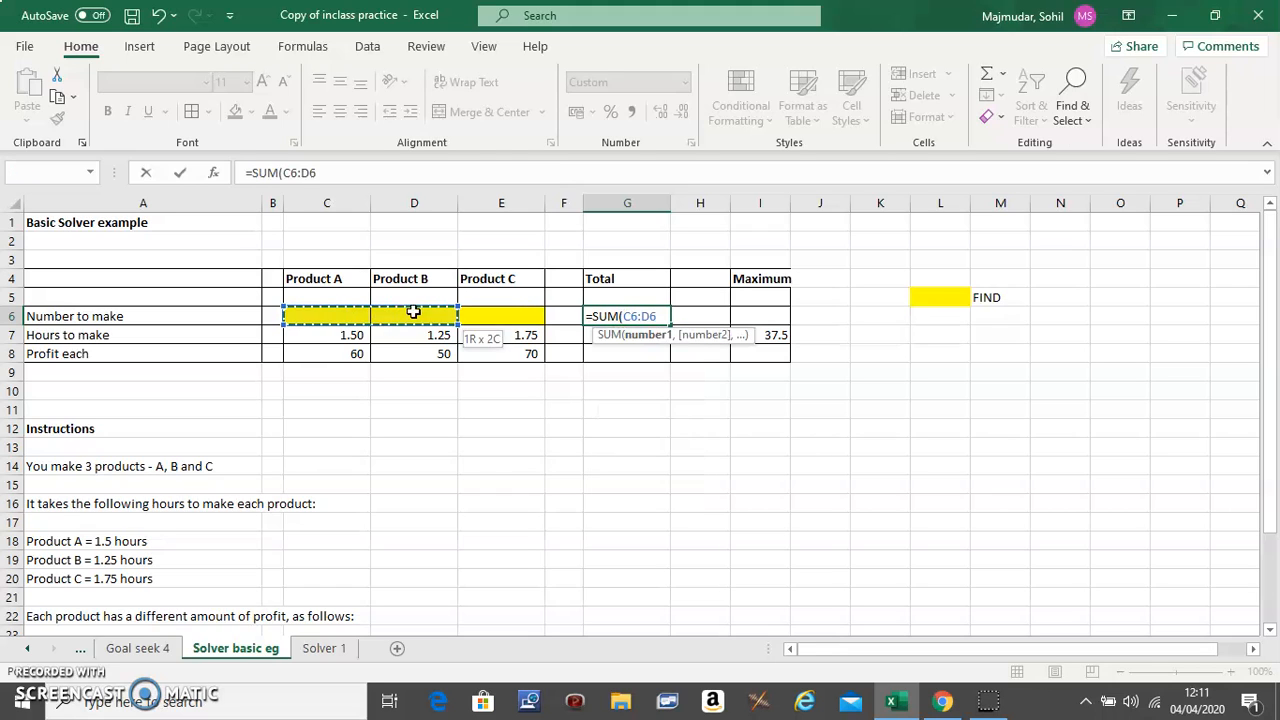
pyautogui.moveTo(413, 316); pyautogui.dragTo(501, 316)
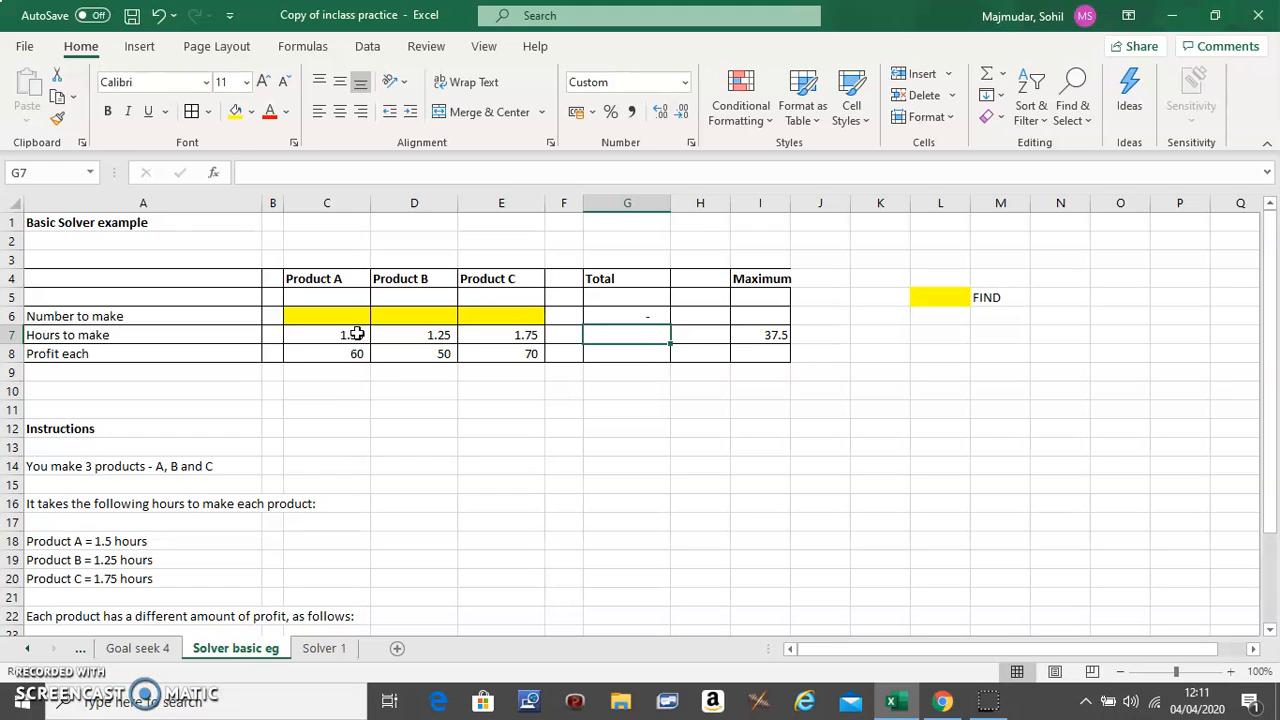
pyautogui.moveTo(336, 337)
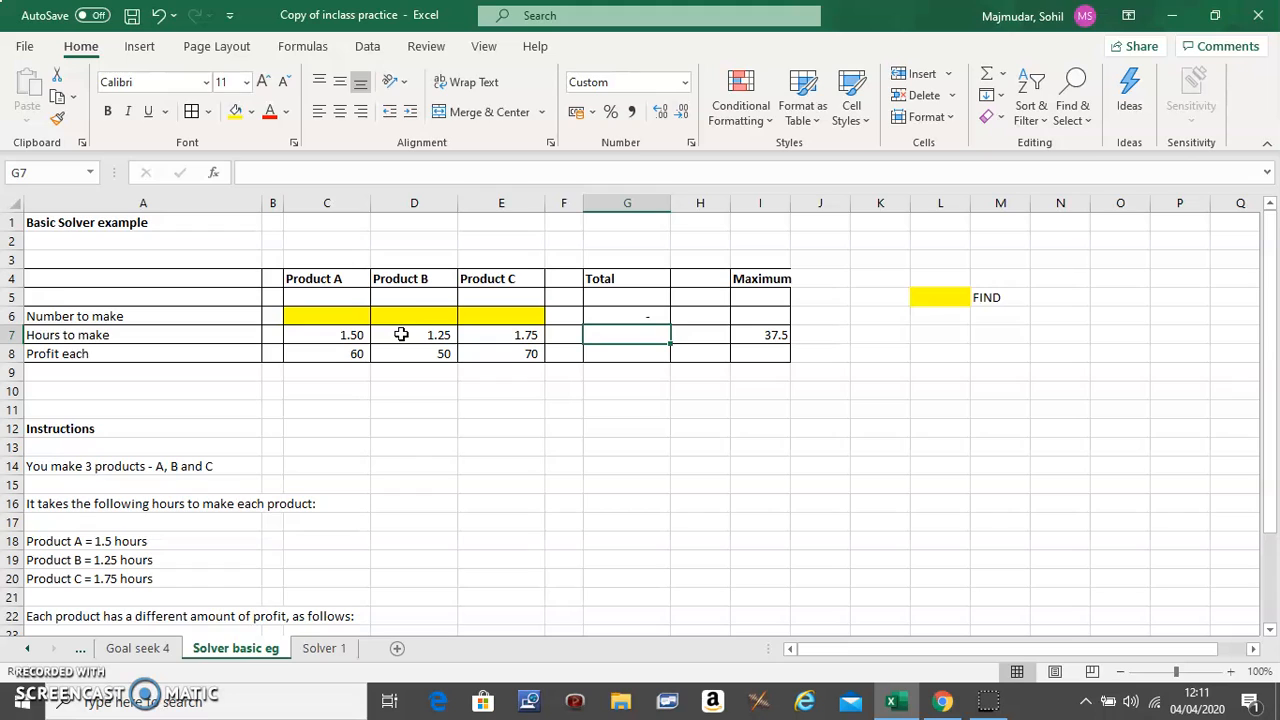
pyautogui.moveTo(498, 314)
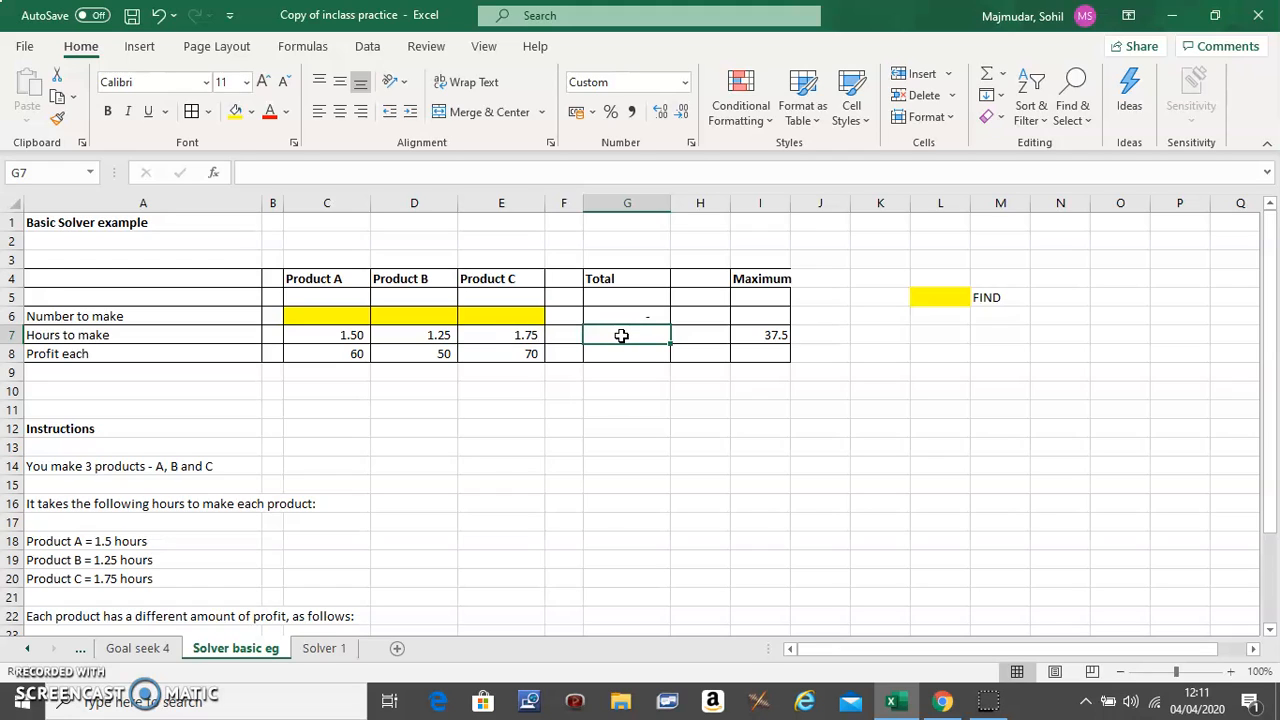
# Step: Enter =SUMPRODUCT(C6:E6,C7:E7) in G7 to total the hours needed
pyautogui.write('=')
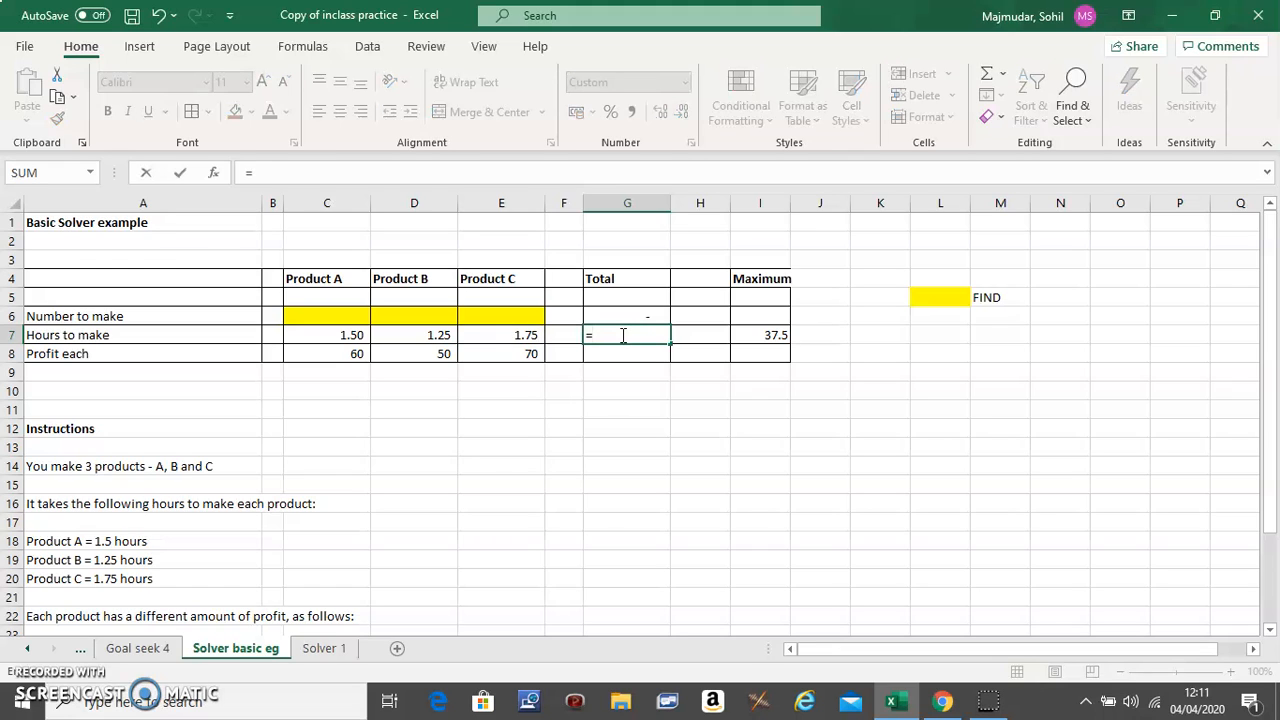
pyautogui.write('SUMPRODUCT')
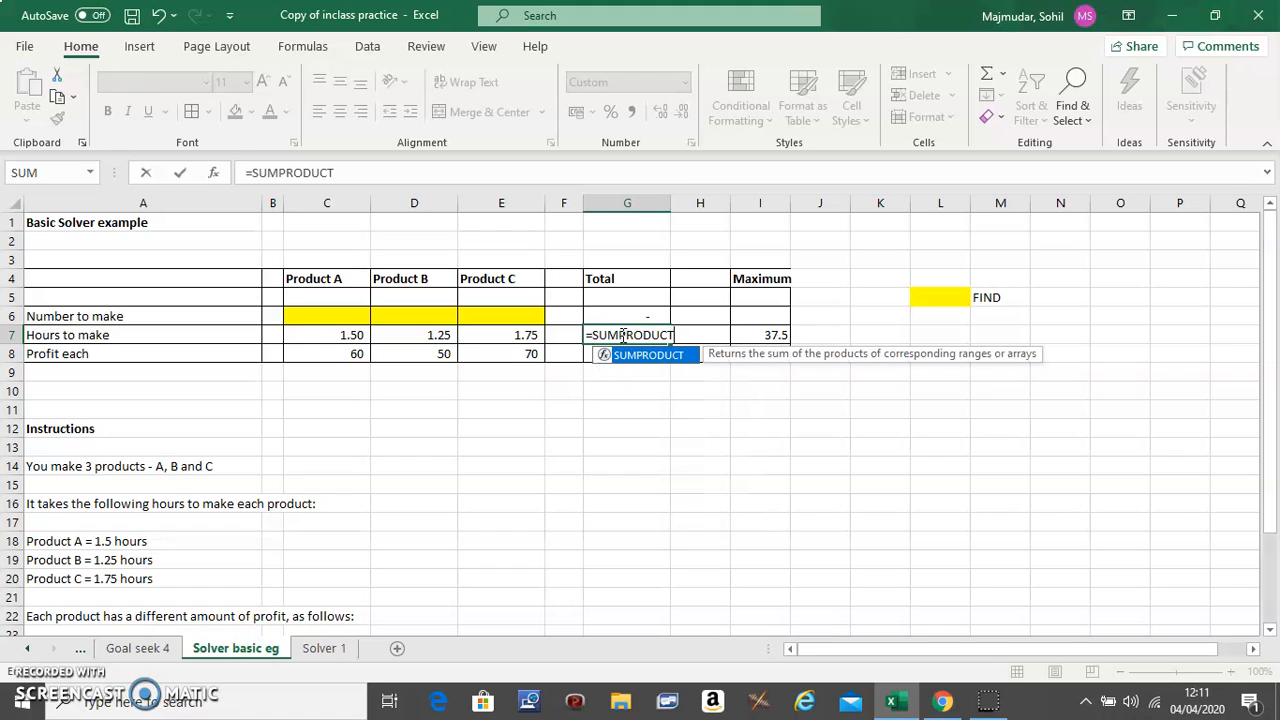
pyautogui.write('(C6:E6,')
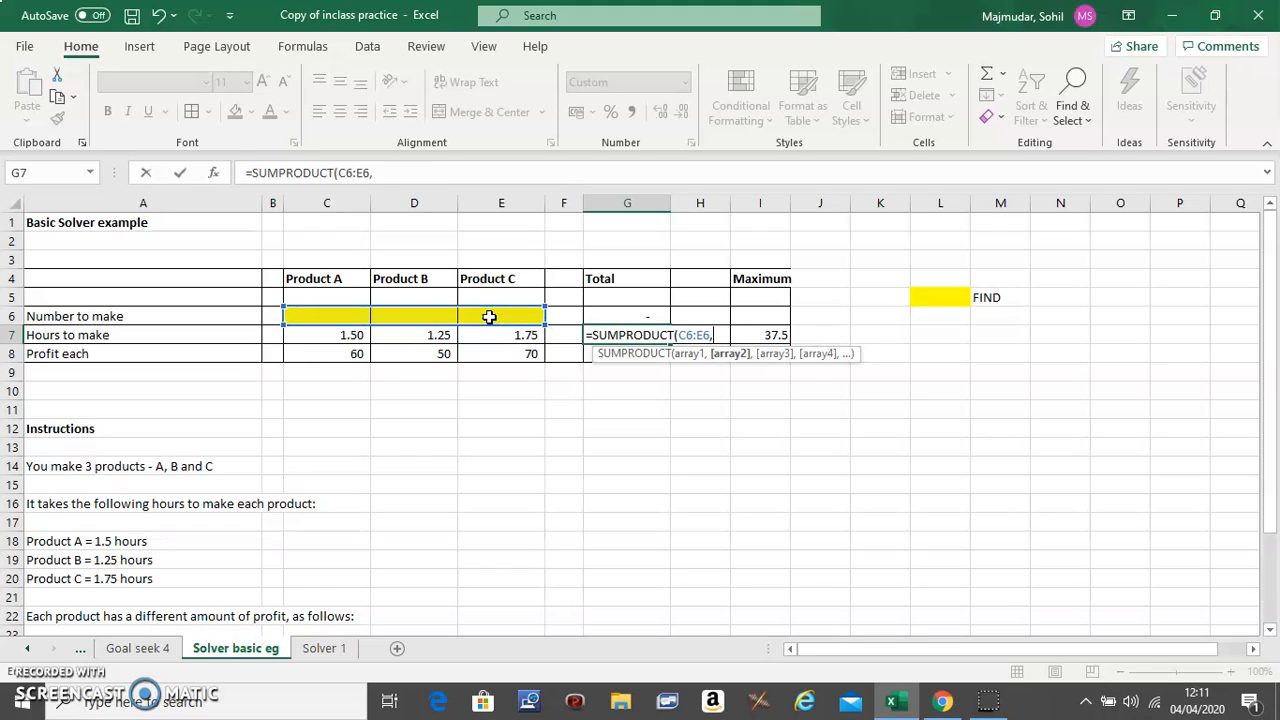
pyautogui.click(326, 335)
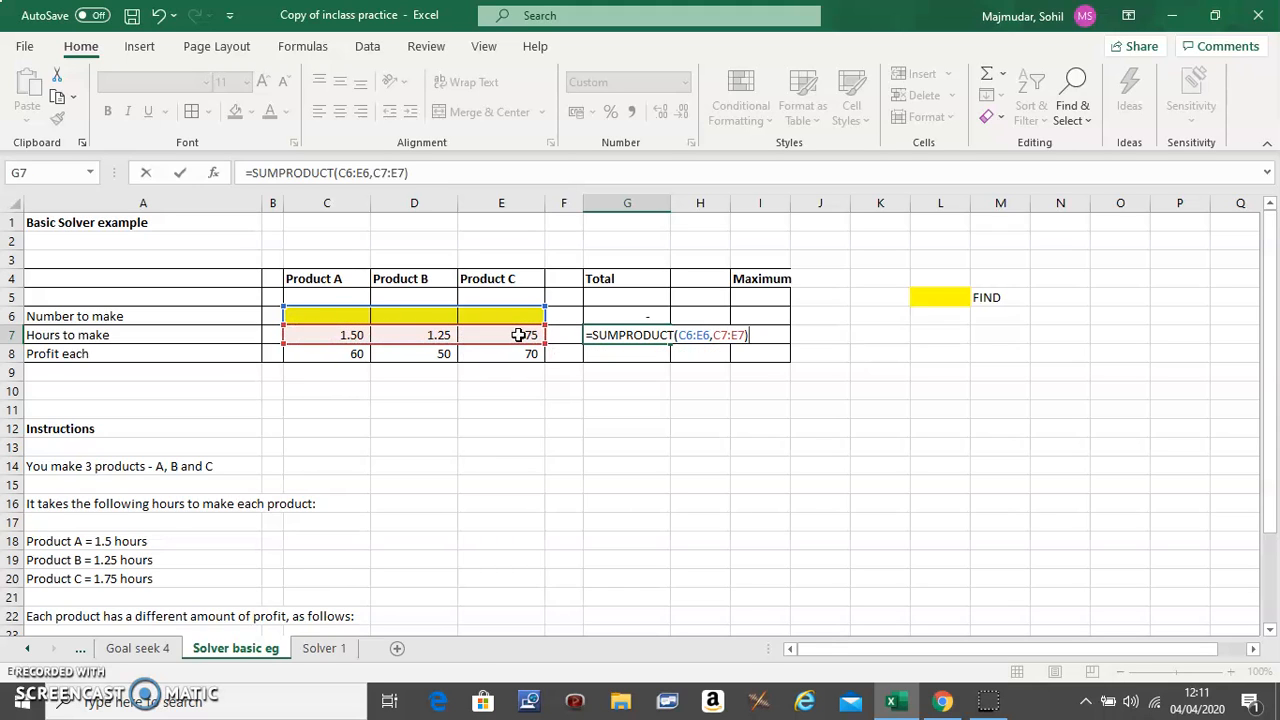
pyautogui.press('Return')
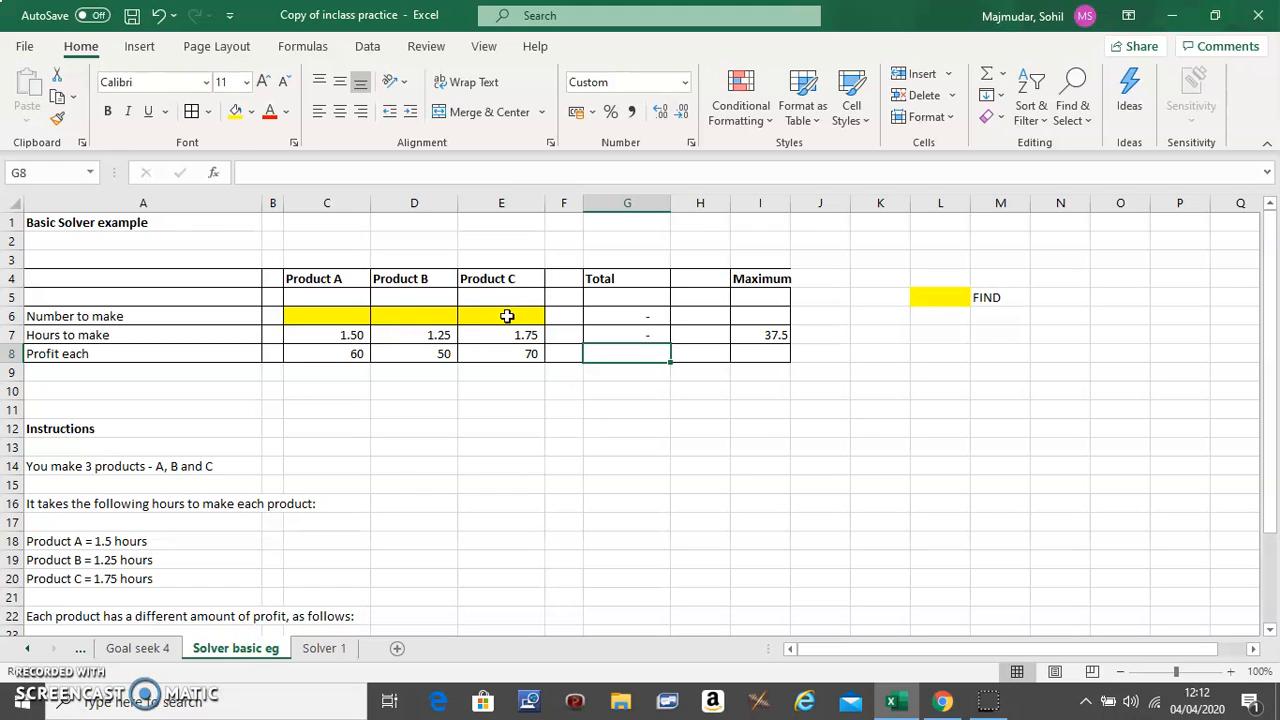
pyautogui.moveTo(627, 338)
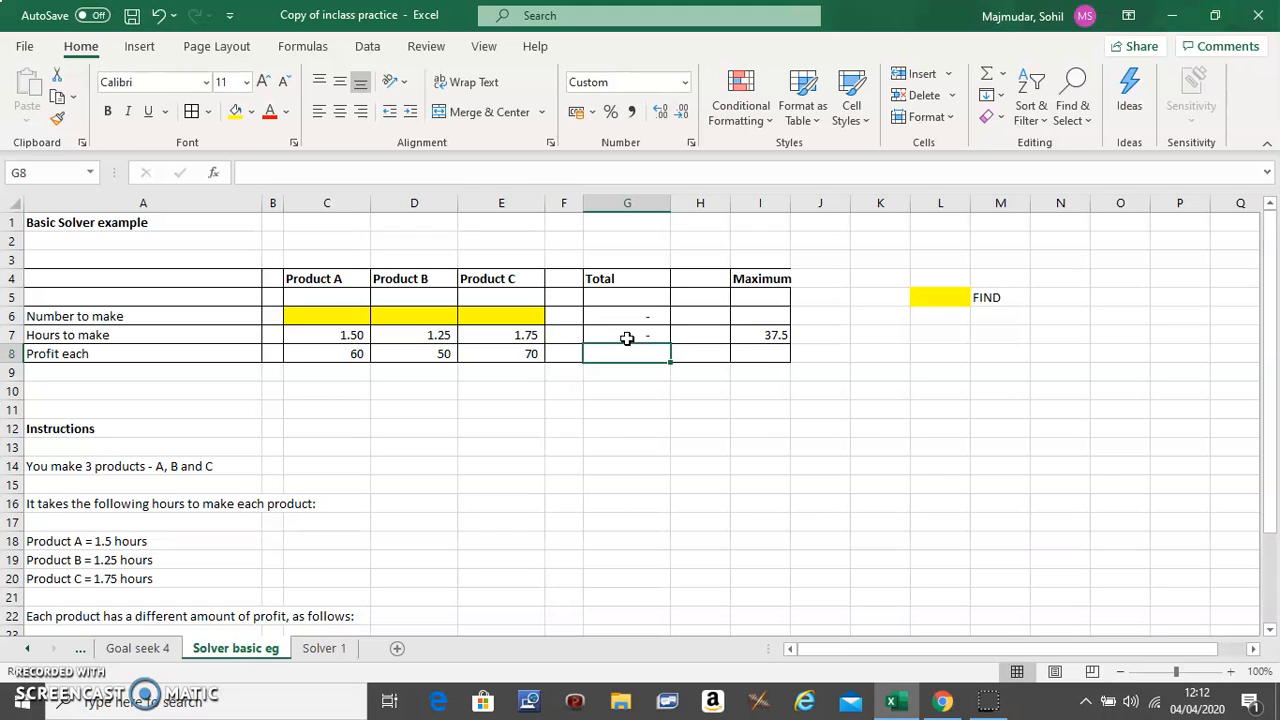
pyautogui.moveTo(628, 355)
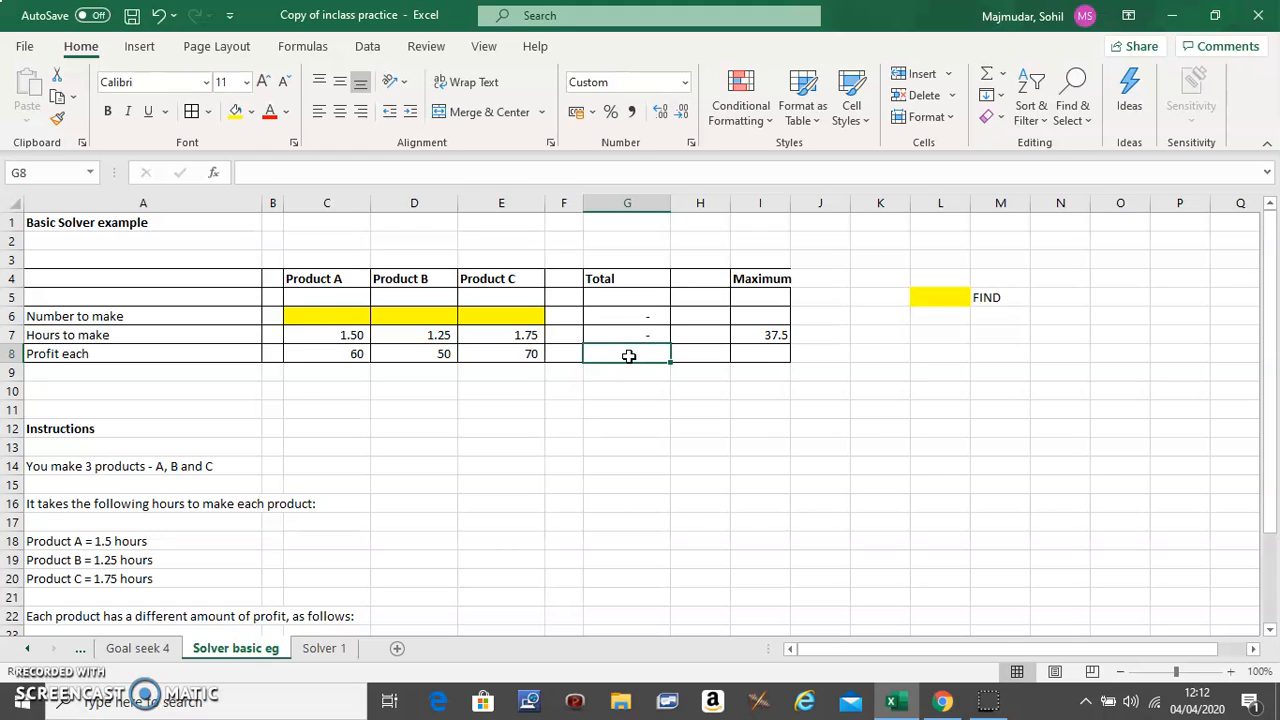
pyautogui.moveTo(331, 353)
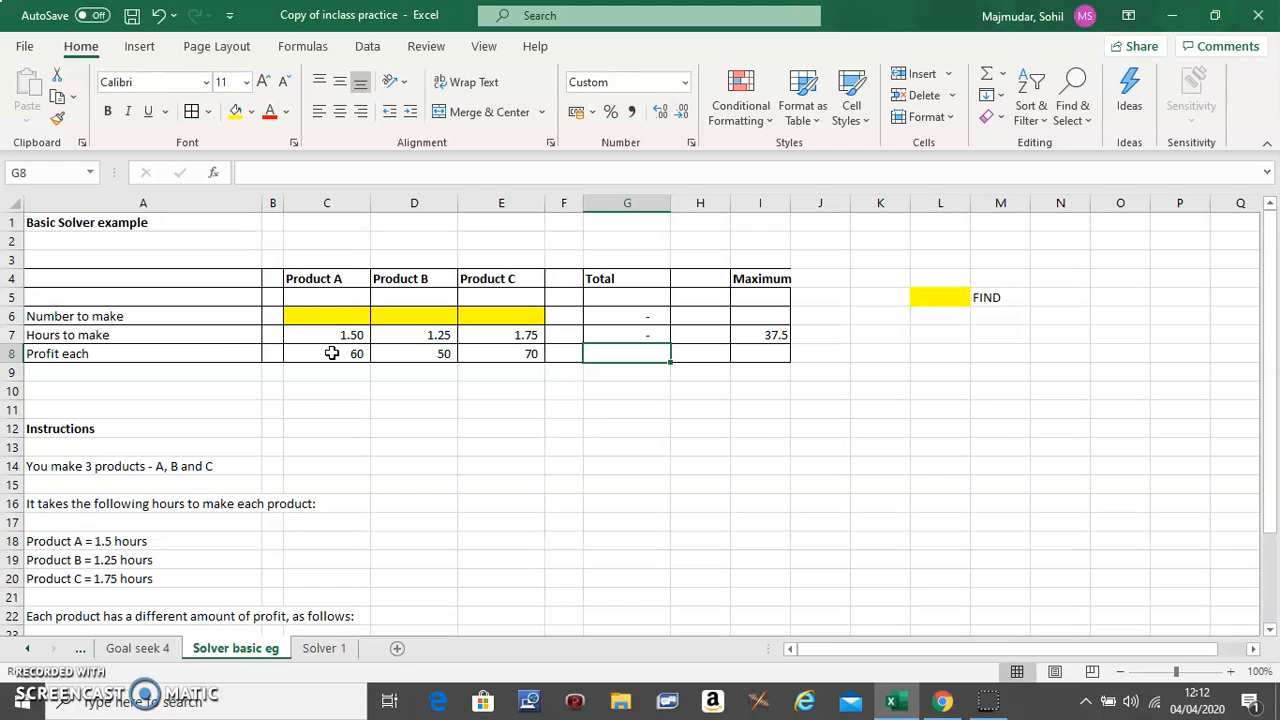
pyautogui.moveTo(404, 313)
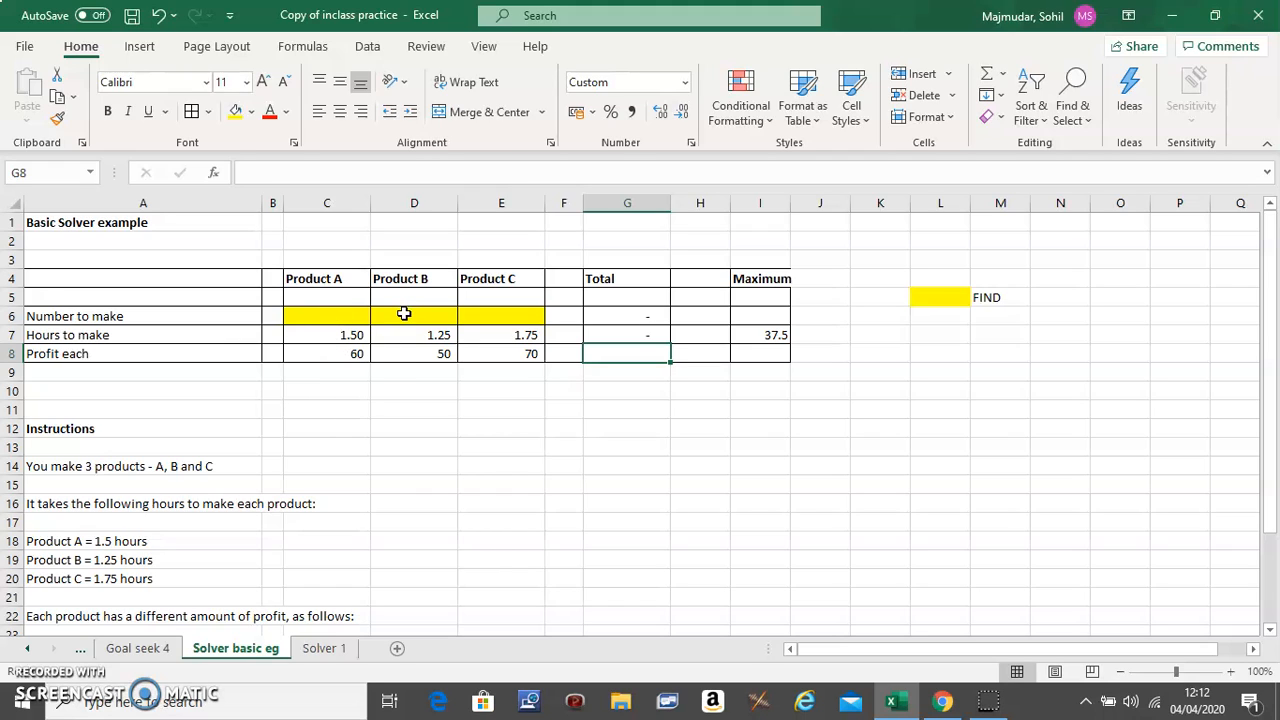
pyautogui.moveTo(447, 355)
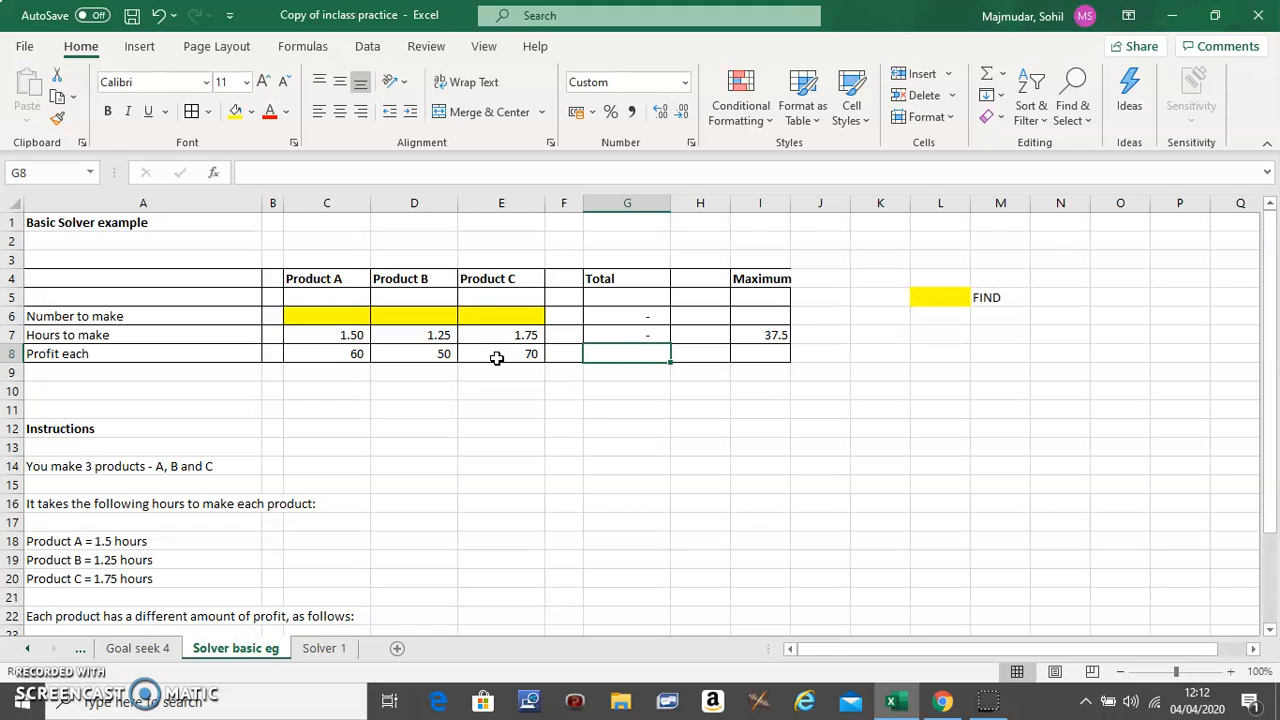
pyautogui.write('=SUMPRODUCT(C6:E6,C7:E7)')
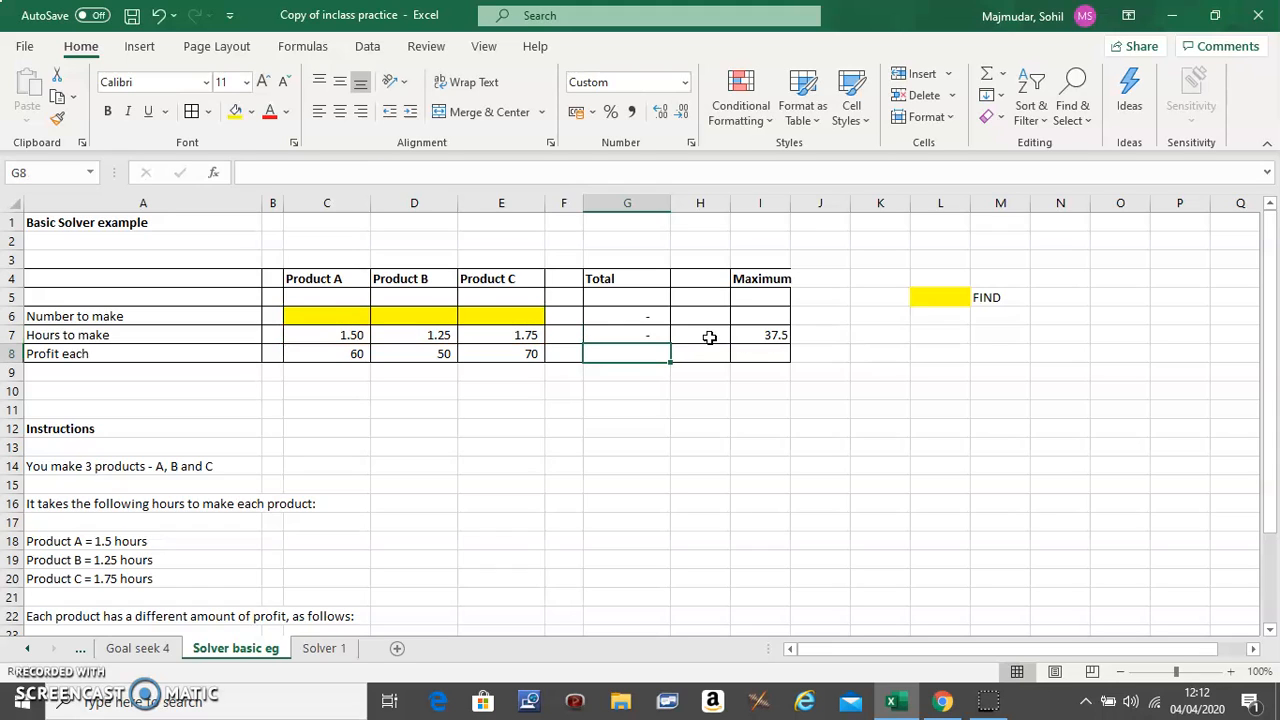
# Step: Enter the quantity-times-profit SUMPRODUCT in G8 and shade that cell blue
pyautogui.click(627, 335)
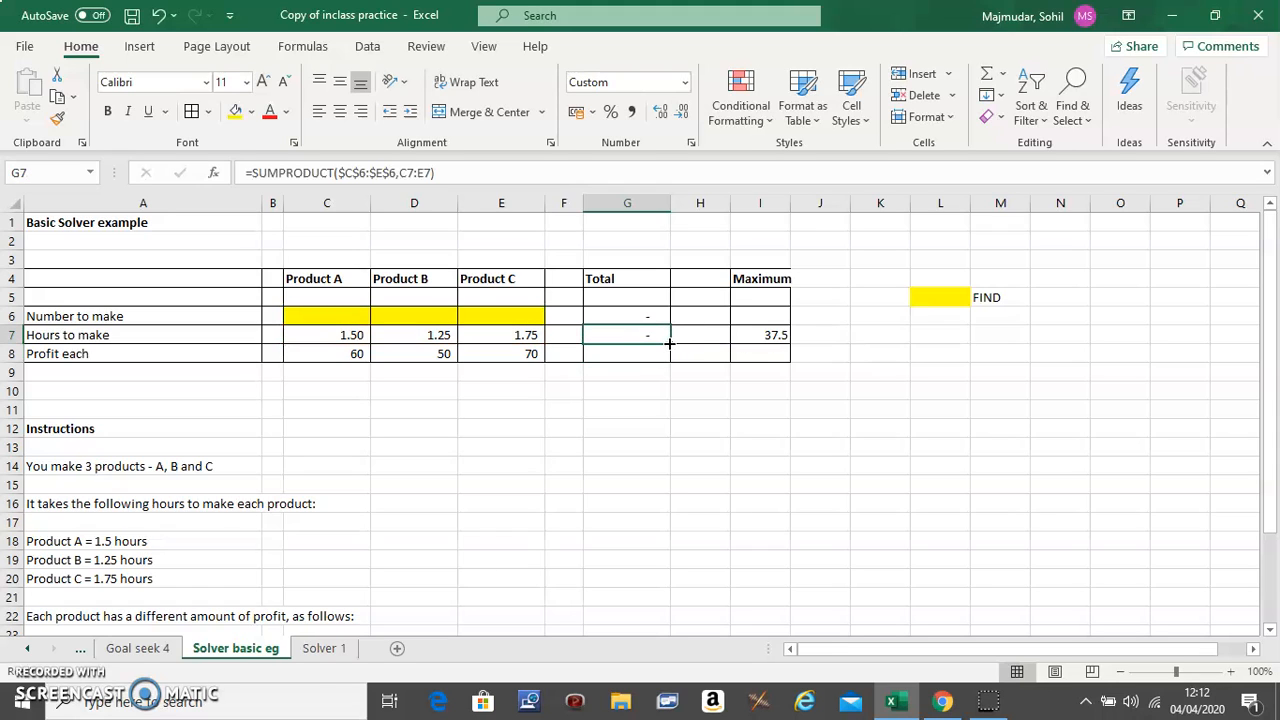
pyautogui.click(627, 353)
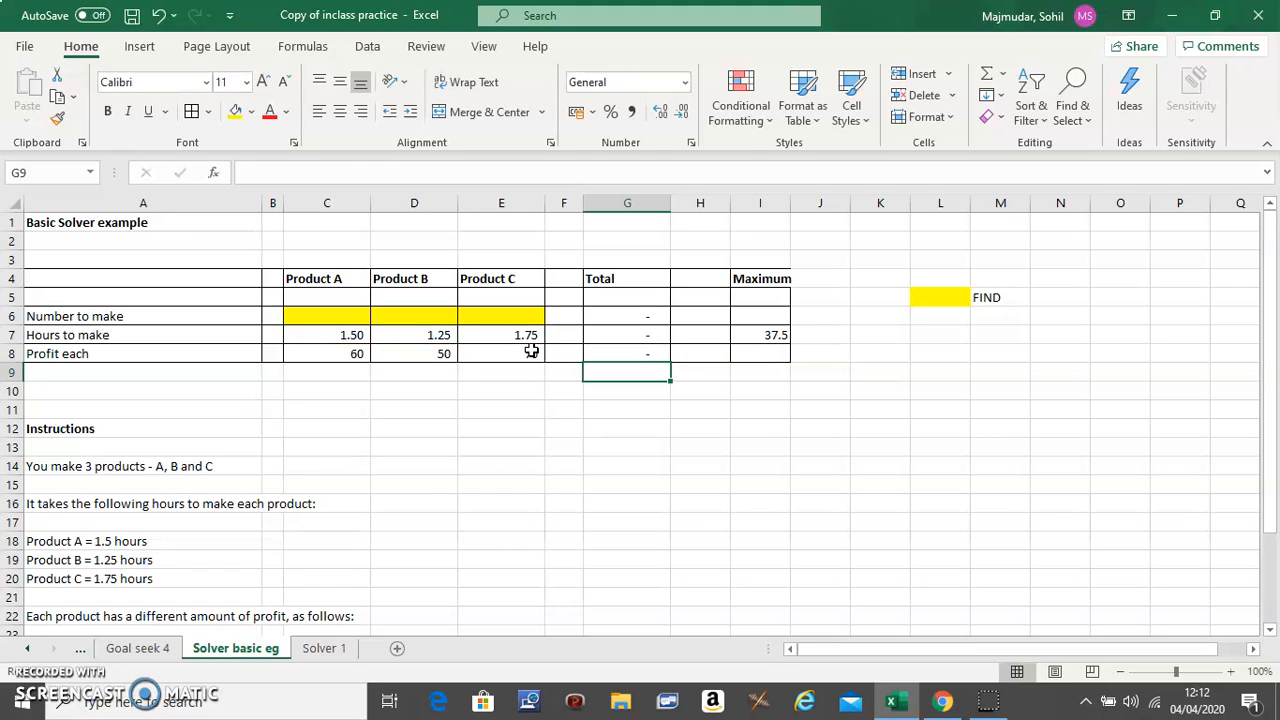
pyautogui.write('70')
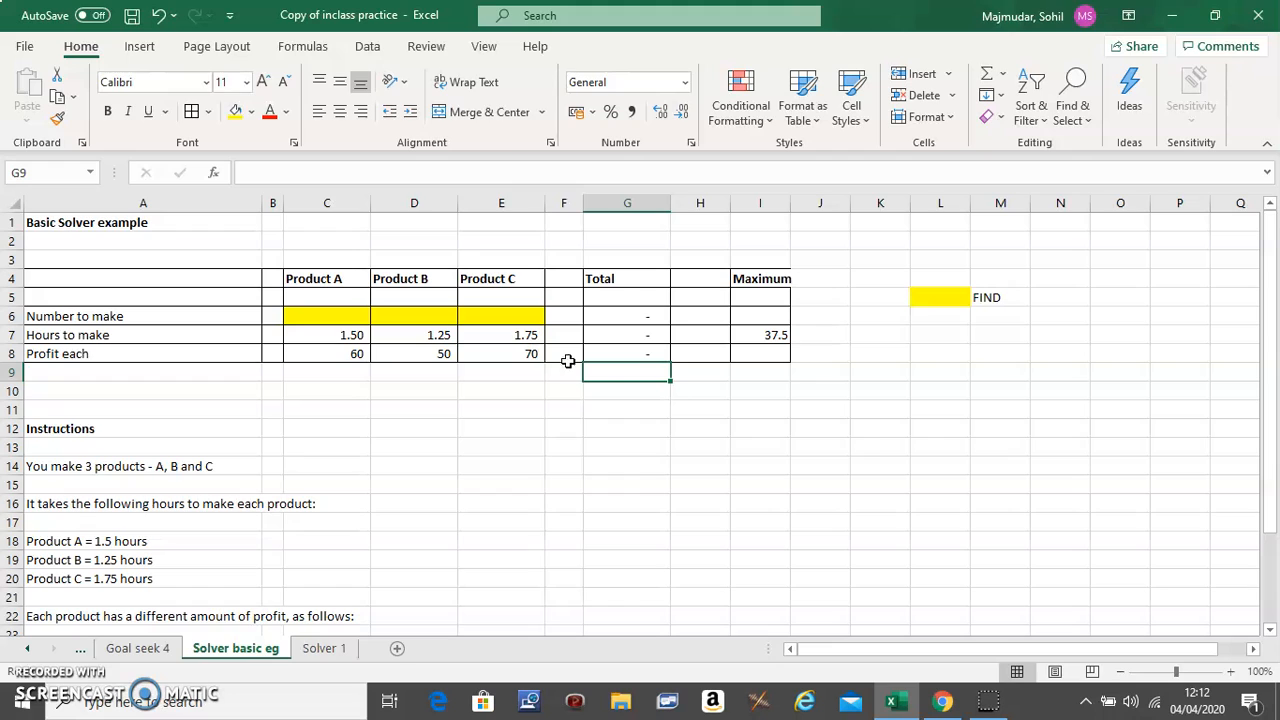
pyautogui.moveTo(637, 370)
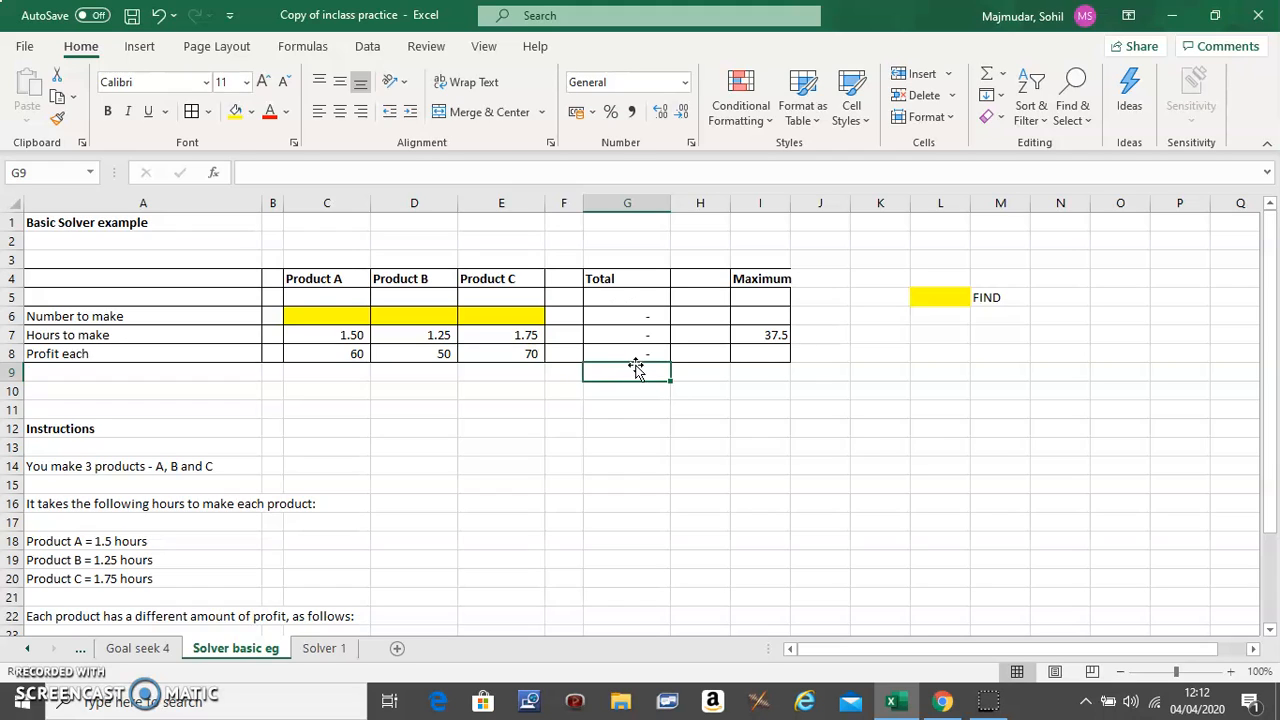
pyautogui.click(627, 353)
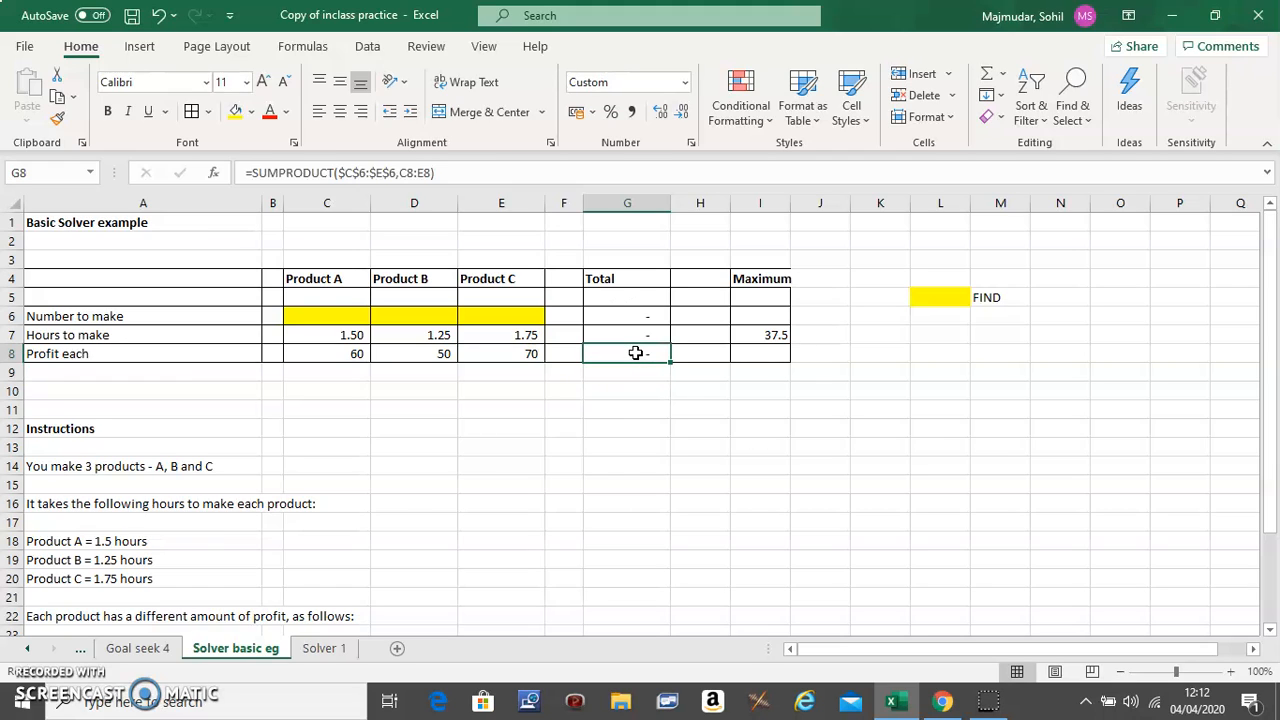
pyautogui.click(257, 111)
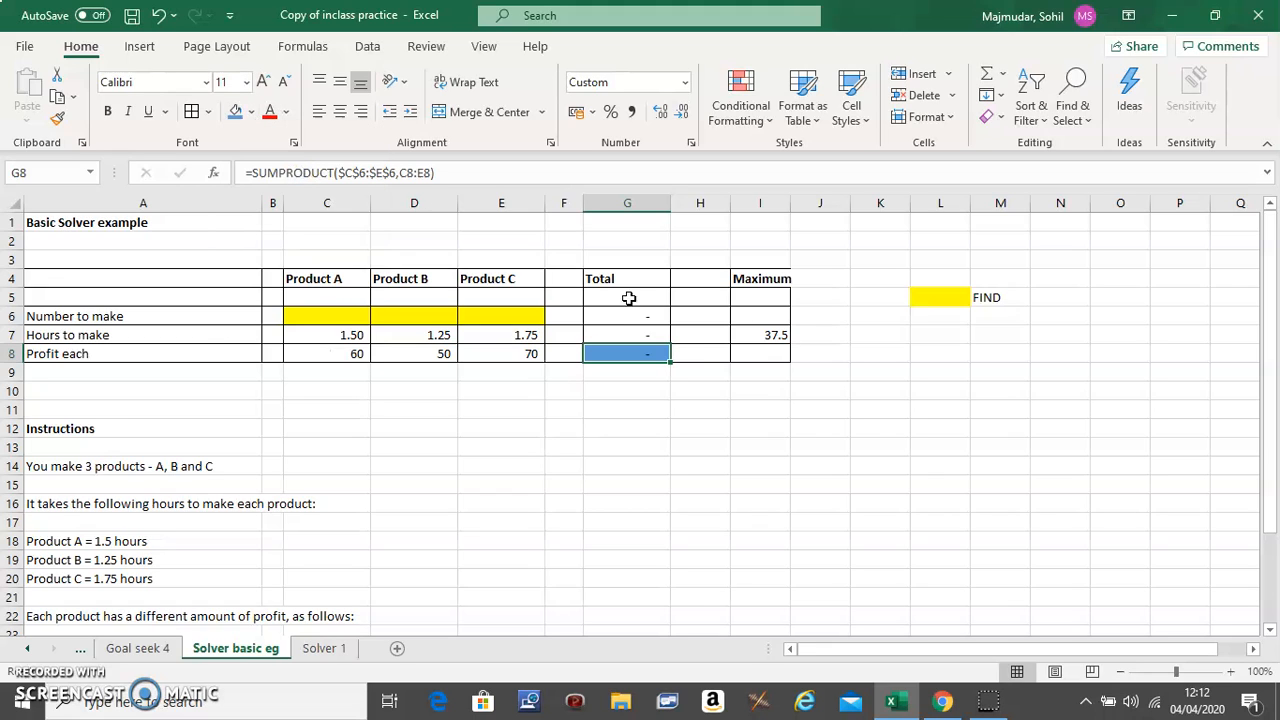
# Step: Fill legend cell L6 blue and label the cell beside it MAX
pyautogui.click(940, 316)
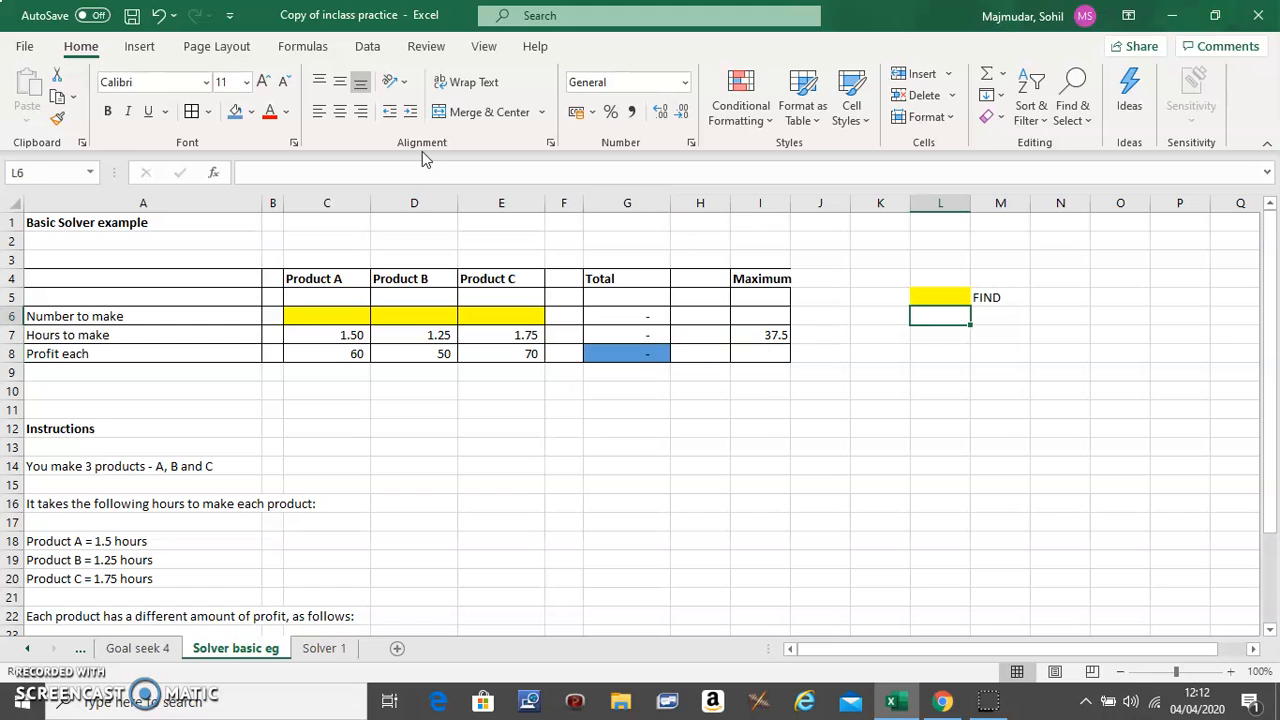
pyautogui.click(940, 315)
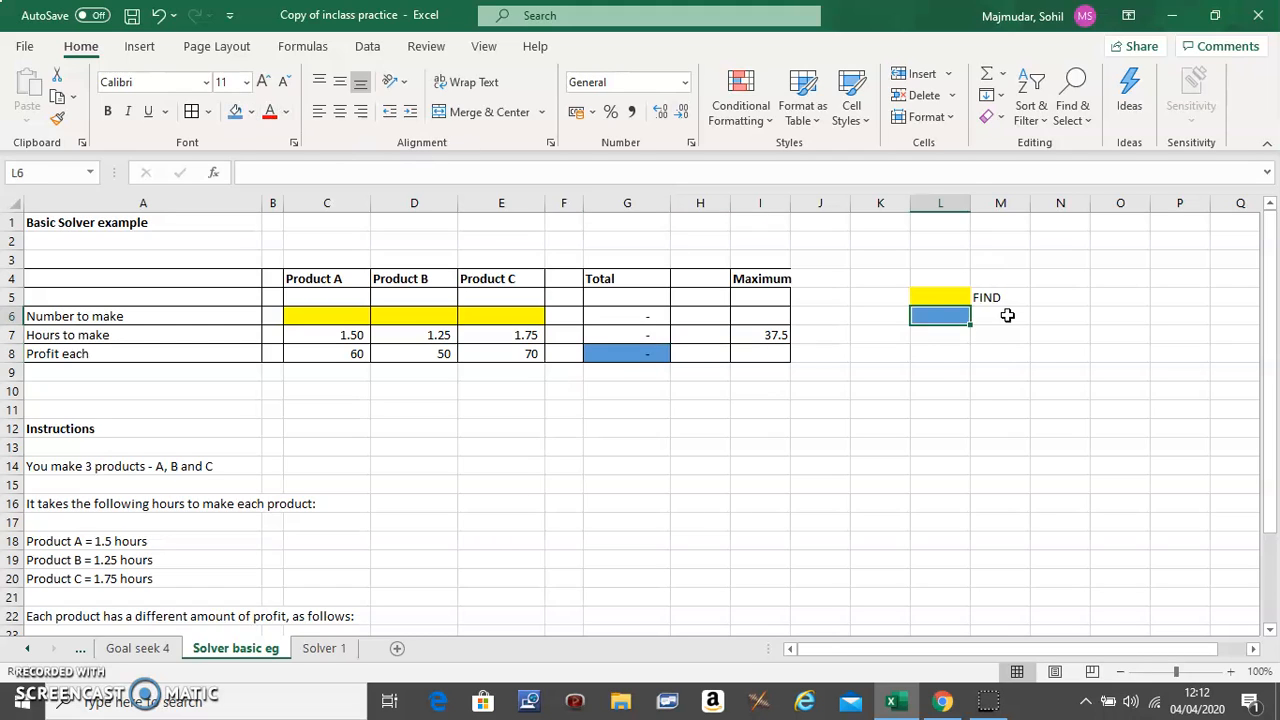
pyautogui.write('MA')
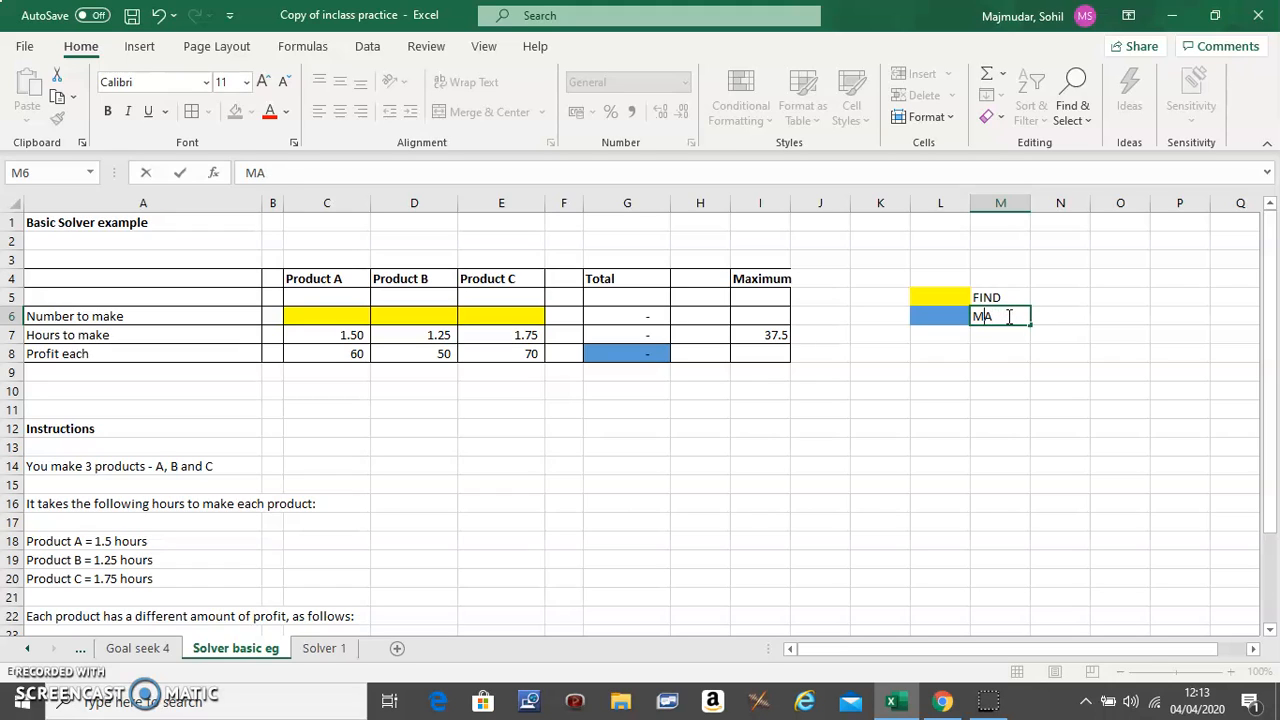
pyautogui.write('X')
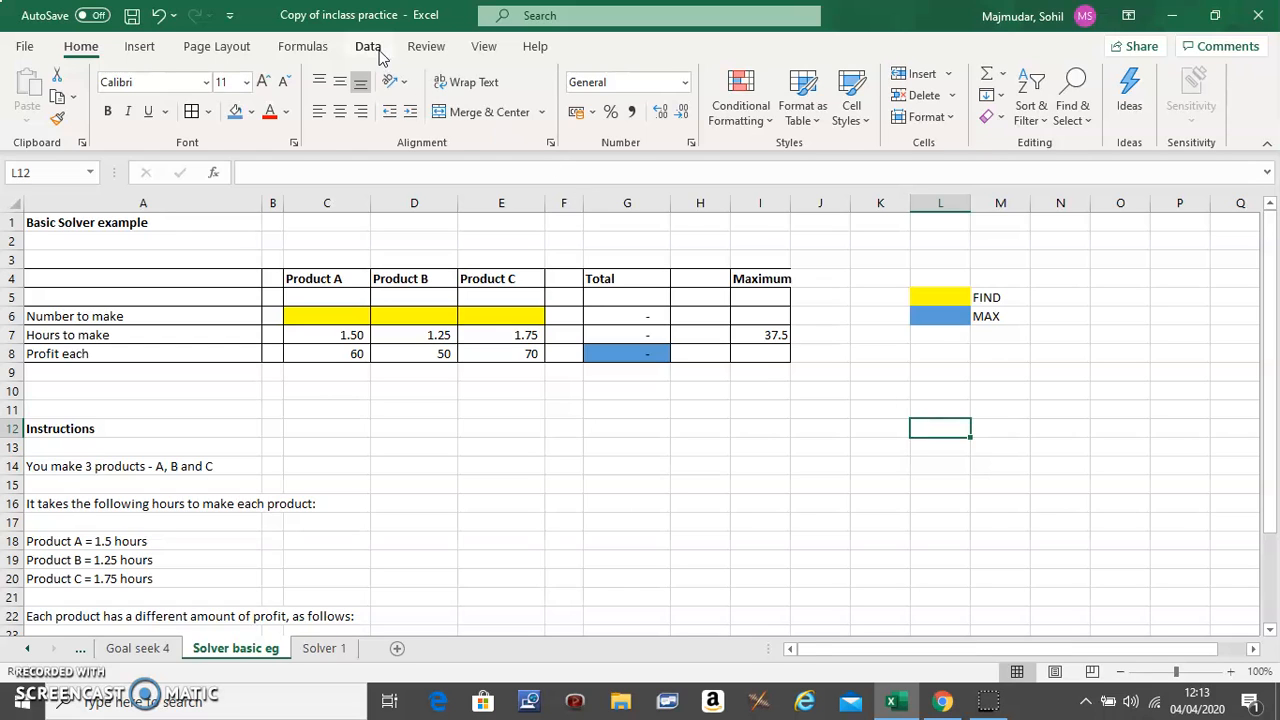
pyautogui.click(368, 46)
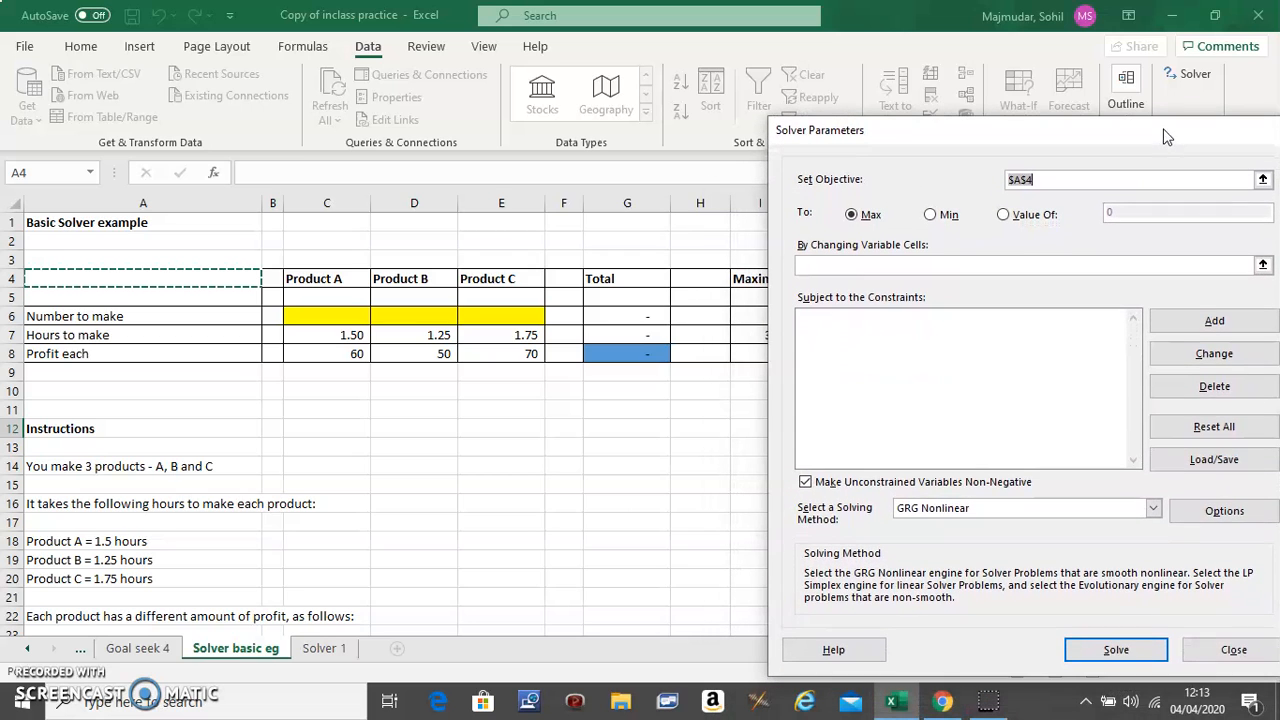
pyautogui.moveTo(1008, 208)
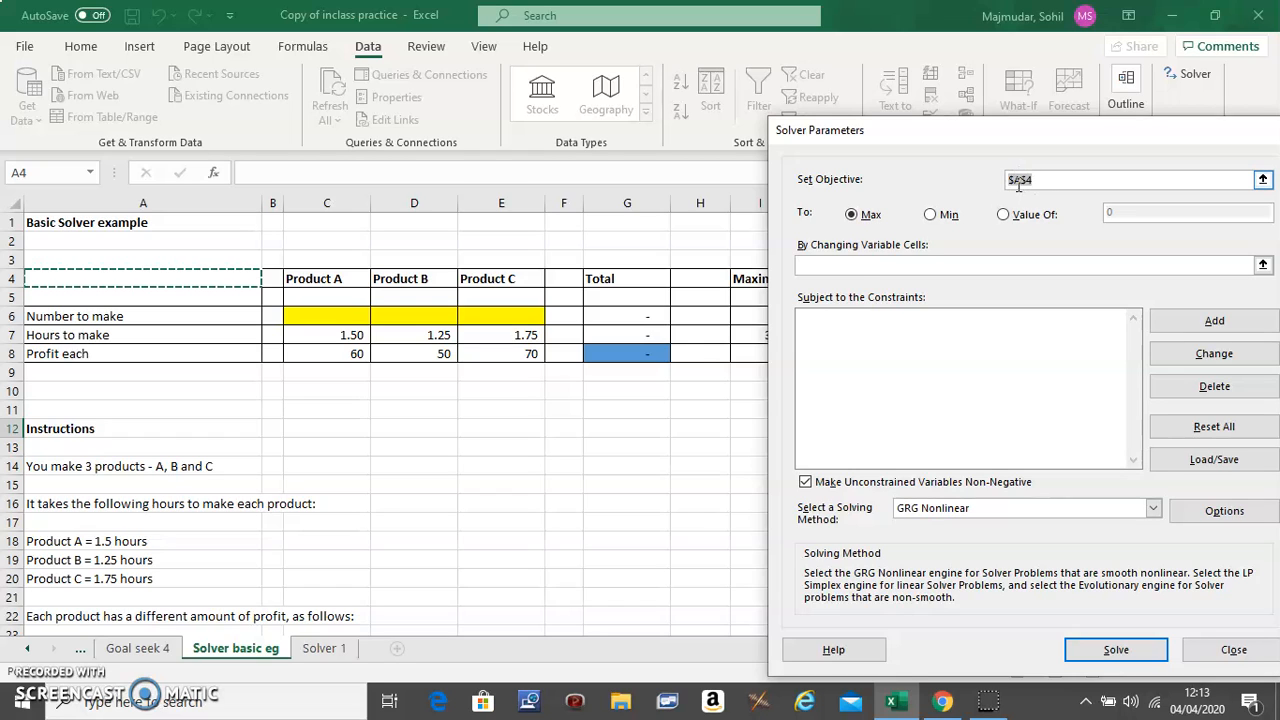
# Step: In Solver Parameters, choose objective G8 with Max and variable cells C6:E6
pyautogui.click(627, 353)
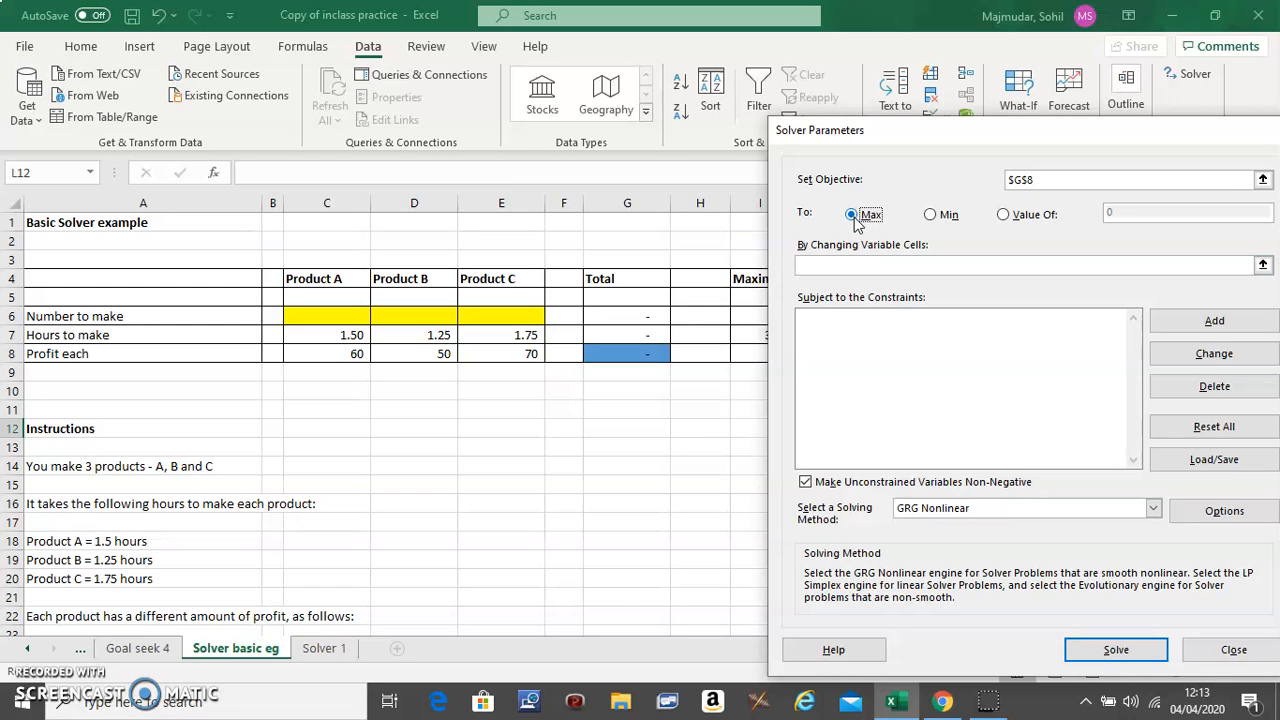
pyautogui.click(1020, 265)
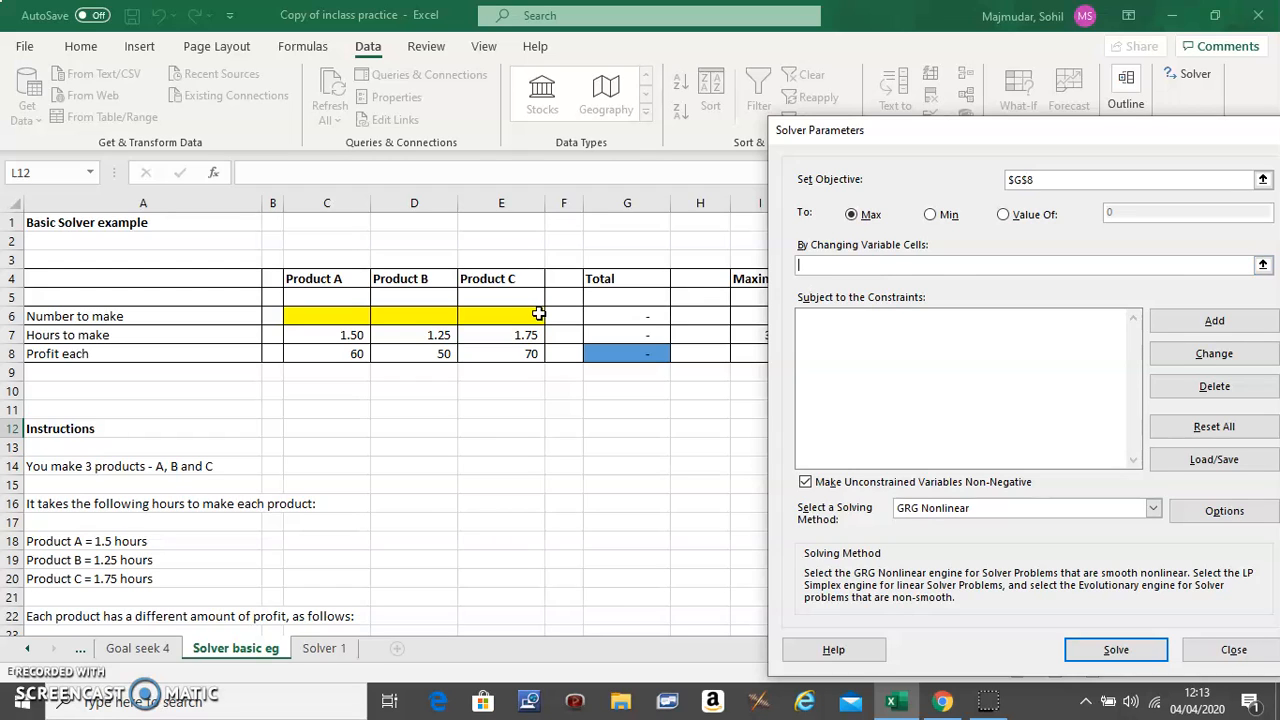
pyautogui.moveTo(339, 316)
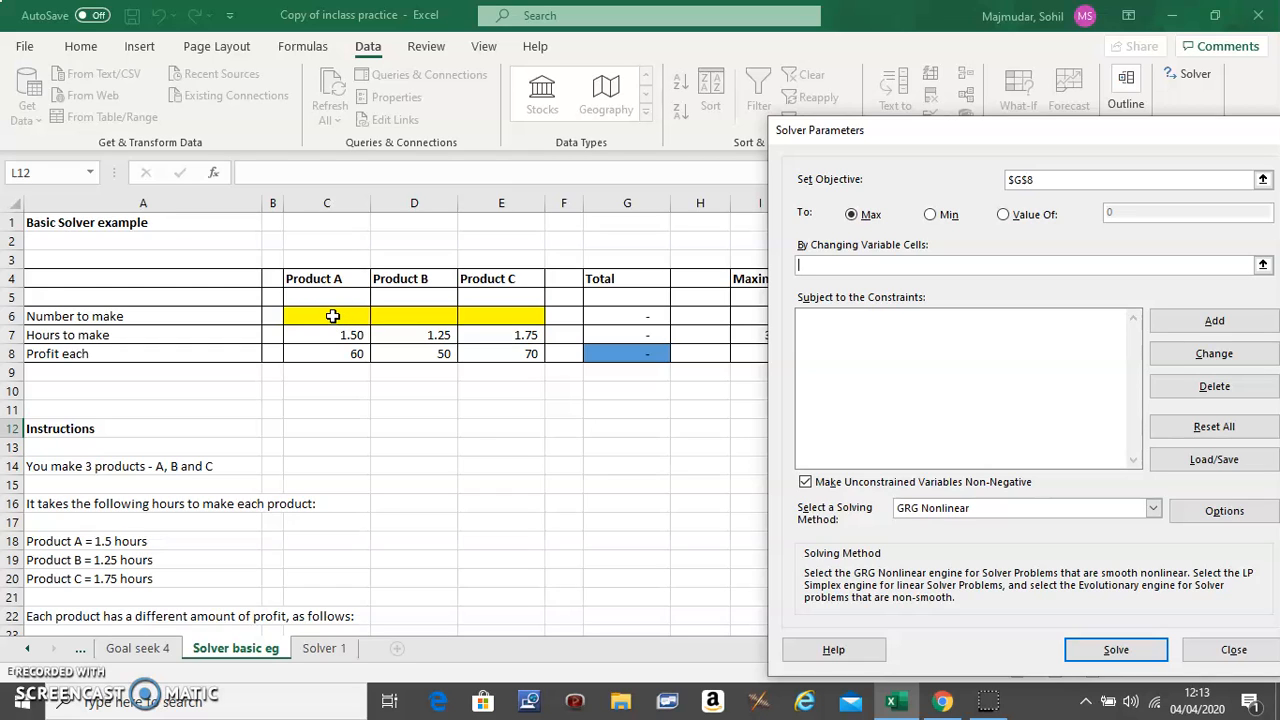
pyautogui.moveTo(326, 316); pyautogui.dragTo(533, 316)
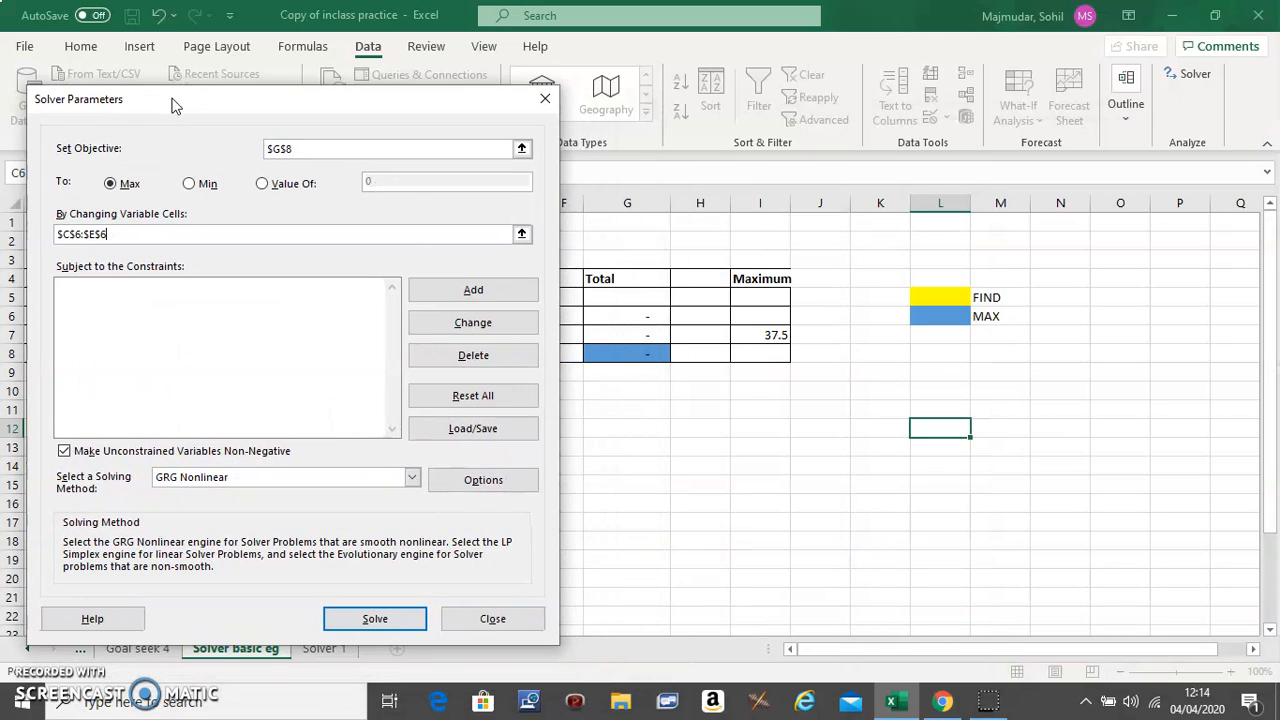
pyautogui.moveTo(155, 330)
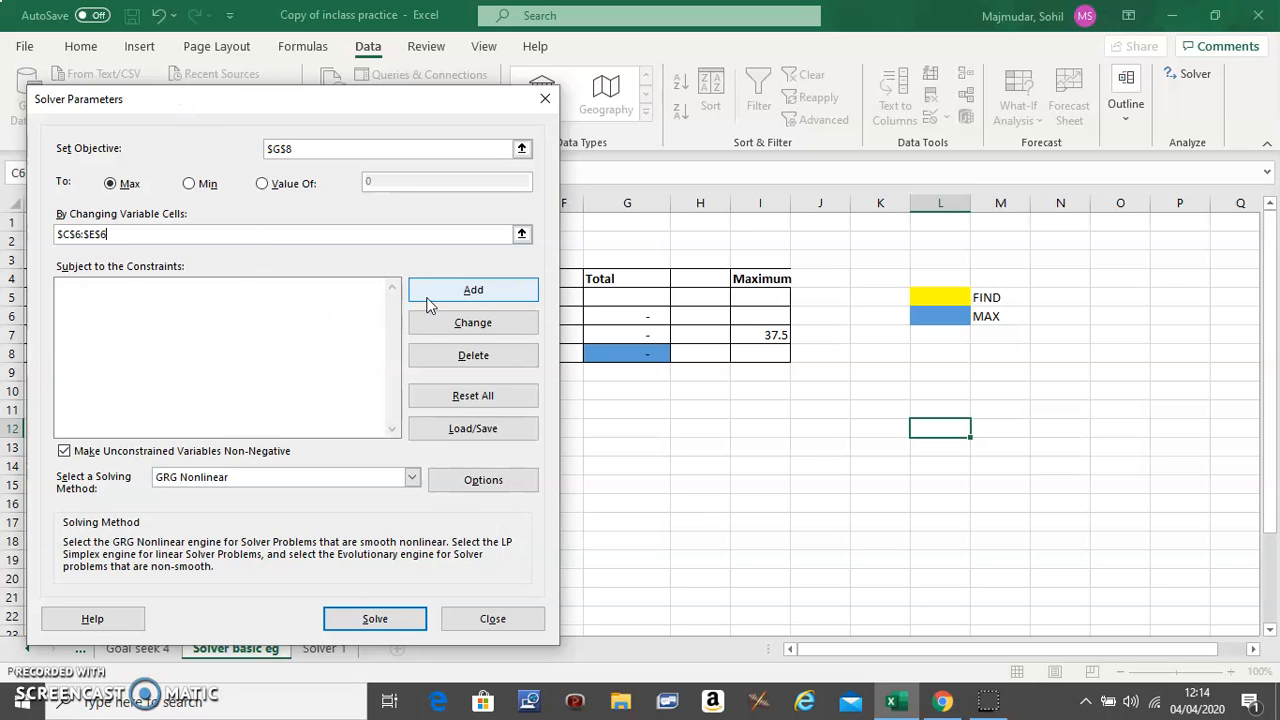
# Step: Add the Solver constraint $G$7 <= $I$7 and begin a new constraint
pyautogui.click(473, 289)
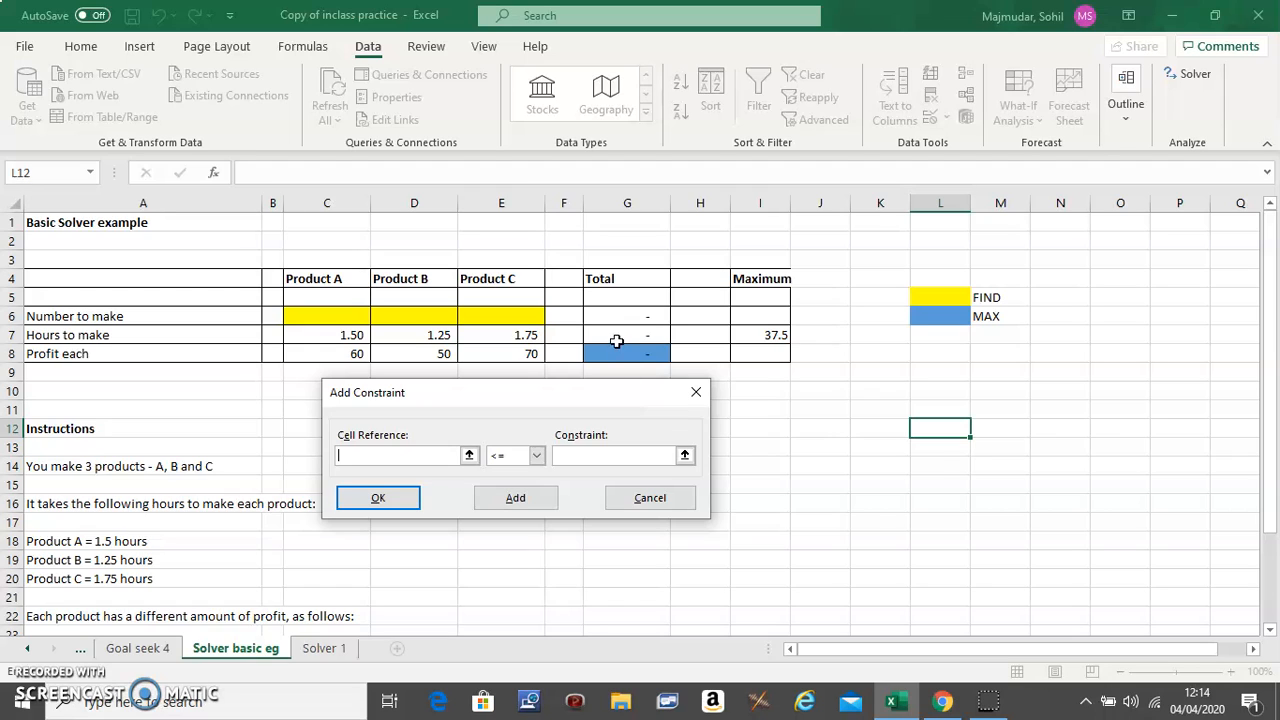
pyautogui.moveTo(757, 323)
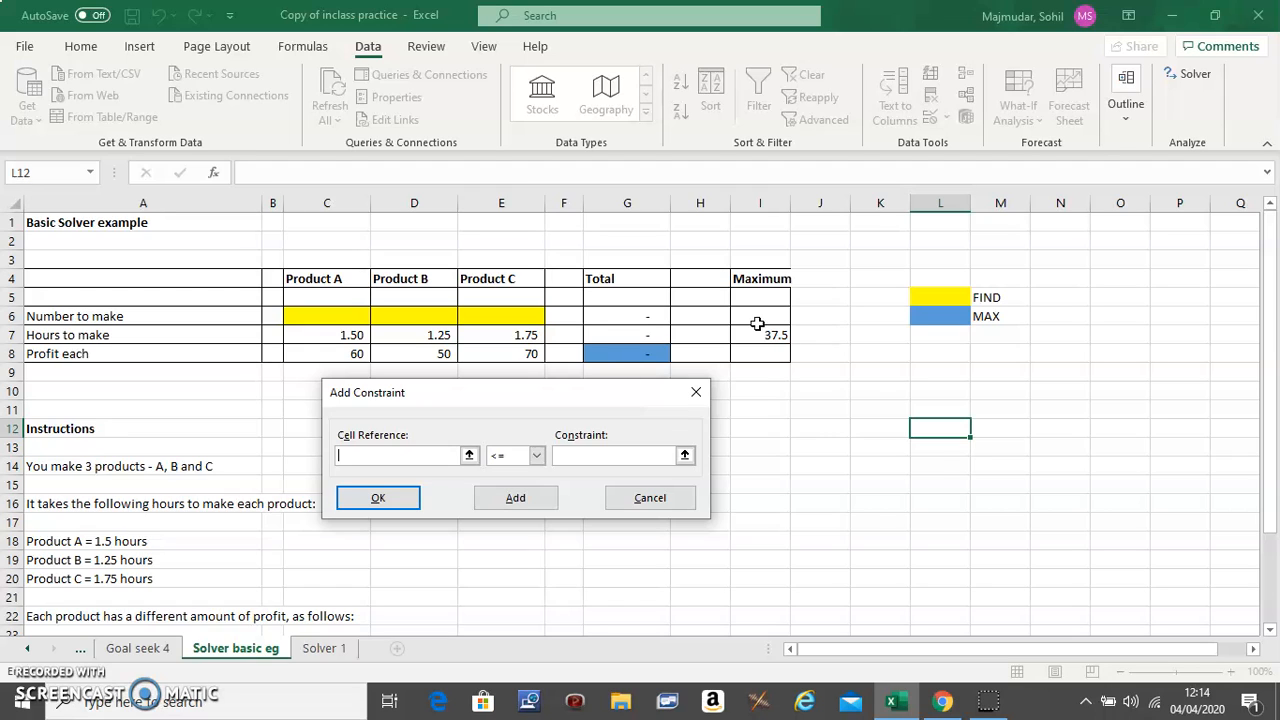
pyautogui.moveTo(631, 337)
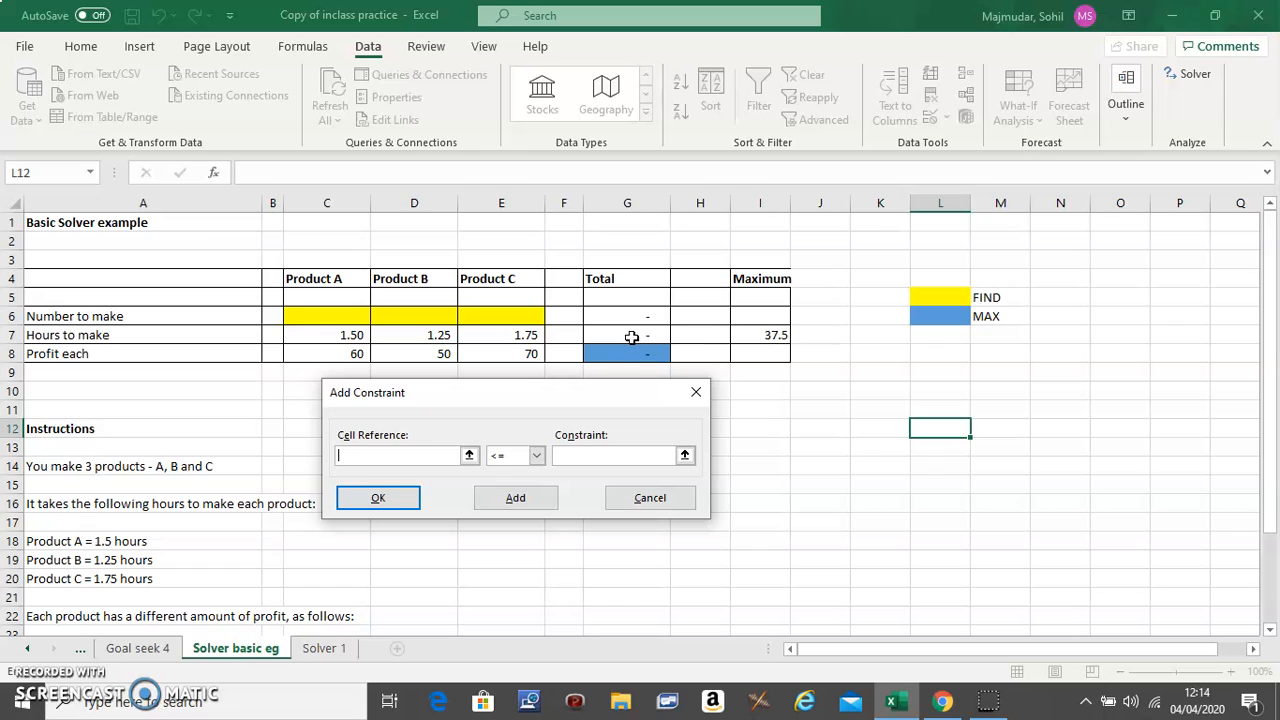
pyautogui.click(627, 335)
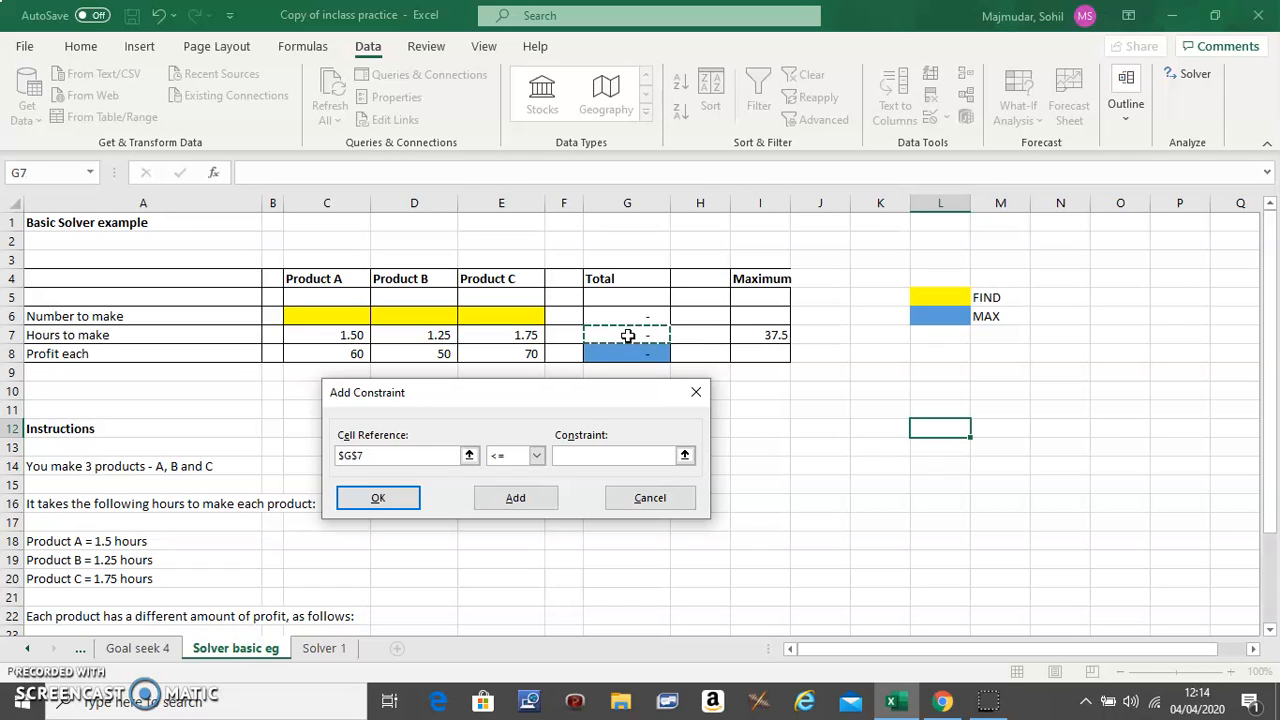
pyautogui.click(615, 455)
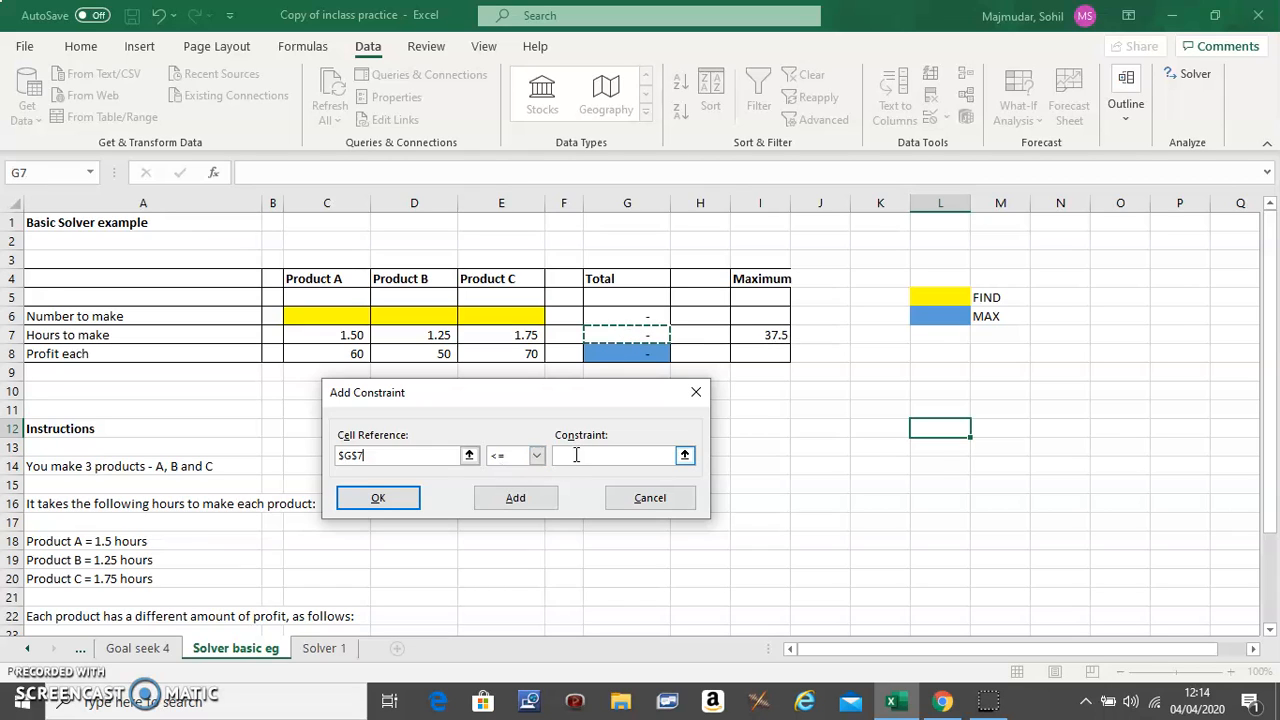
pyautogui.click(620, 455)
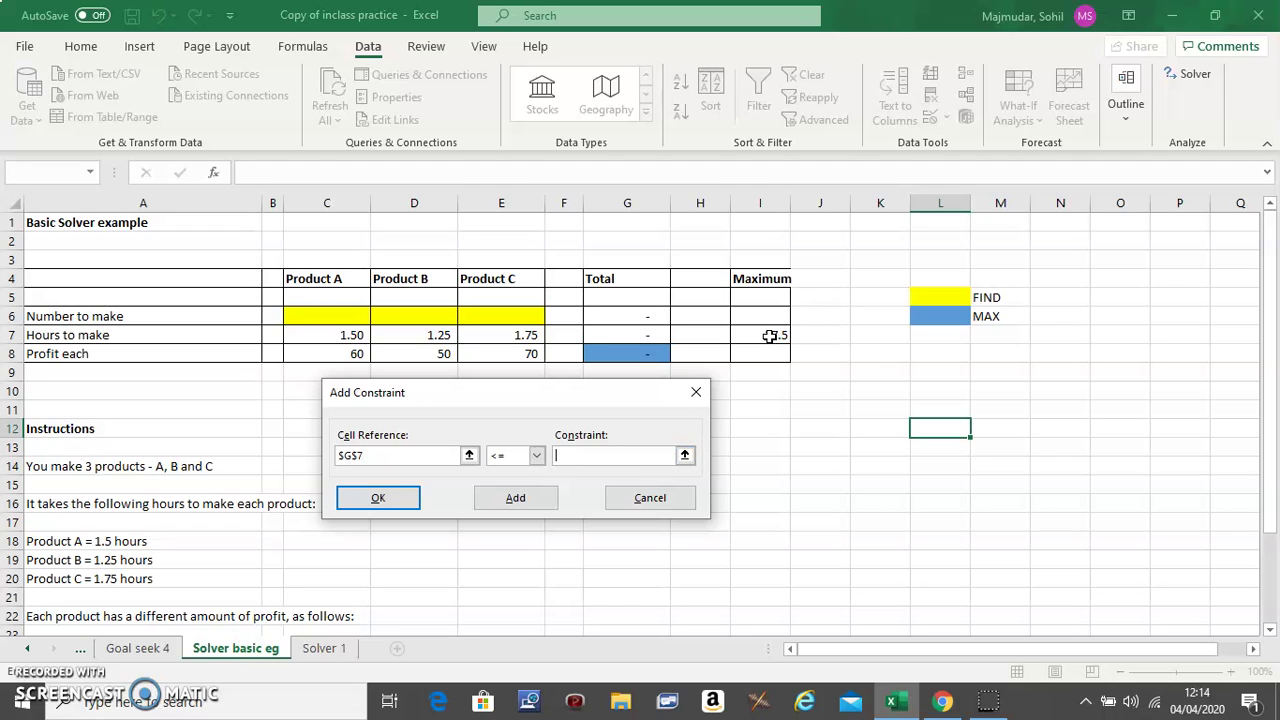
pyautogui.click(759, 335)
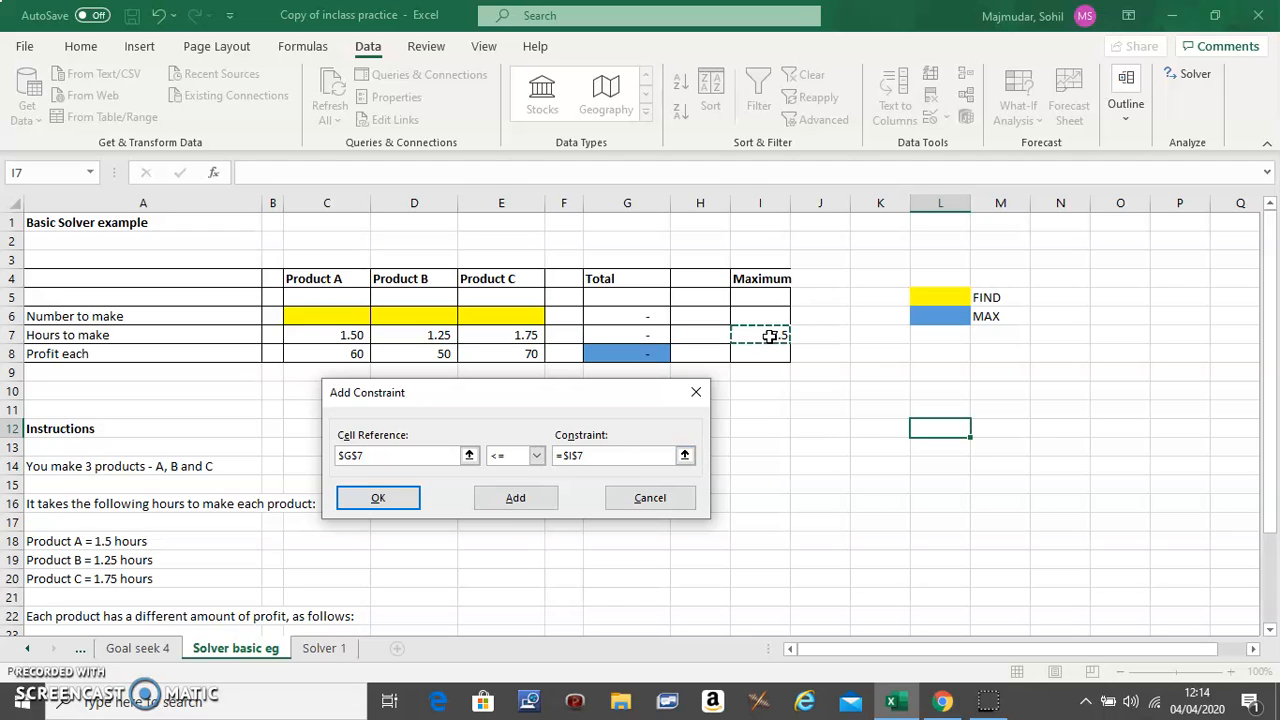
pyautogui.click(515, 497)
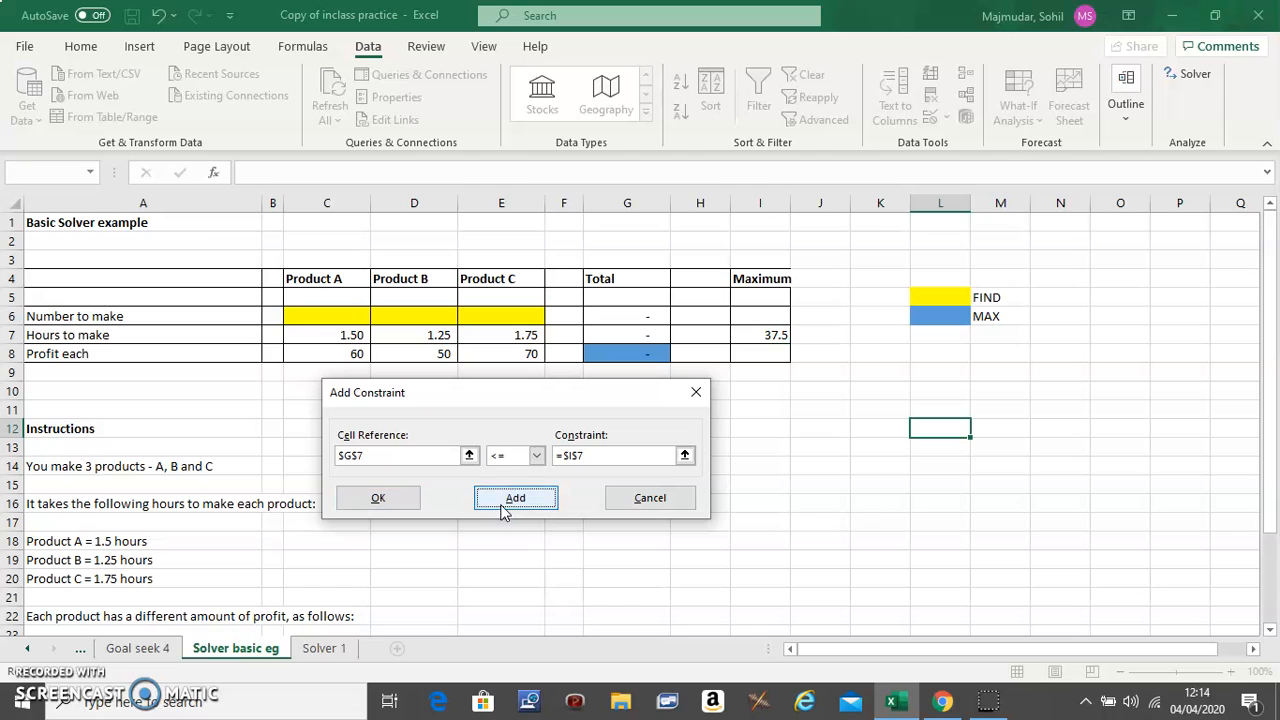
pyautogui.click(515, 497)
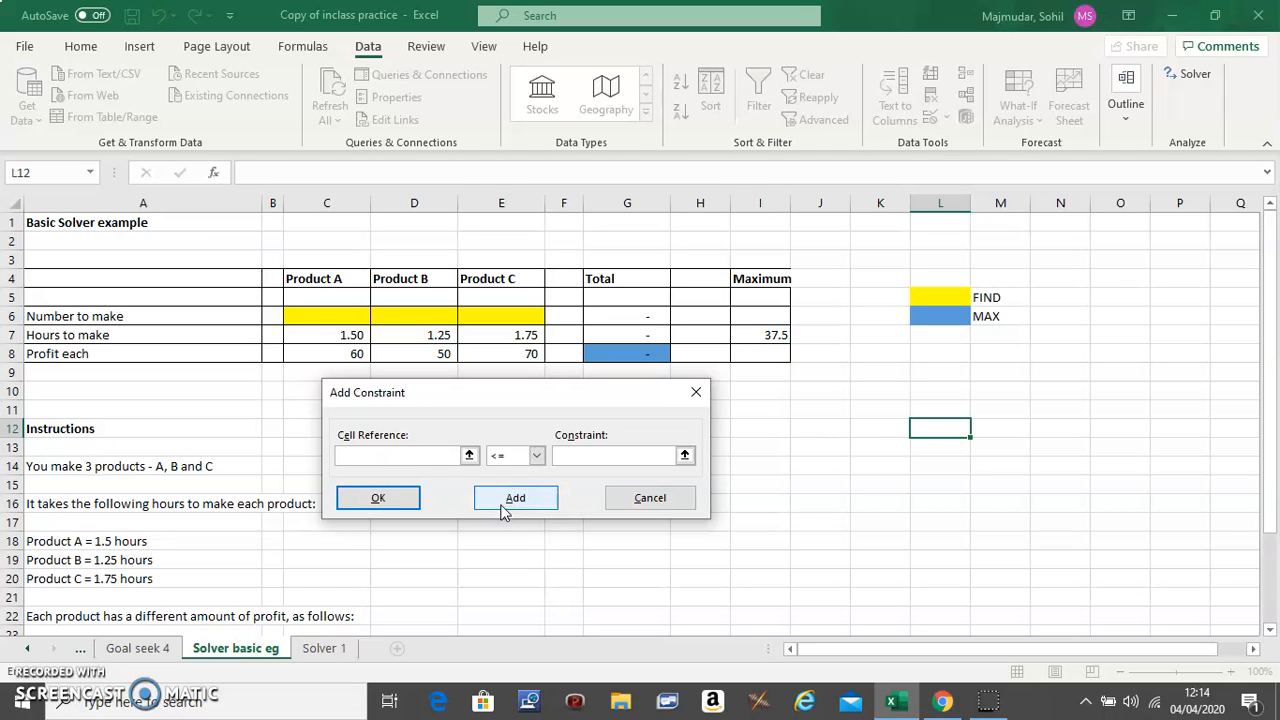
# Step: Add a constraint requiring quantities C6:E6 to be integers
pyautogui.click(400, 455)
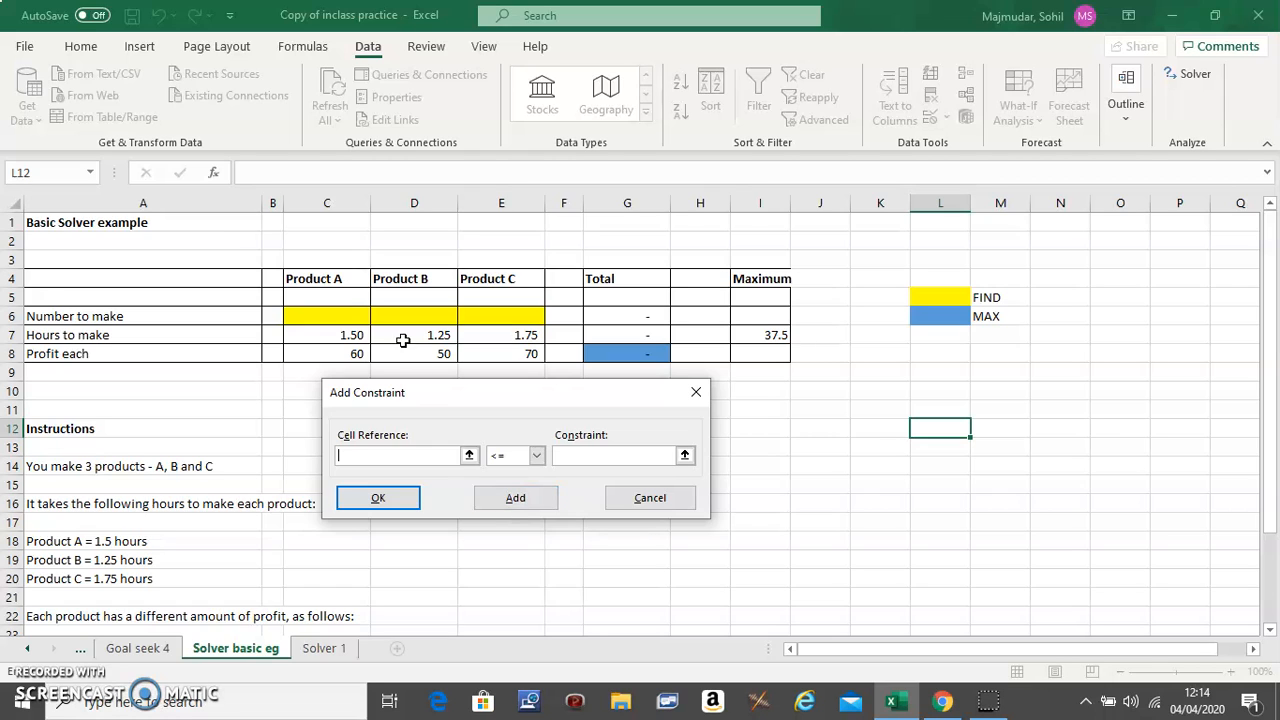
pyautogui.moveTo(327, 315); pyautogui.dragTo(414, 315)
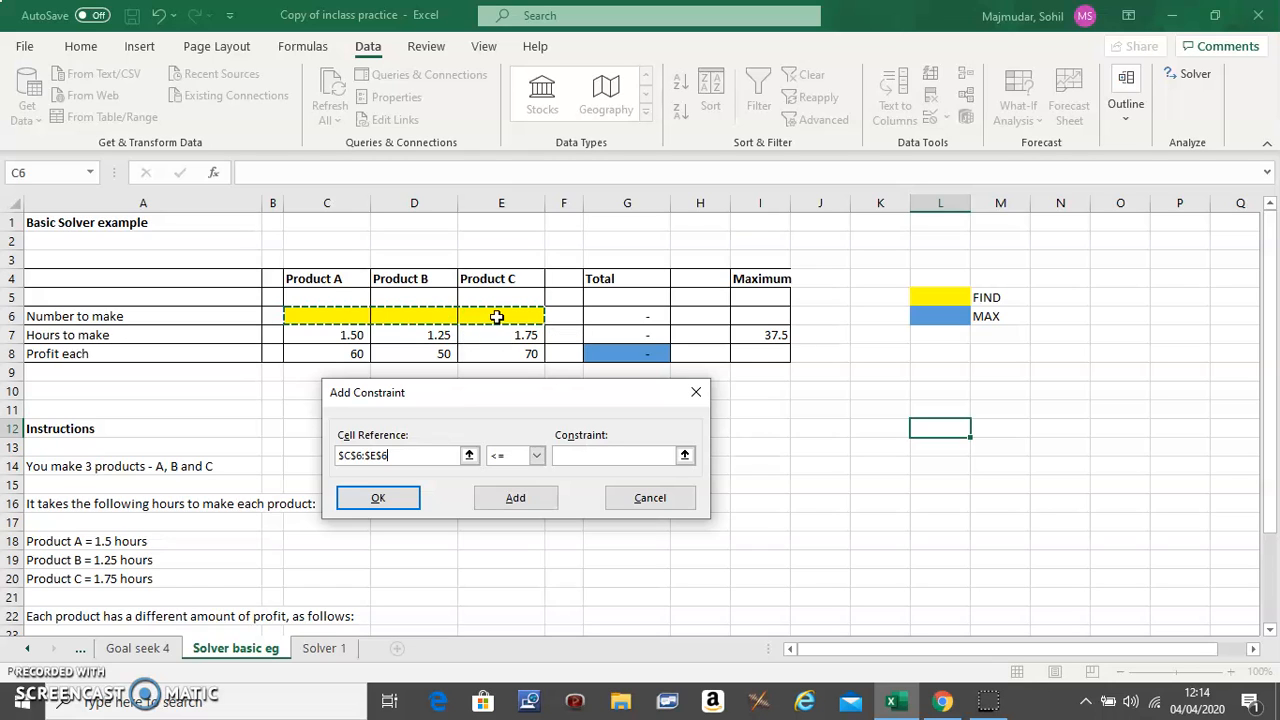
pyautogui.click(535, 455)
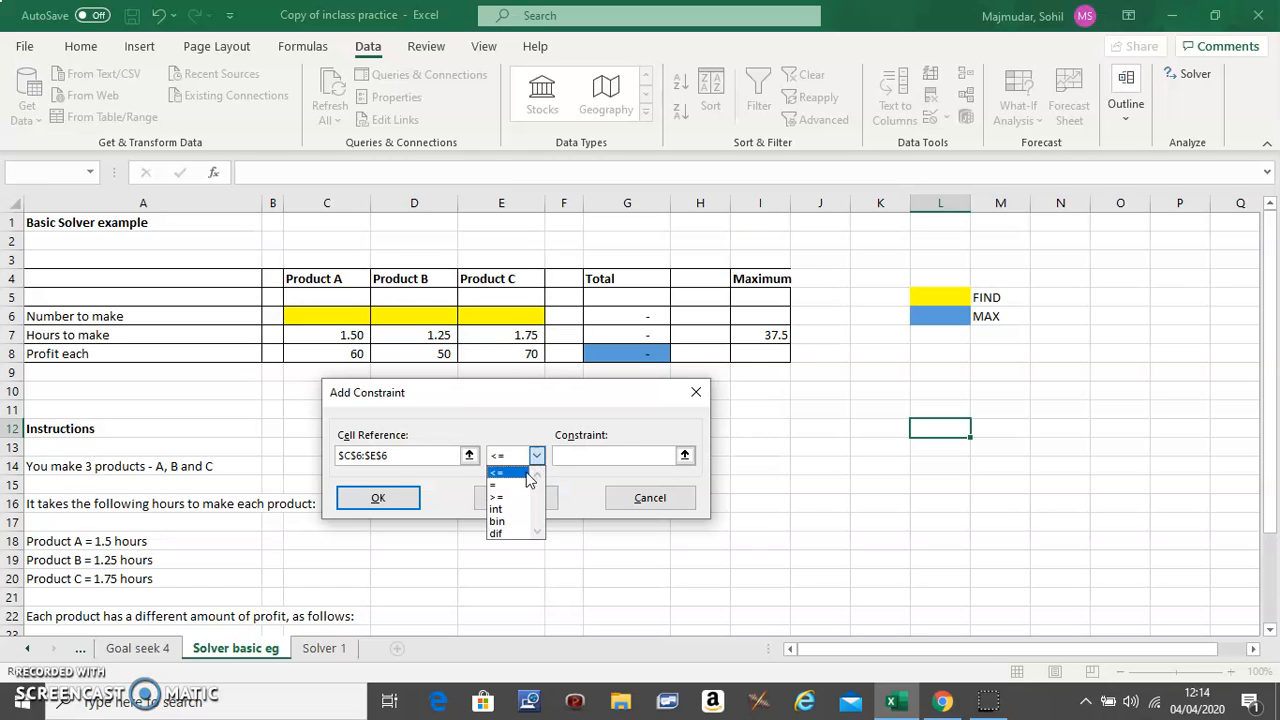
pyautogui.click(495, 508)
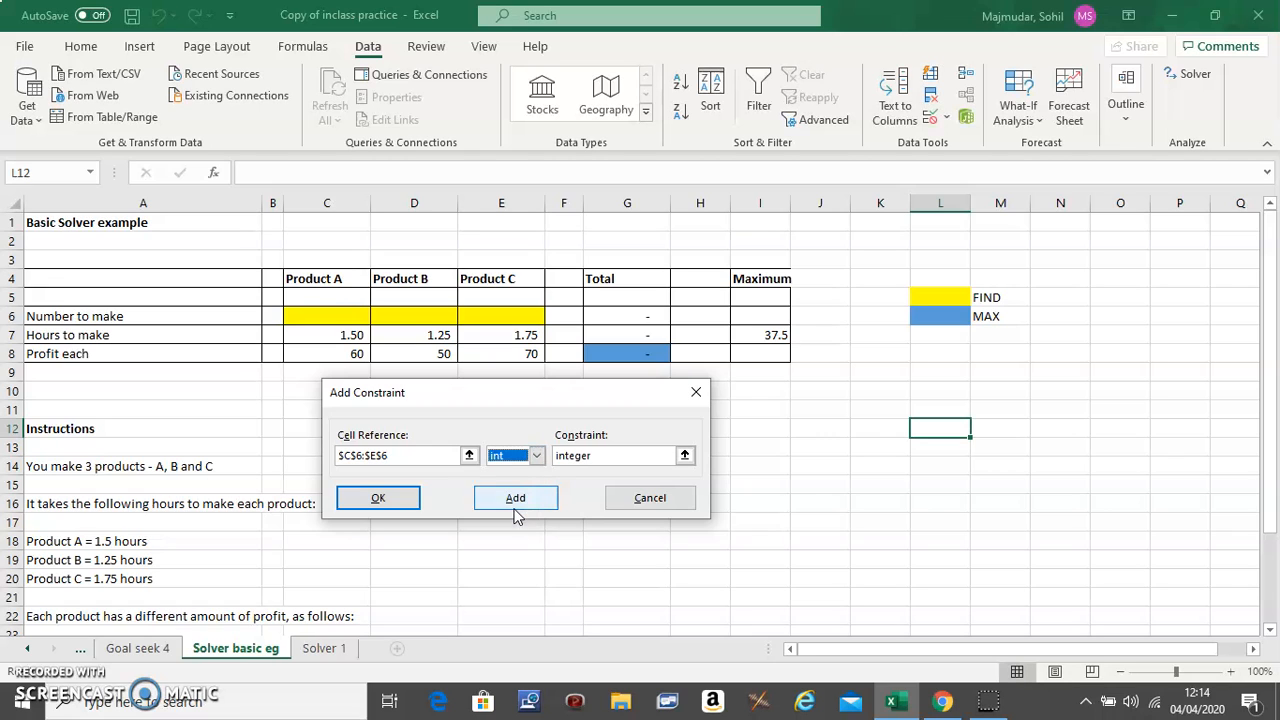
pyautogui.click(515, 497)
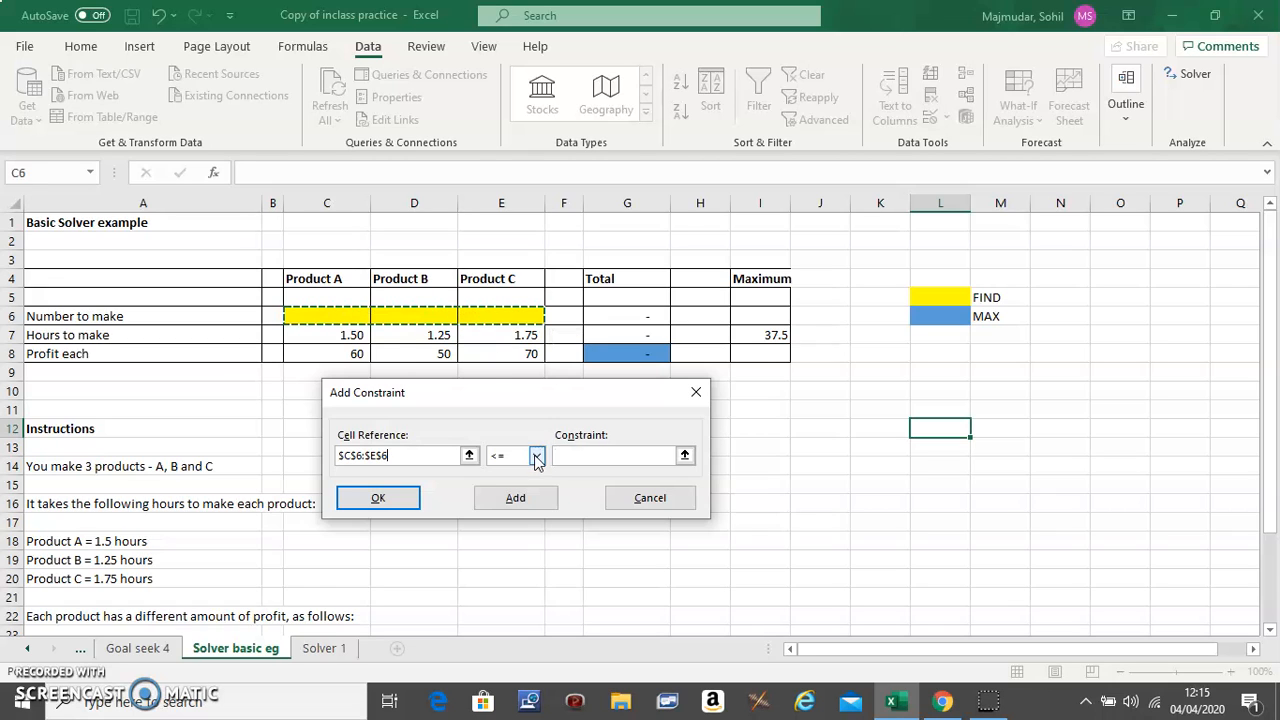
# Step: Add a constraint requiring C6:E6 to be at least 1
pyautogui.click(536, 456)
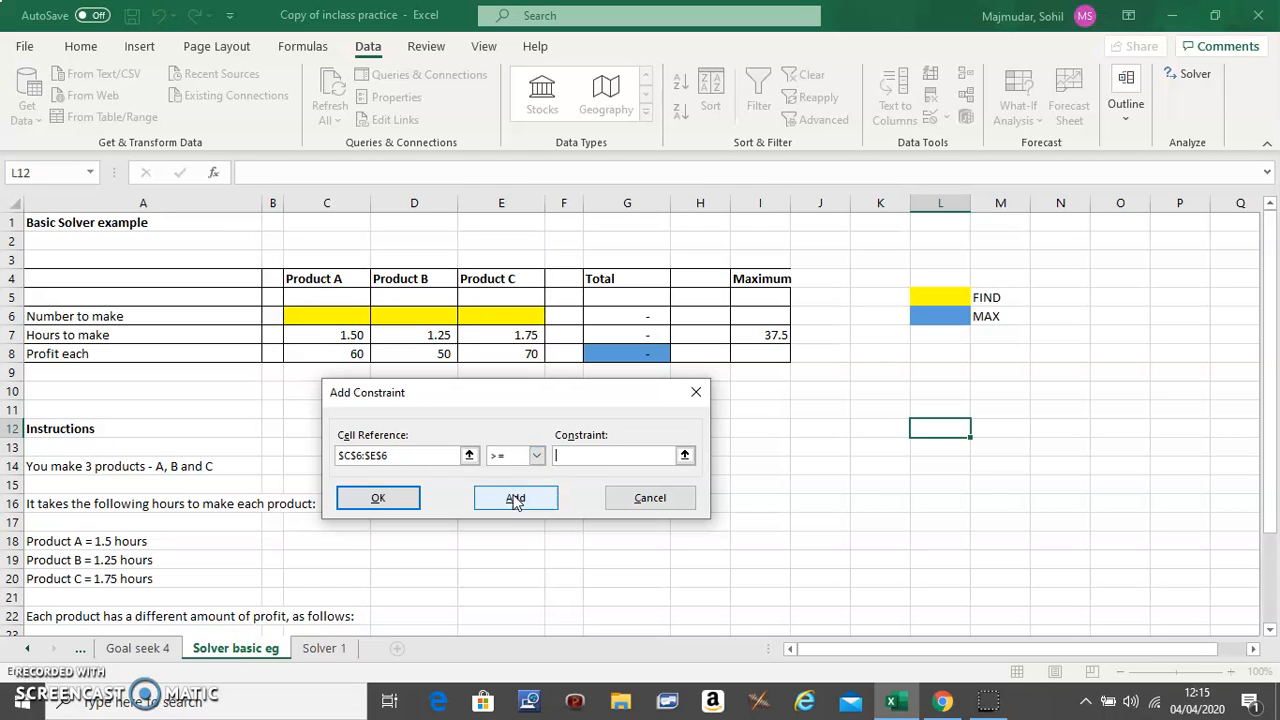
pyautogui.write('1')
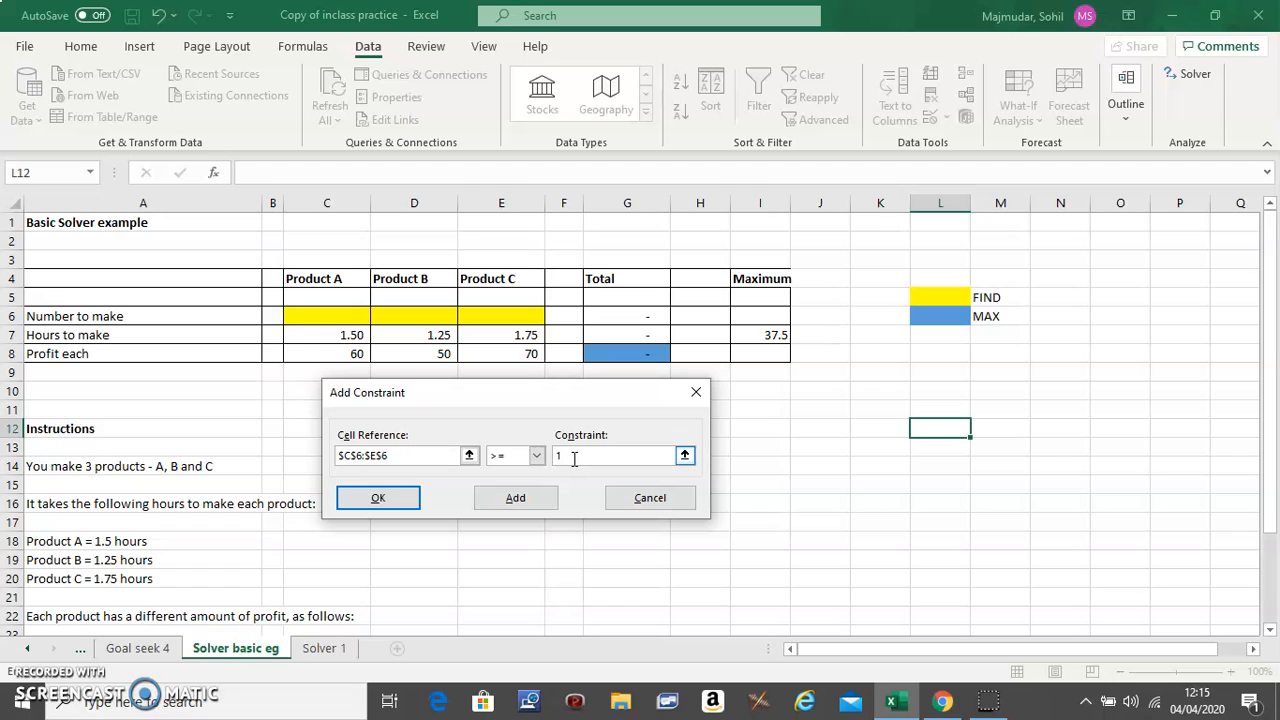
pyautogui.moveTo(545, 496)
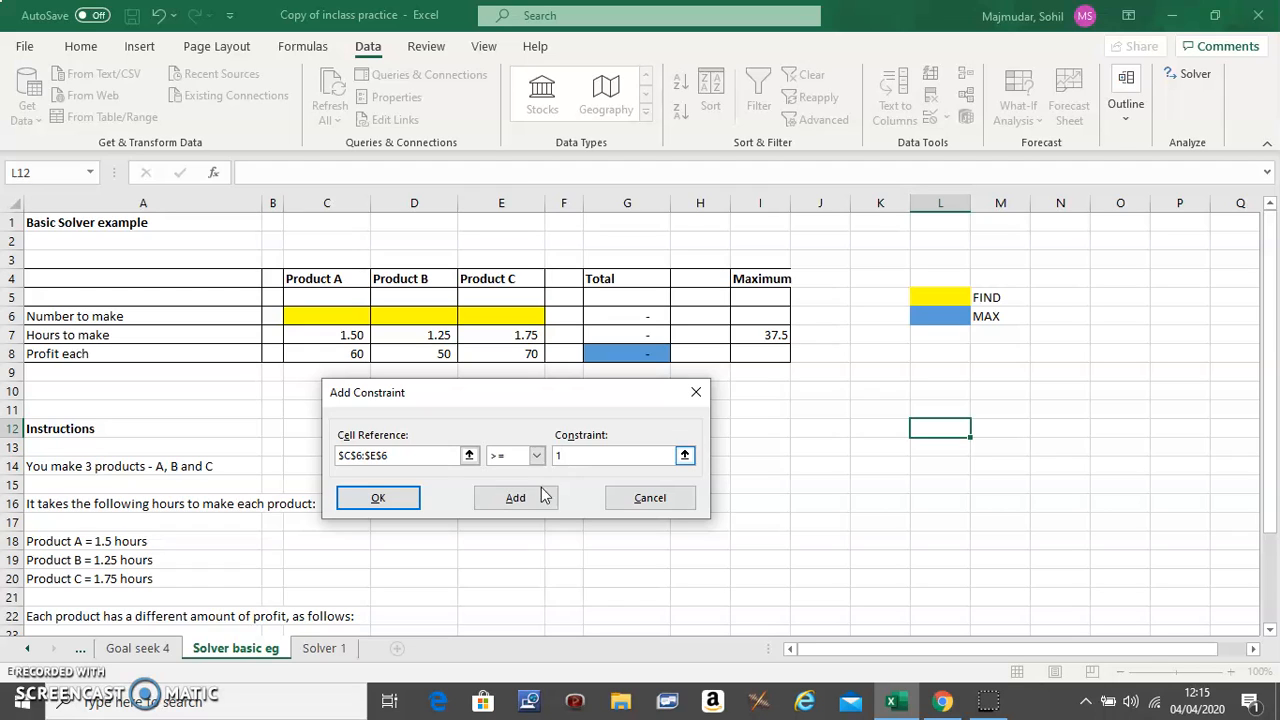
pyautogui.click(515, 497)
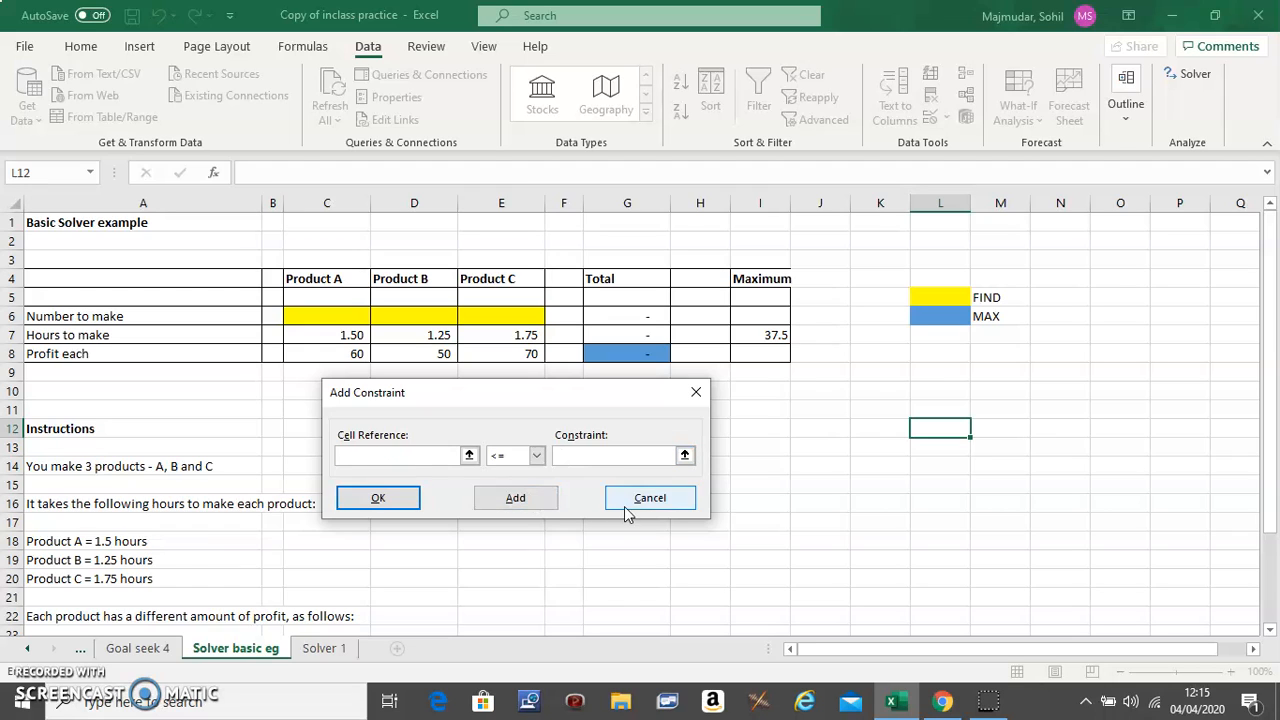
# Step: Close Add Constraint and solve for maximum profit with the three constraints
pyautogui.click(649, 497)
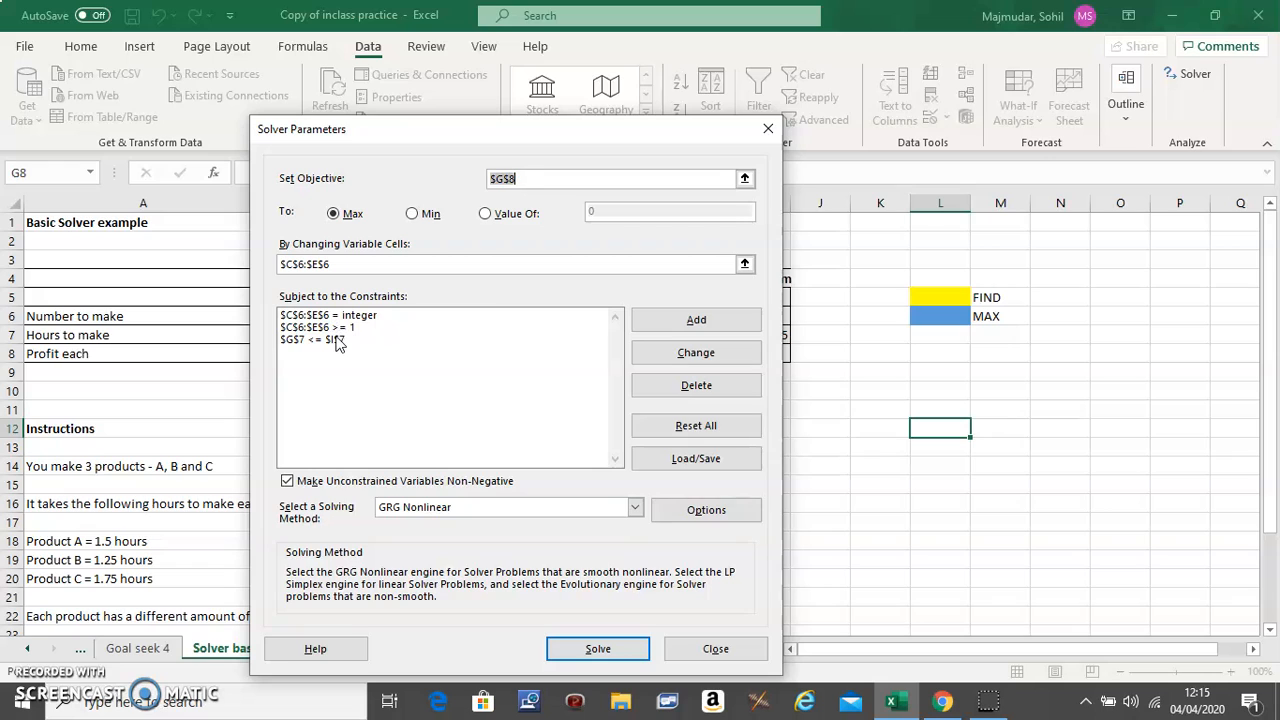
pyautogui.moveTo(362, 460)
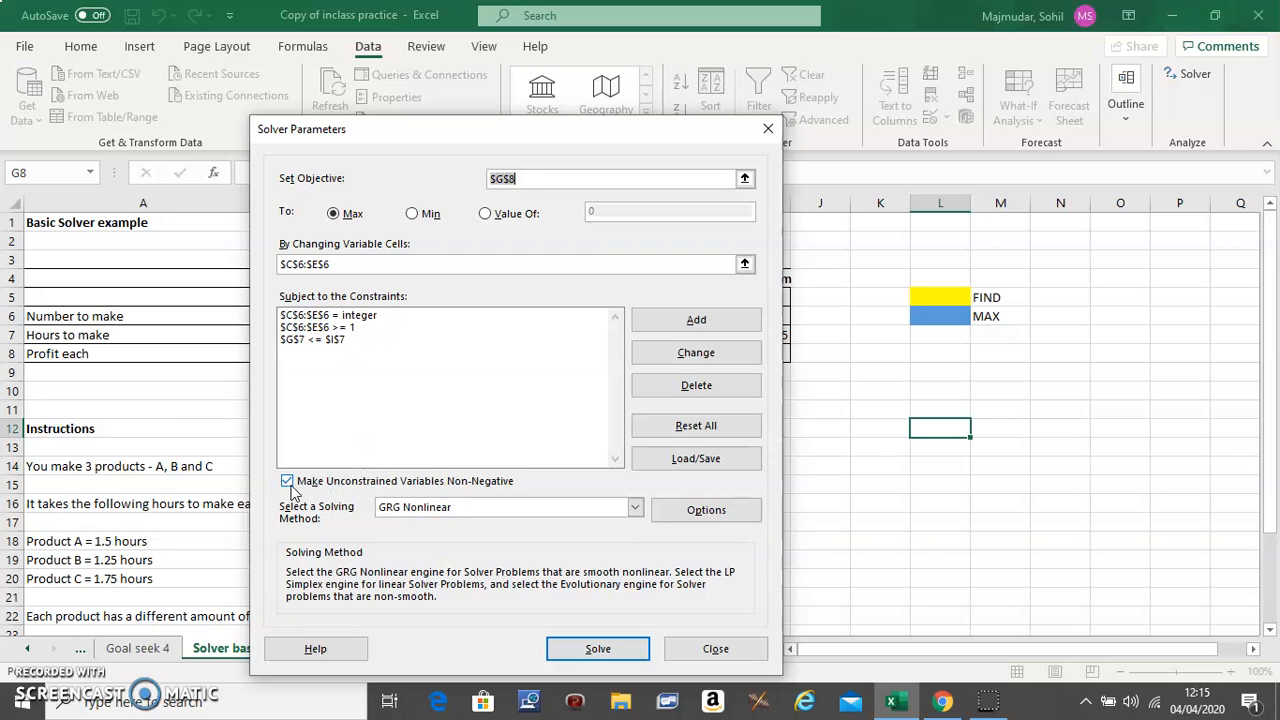
pyautogui.moveTo(520, 557)
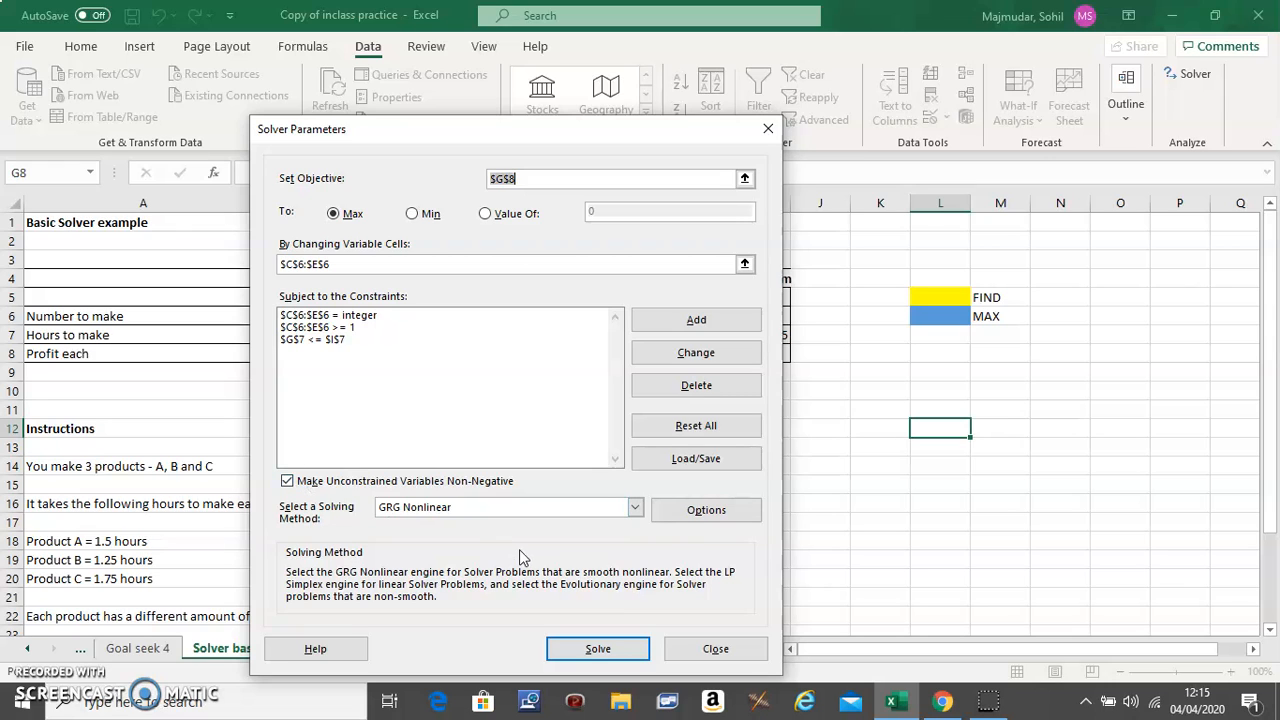
pyautogui.moveTo(597, 648)
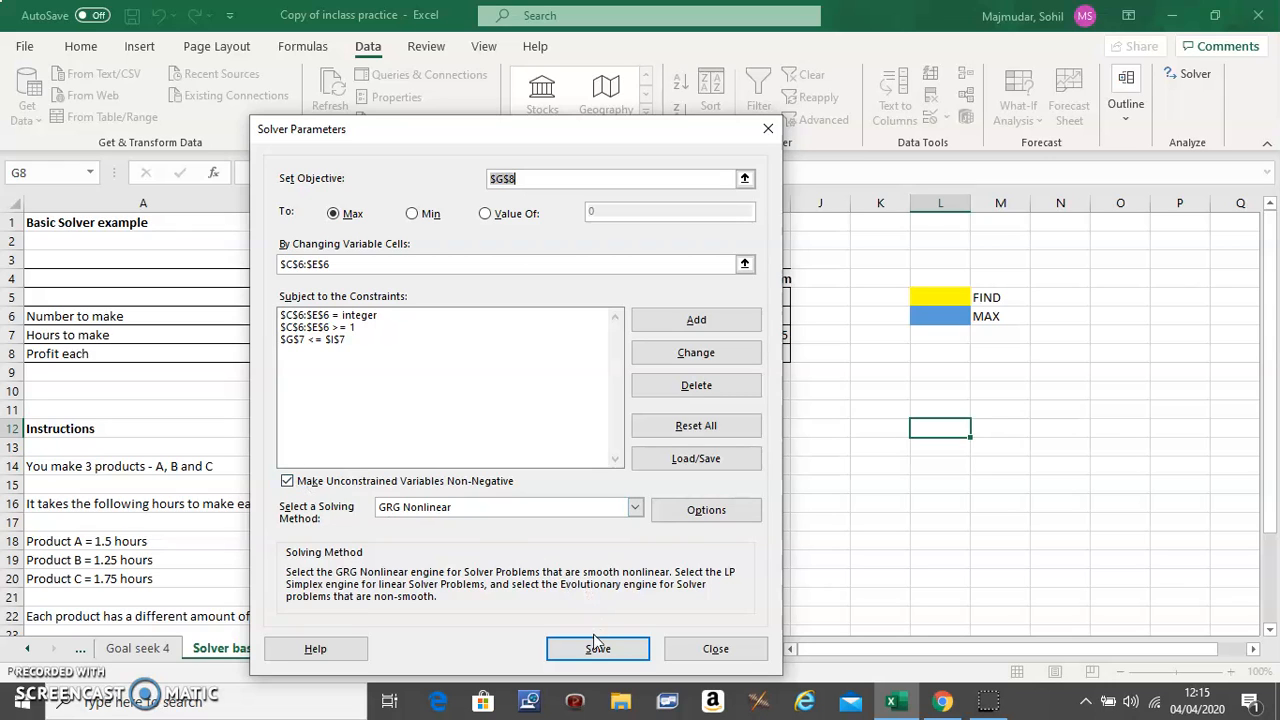
pyautogui.moveTo(607, 258)
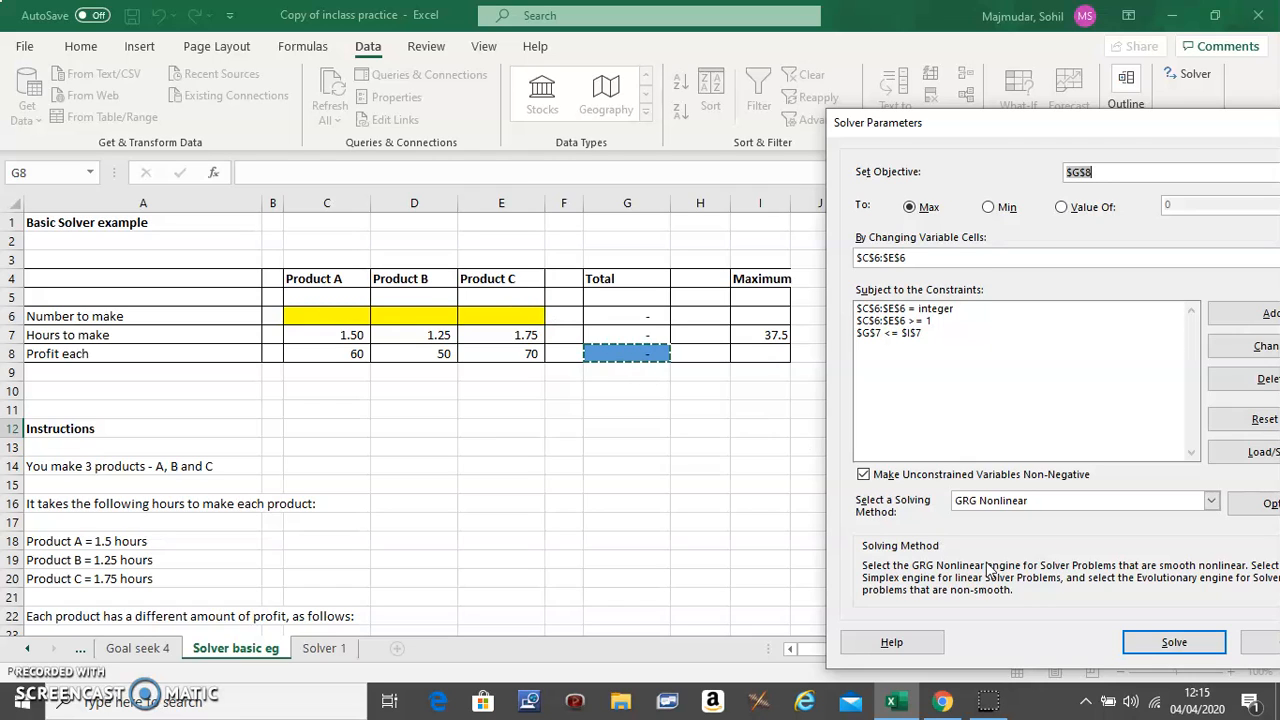
pyautogui.moveTo(1174, 642)
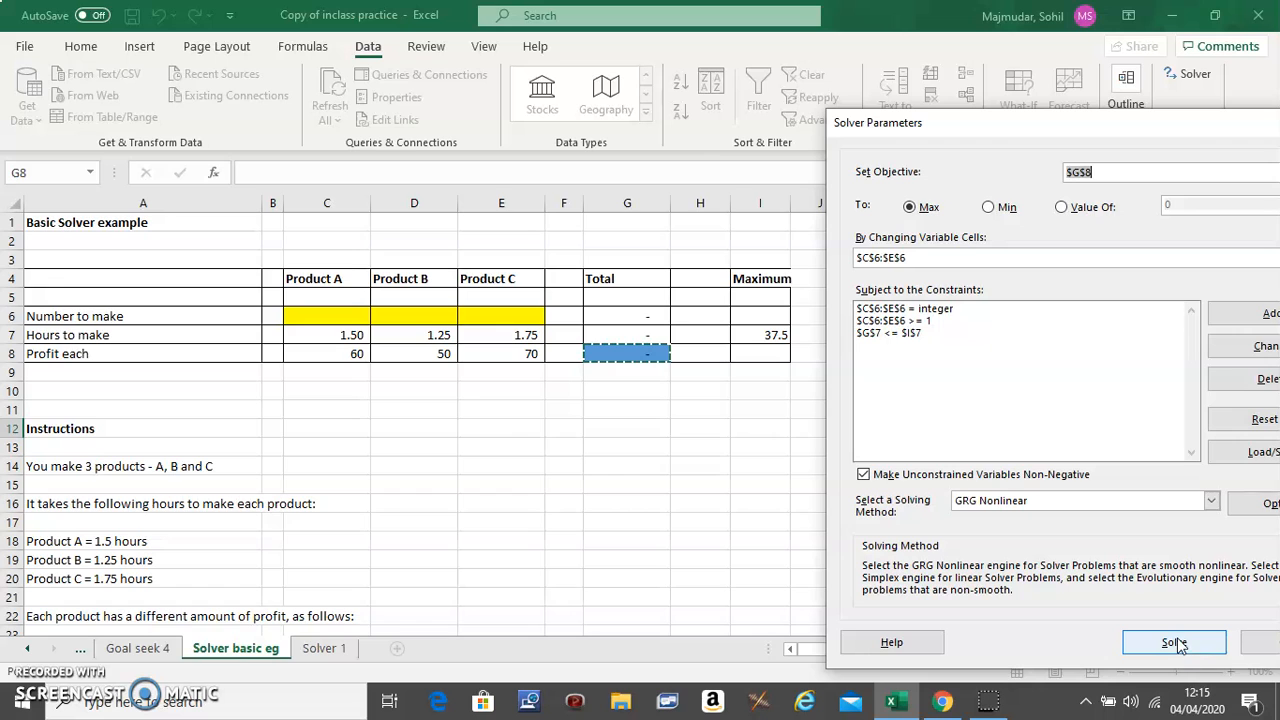
pyautogui.click(1173, 642)
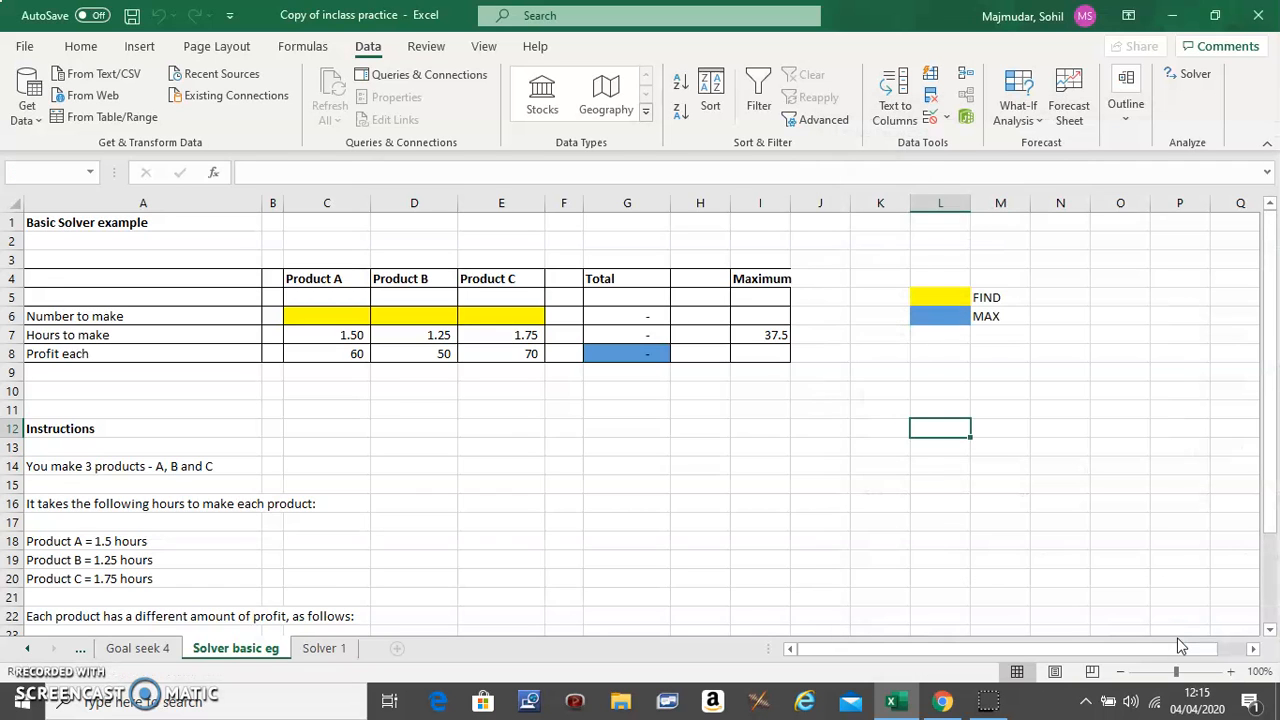
# Step: Keep Solver's 8, 5, 11 solution and check the unit, profit and hours totals
pyautogui.click(1188, 73)
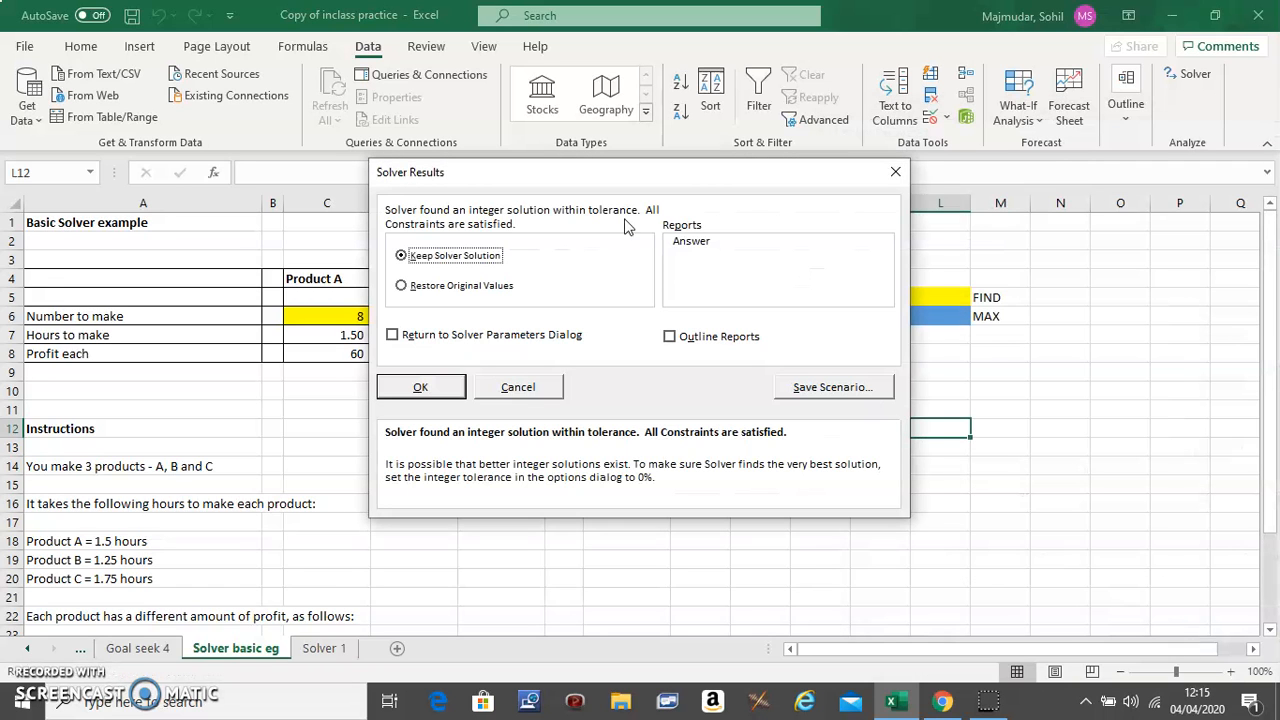
pyautogui.click(420, 387)
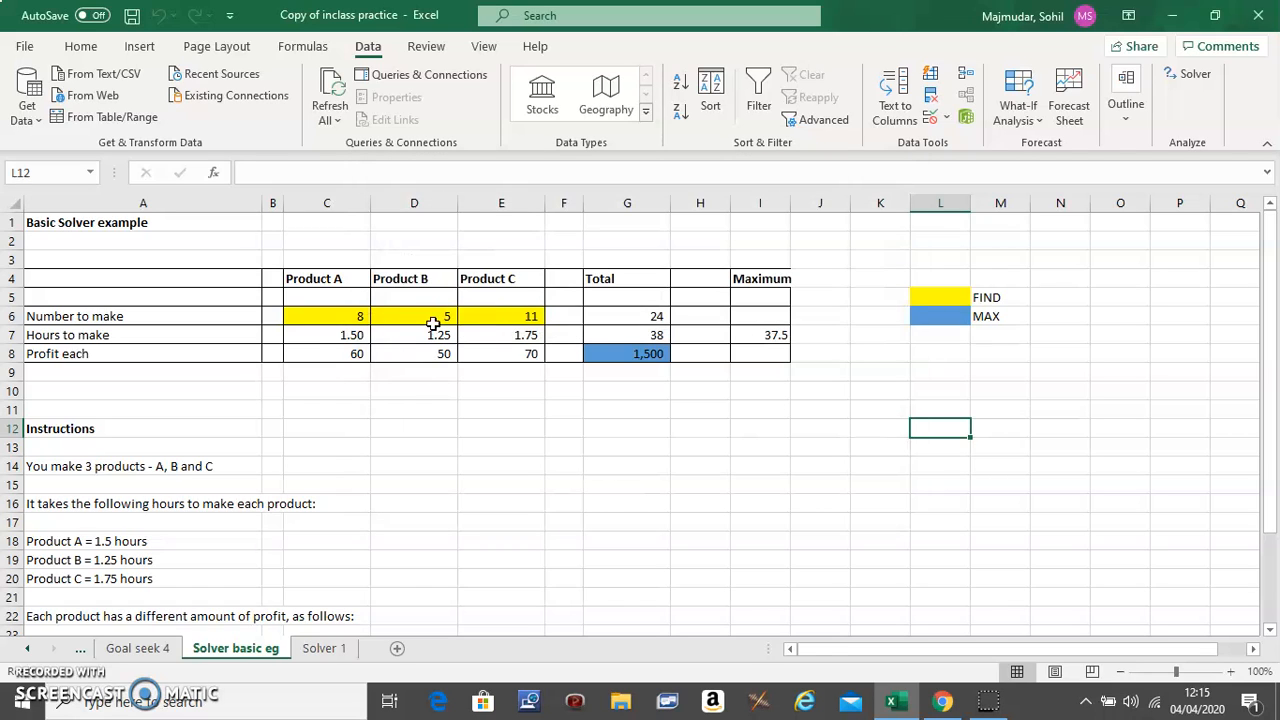
pyautogui.click(414, 316)
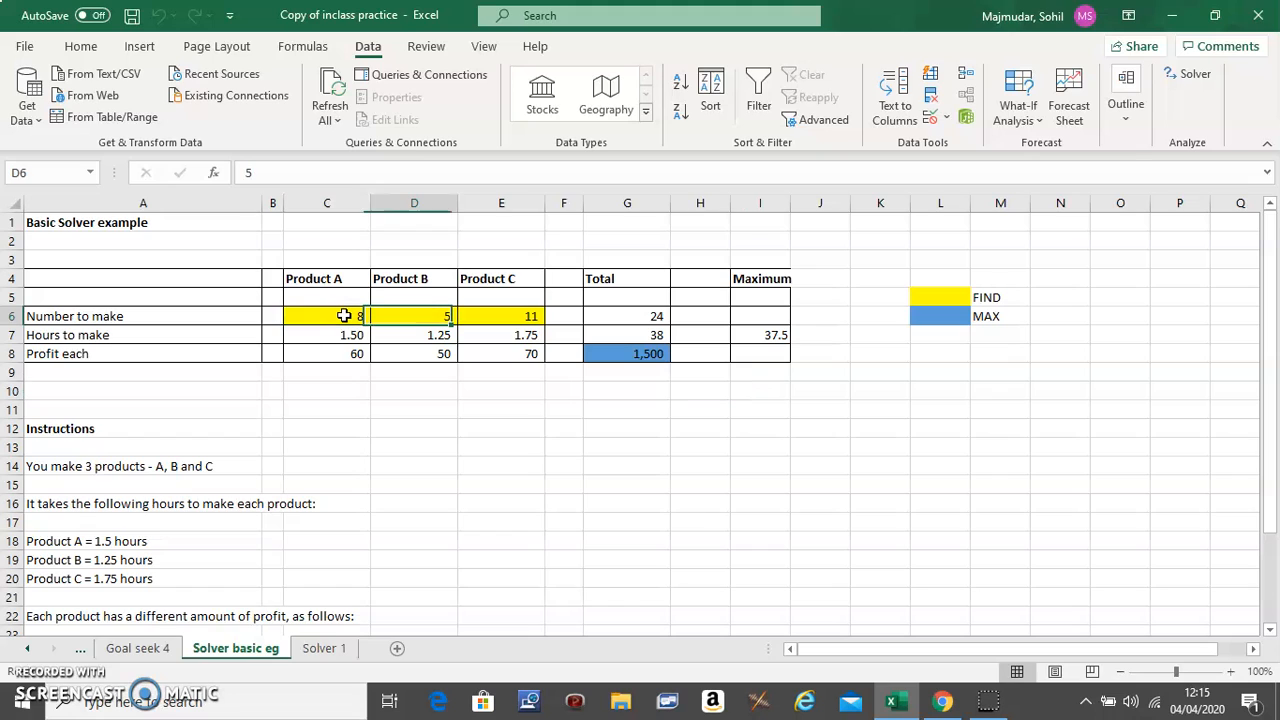
pyautogui.click(501, 316)
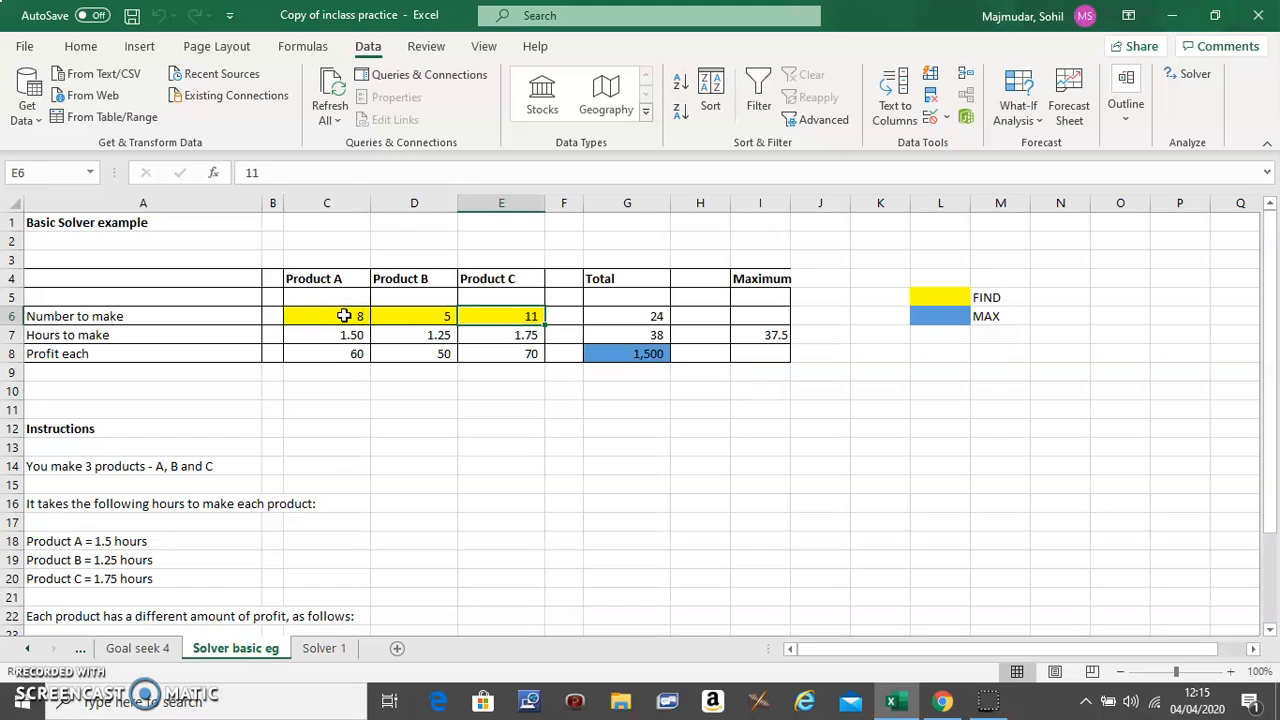
pyautogui.click(627, 315)
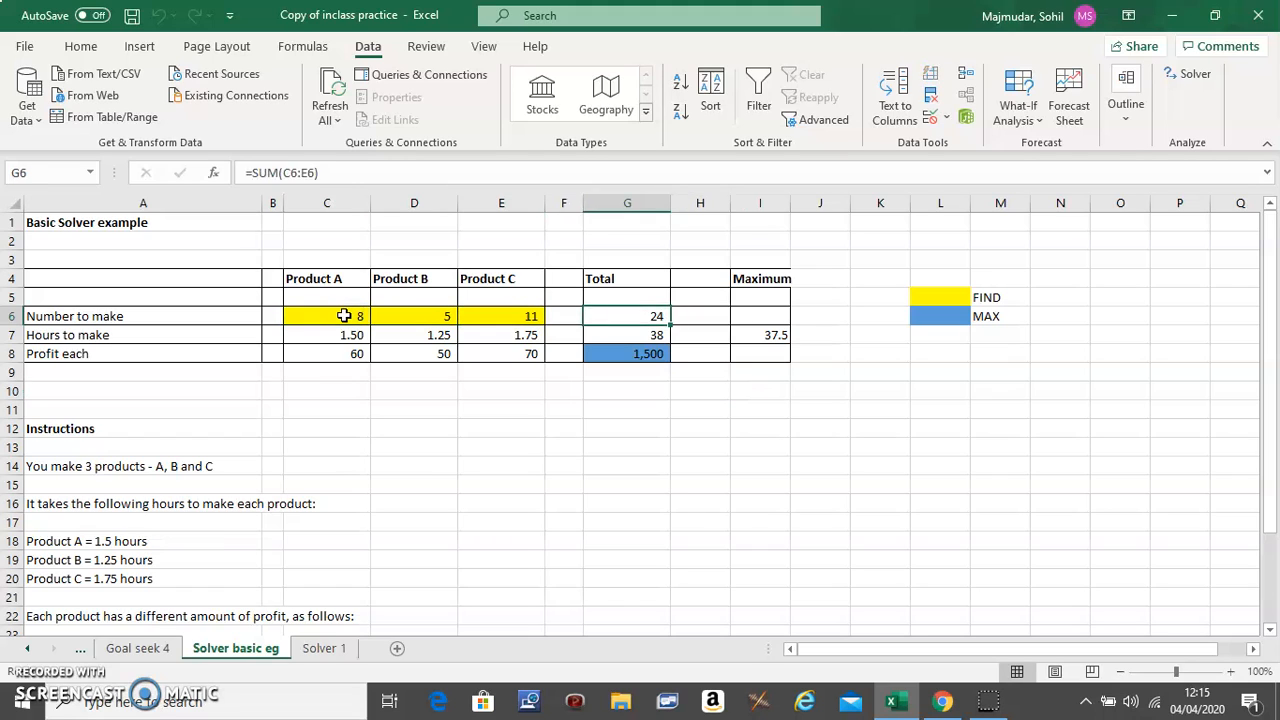
pyautogui.click(627, 353)
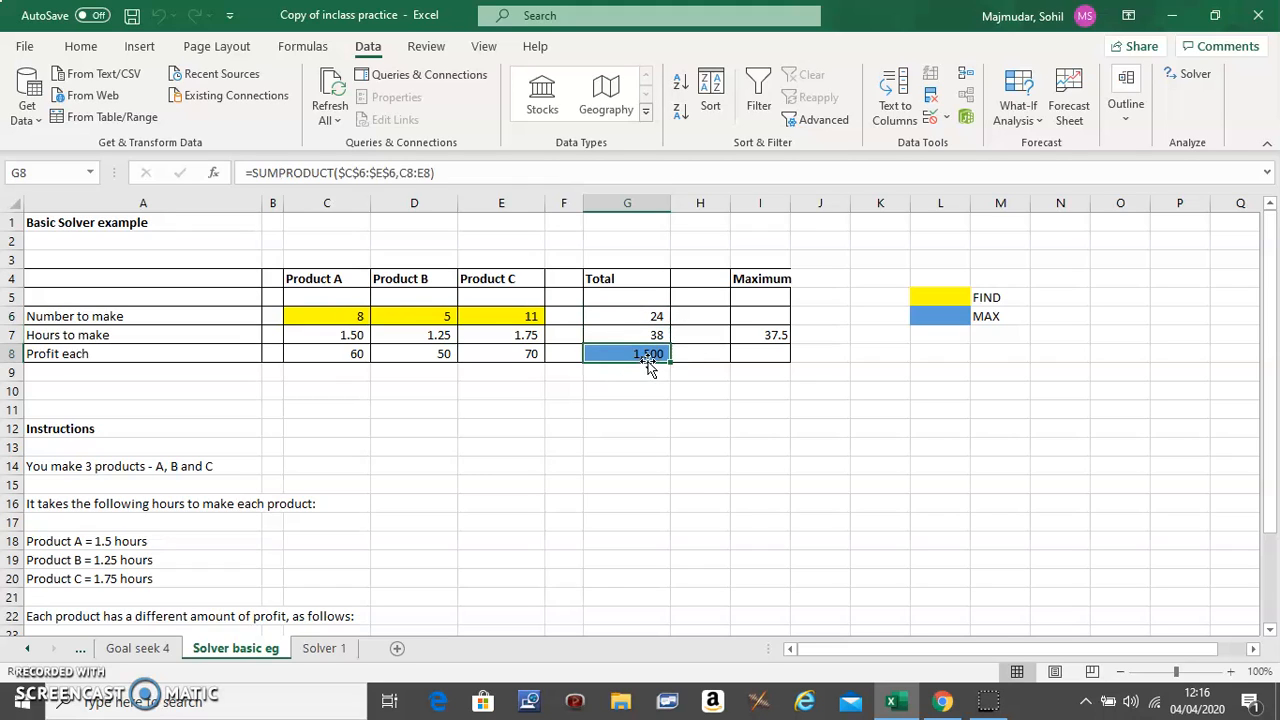
pyautogui.click(627, 335)
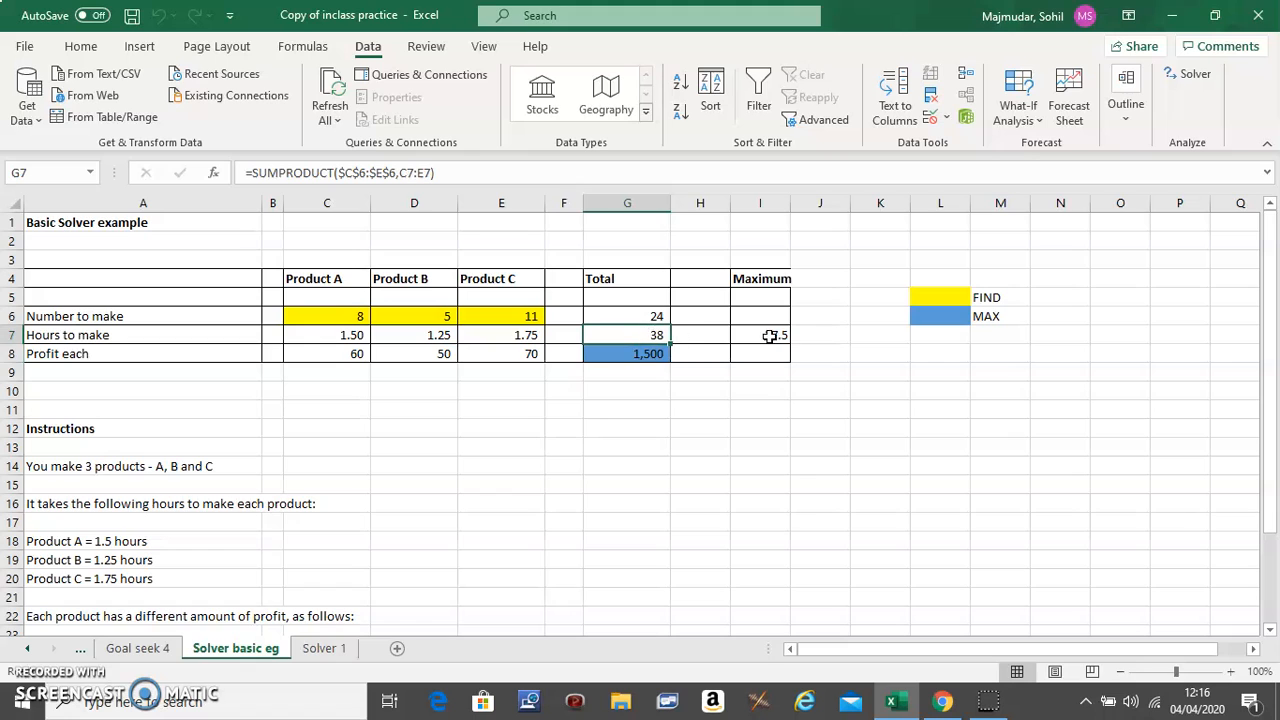
pyautogui.moveTo(235, 107)
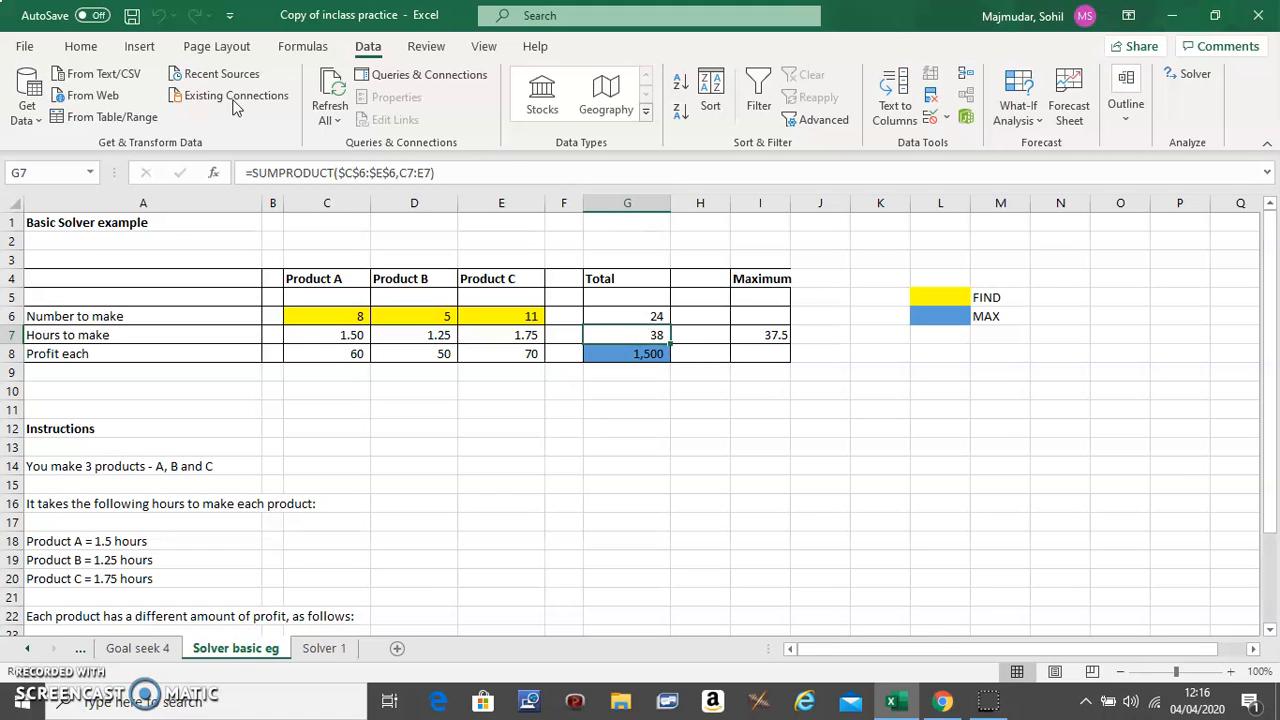
# Step: Add two decimal places to total hours in G7, showing 37.5
pyautogui.click(80, 46)
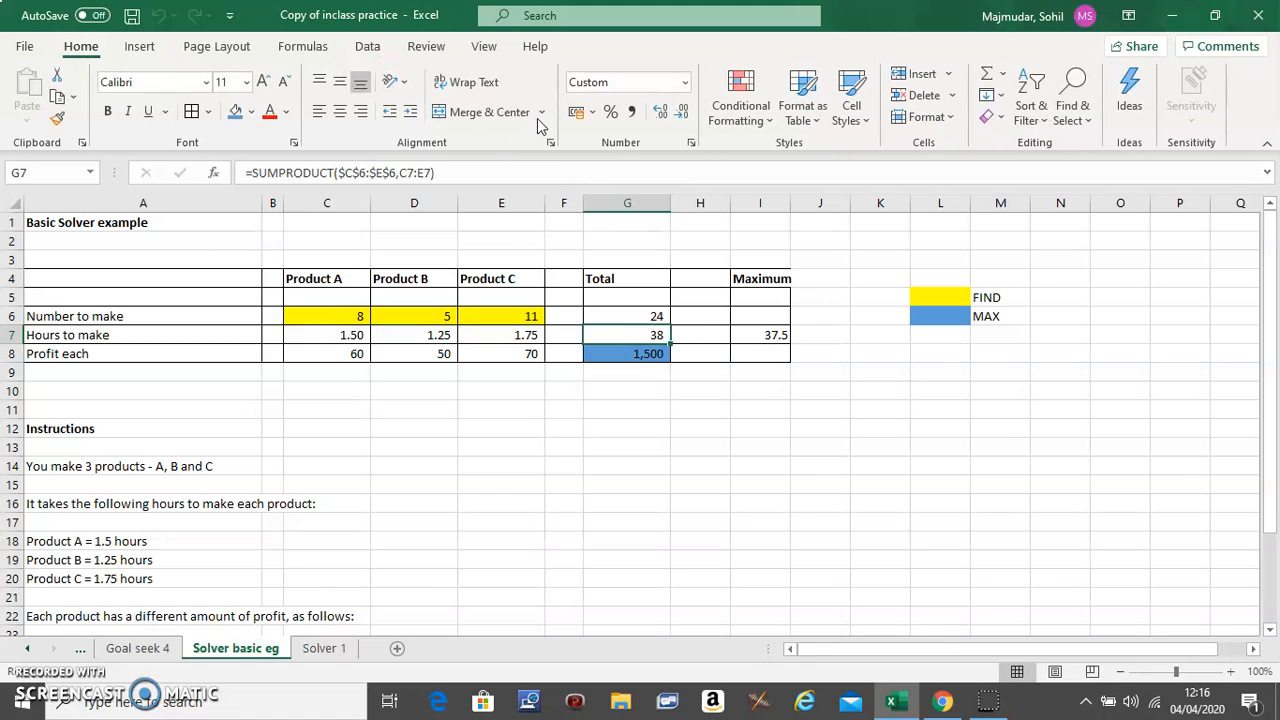
pyautogui.click(660, 111)
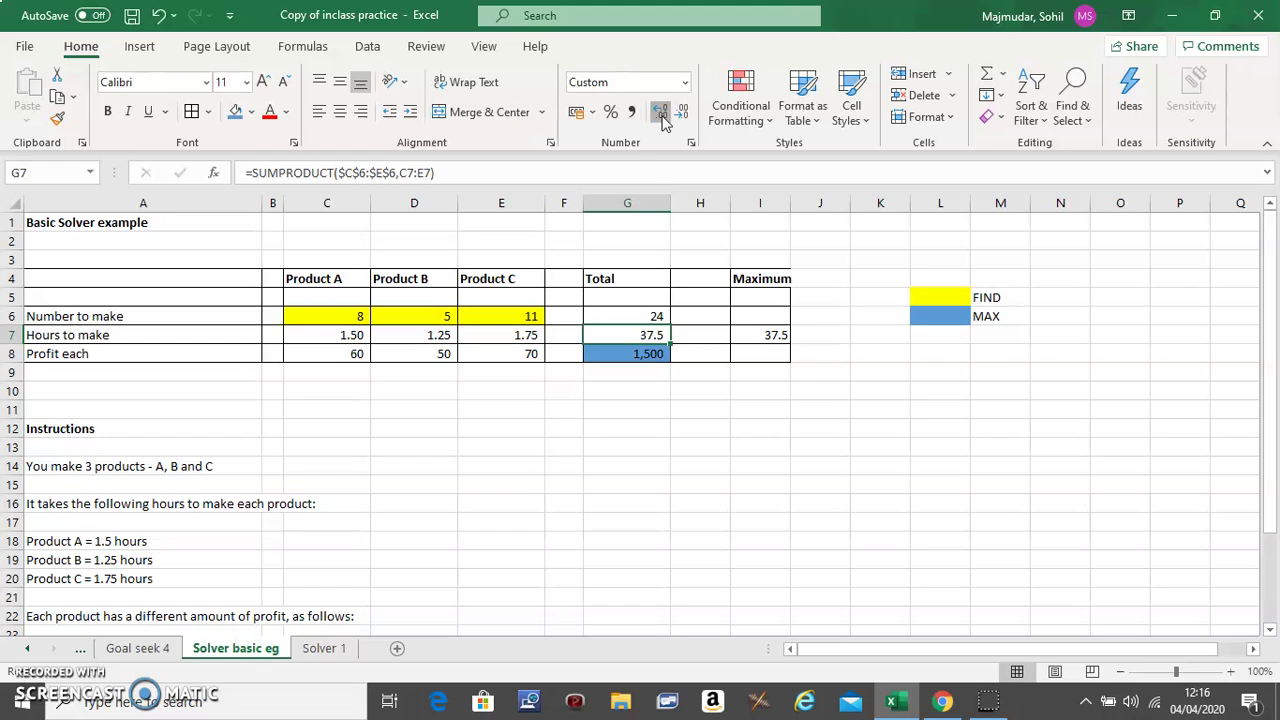
pyautogui.click(660, 111)
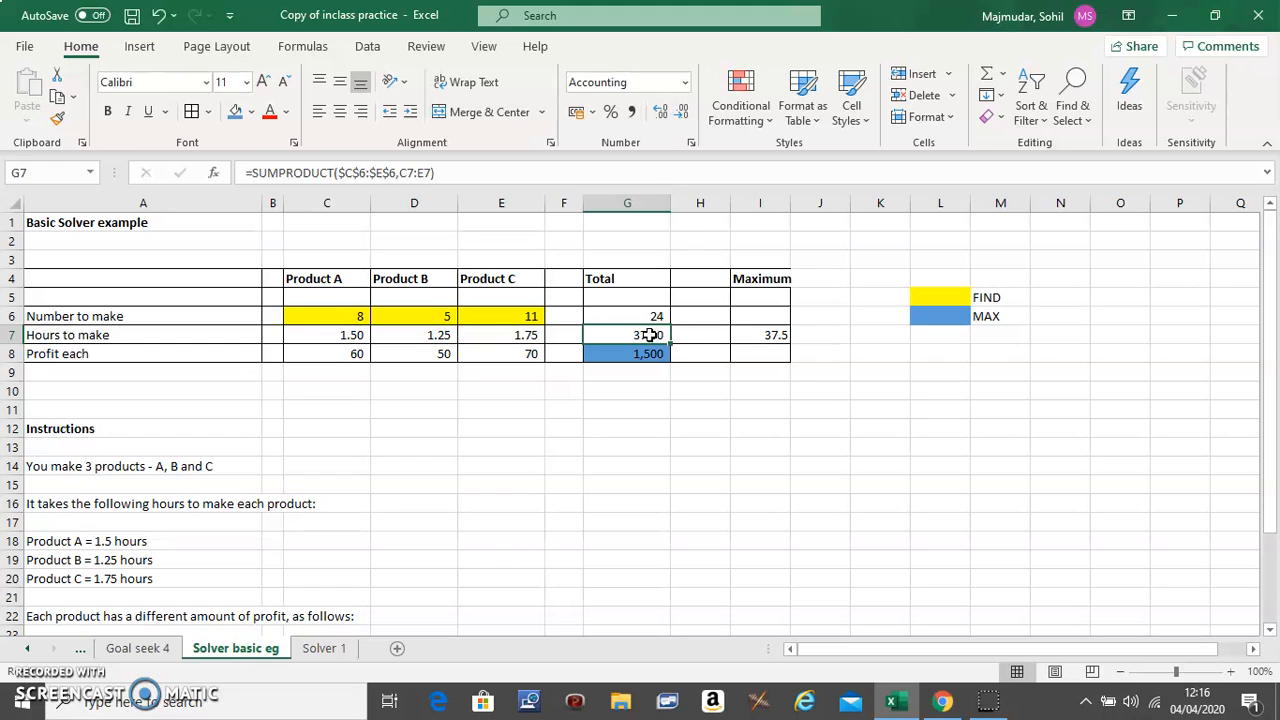